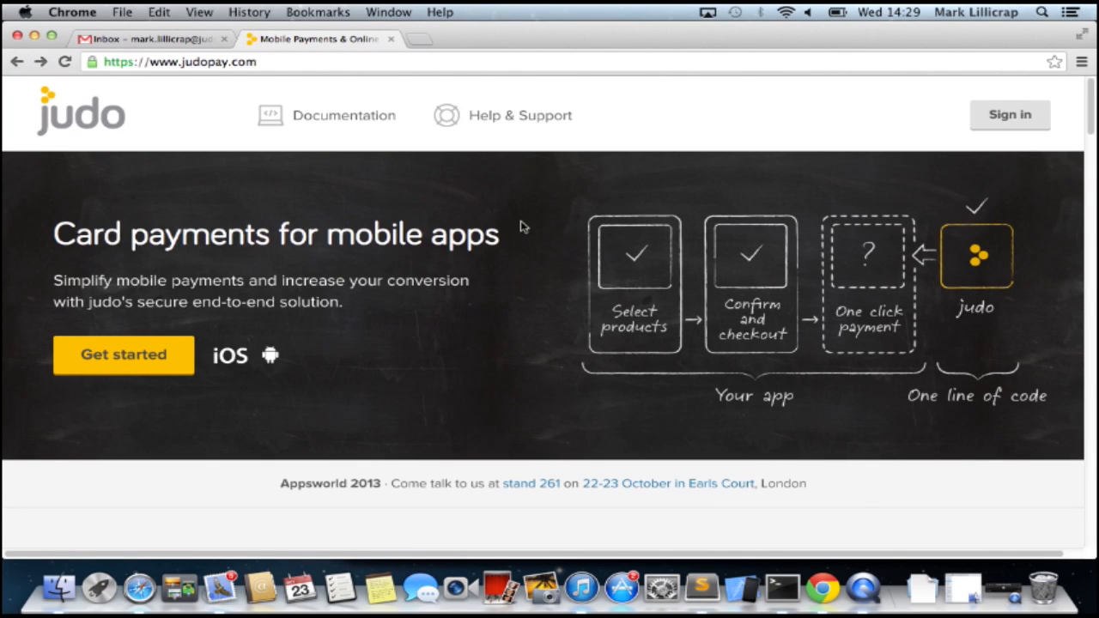
{"action": "mouse_move", "coordinate": [565, 232]}
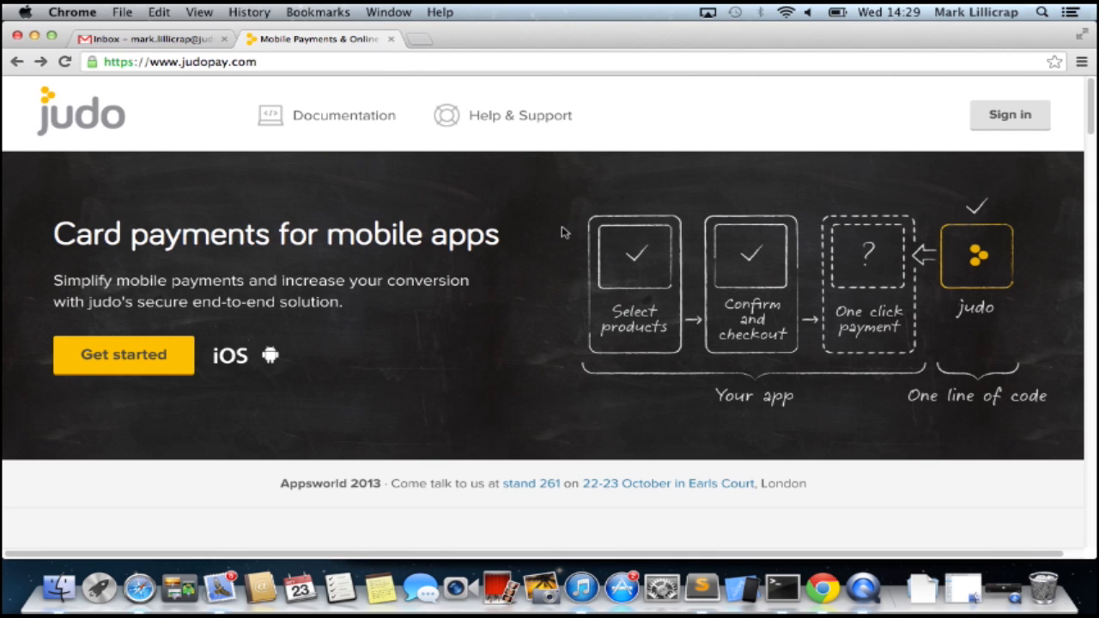
{"action": "mouse_move", "coordinate": [582, 228]}
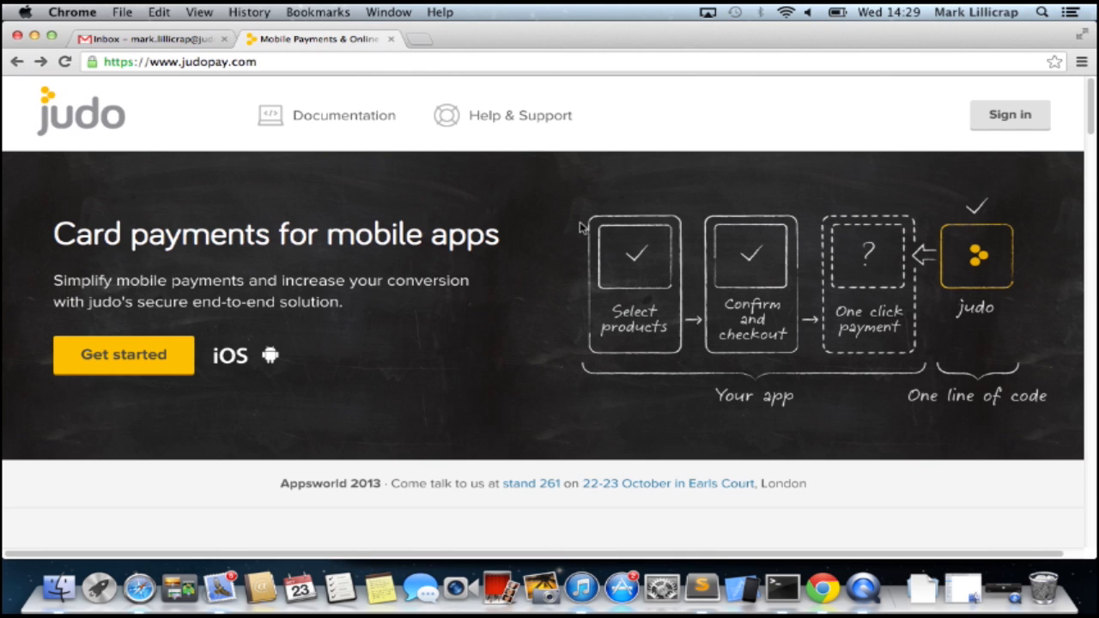
{"action": "left_click", "coordinate": [123, 355]}
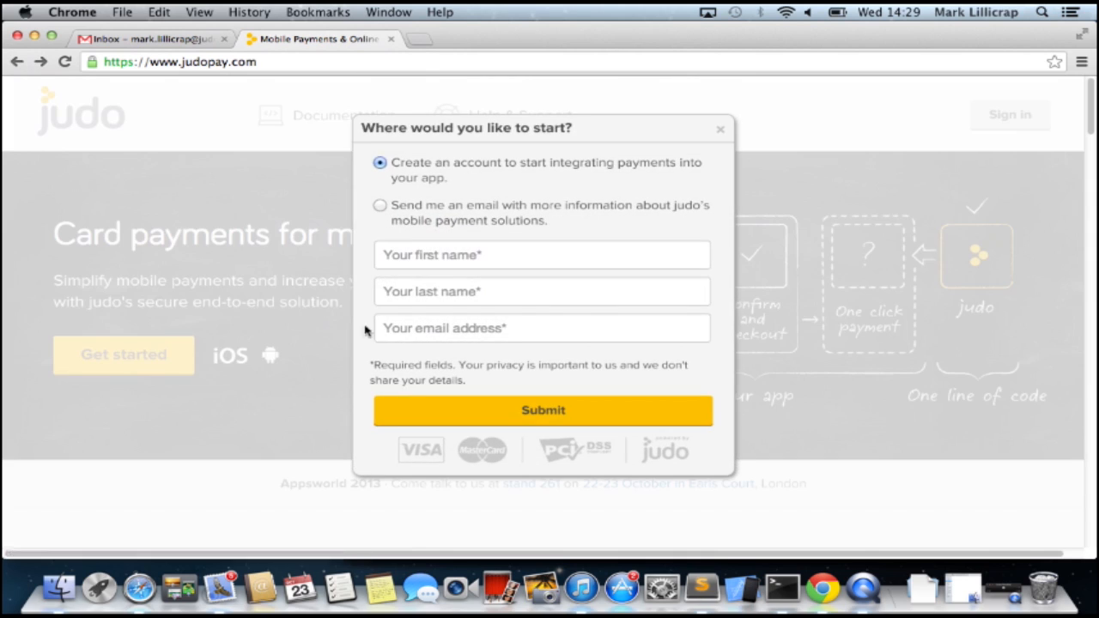
{"action": "left_click", "coordinate": [541, 254]}
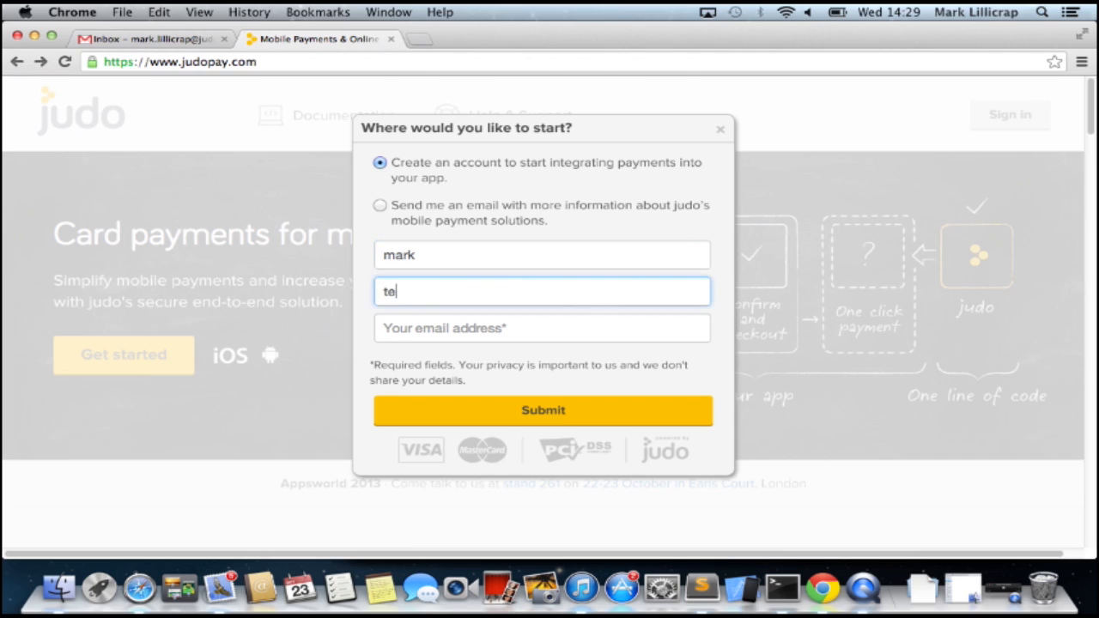
{"action": "type", "text": "st"}
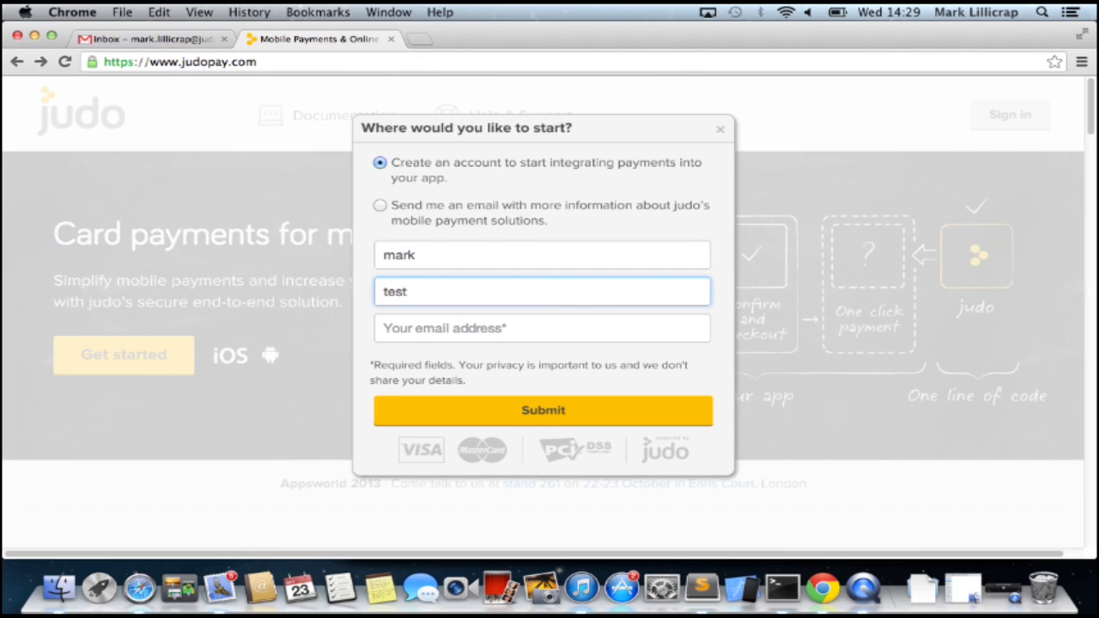
{"action": "left_click", "coordinate": [543, 328]}
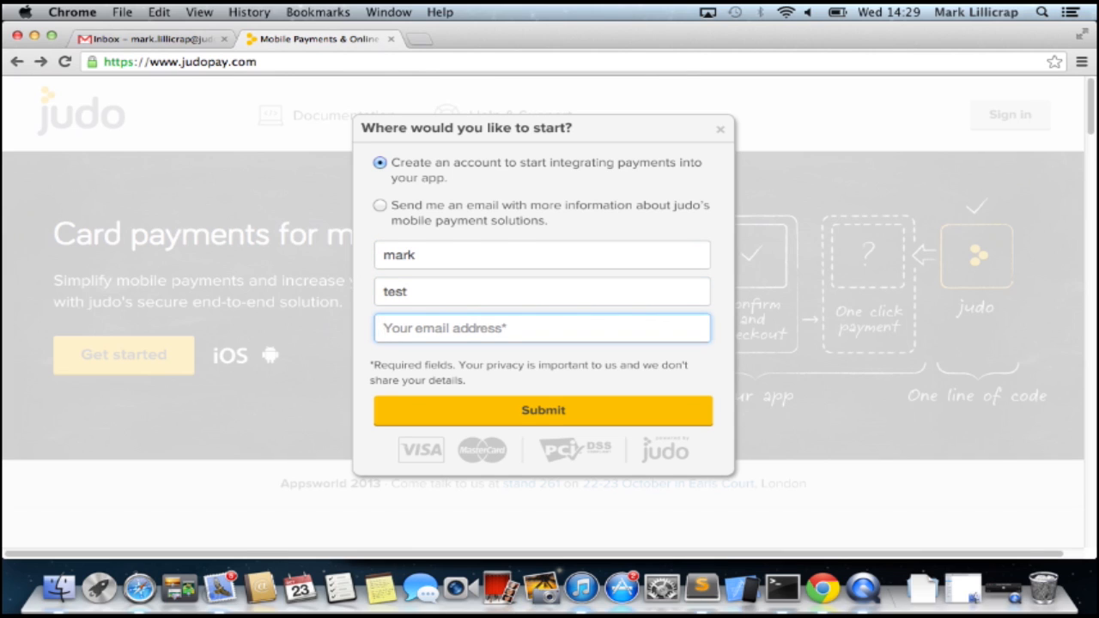
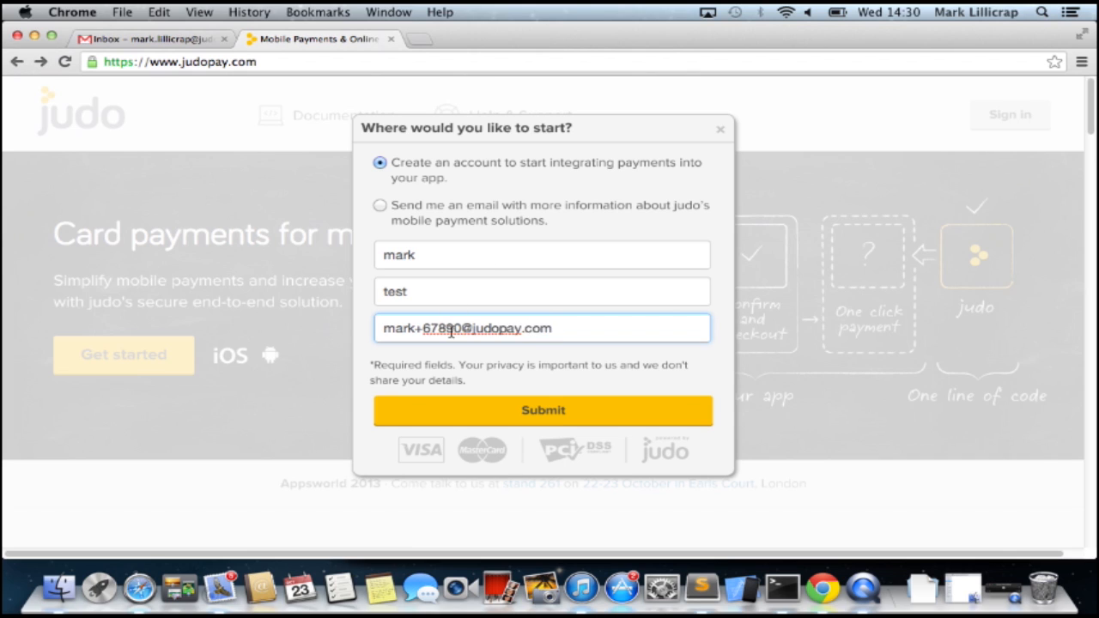
{"action": "left_click", "coordinate": [542, 410]}
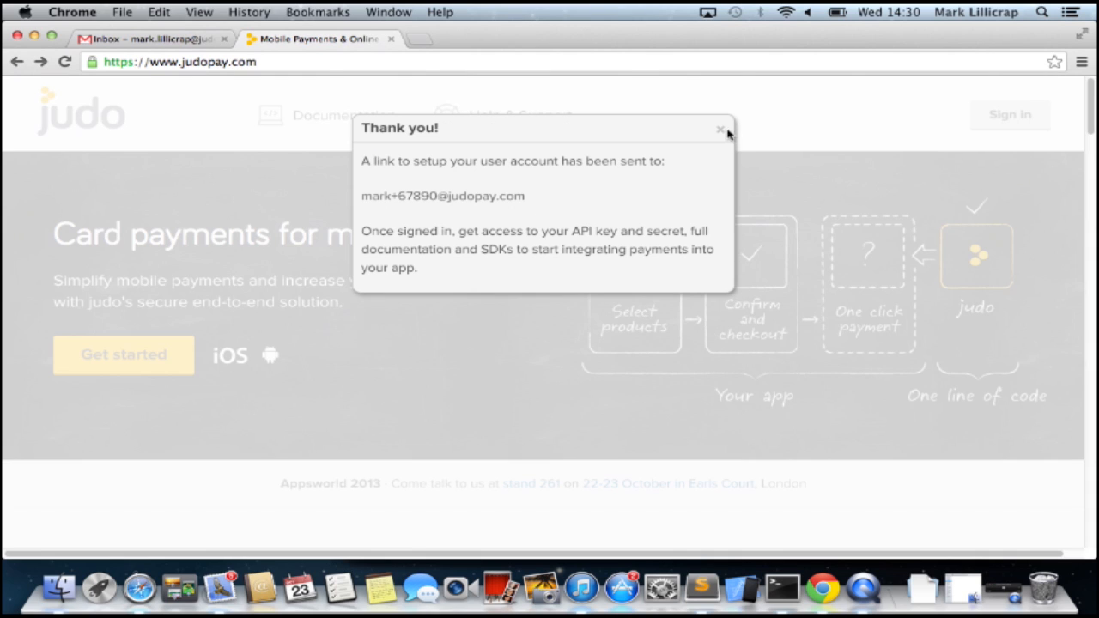
{"action": "left_click", "coordinate": [719, 129]}
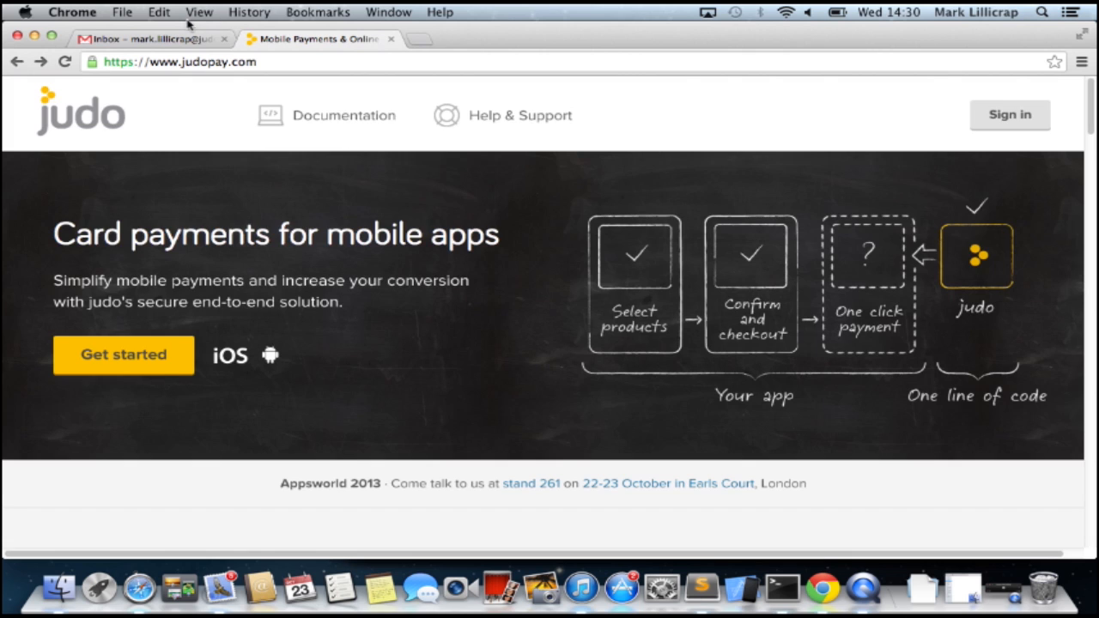
{"action": "left_click", "coordinate": [145, 39]}
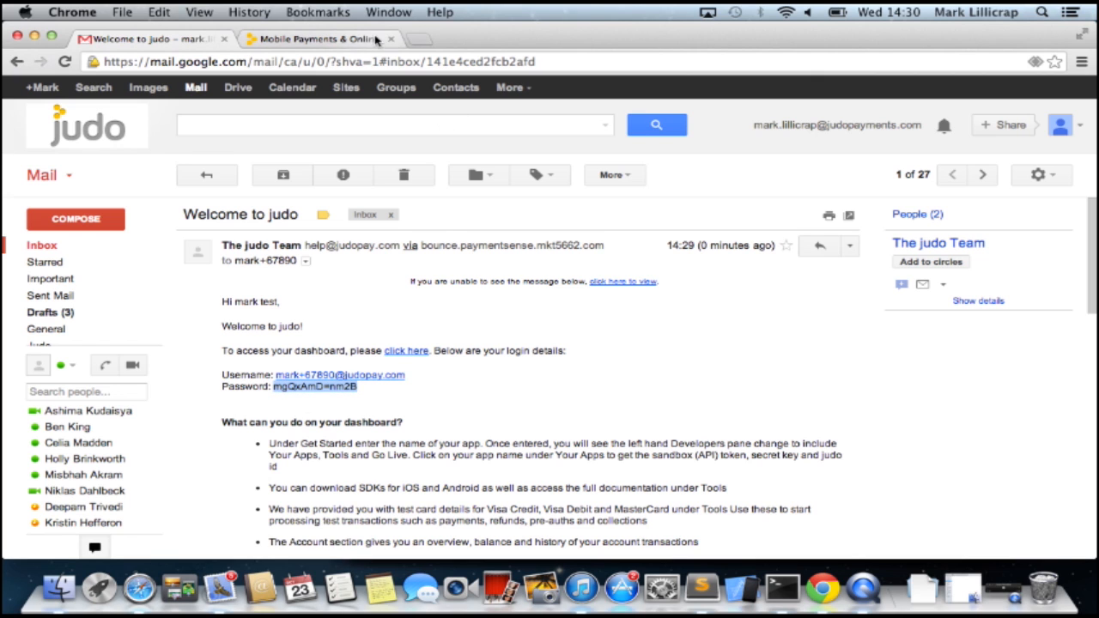
{"action": "left_click", "coordinate": [406, 350]}
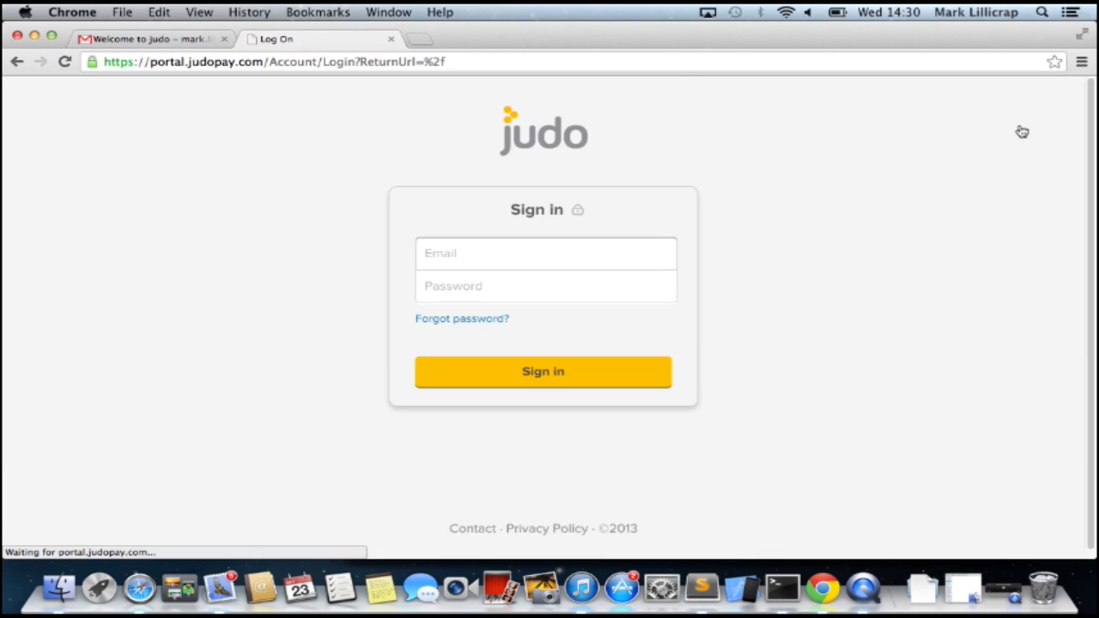
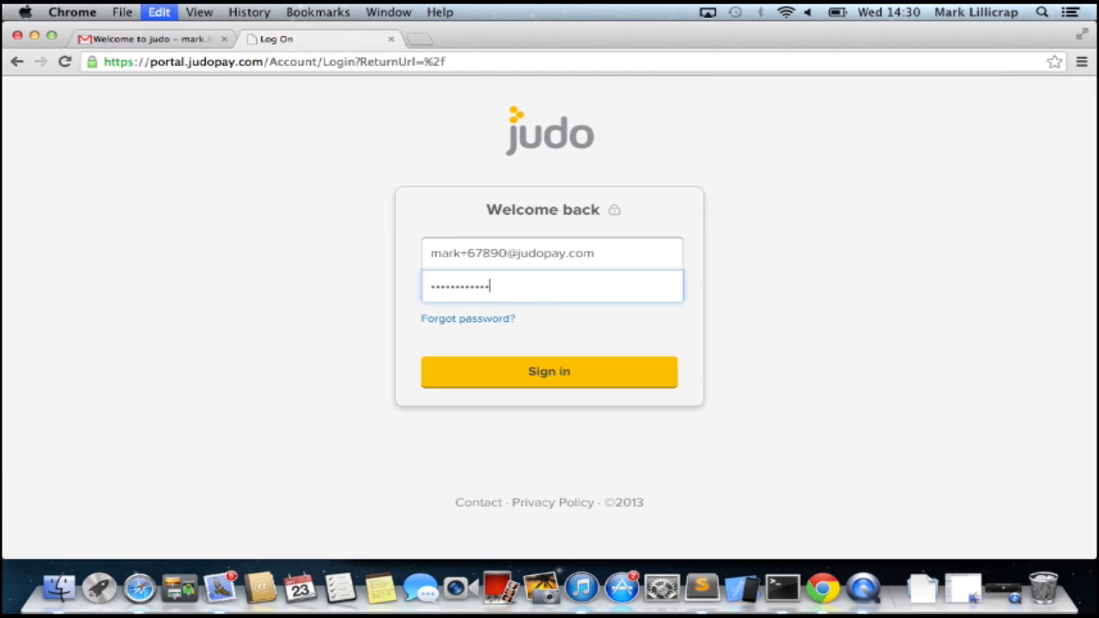
{"action": "left_click", "coordinate": [549, 370]}
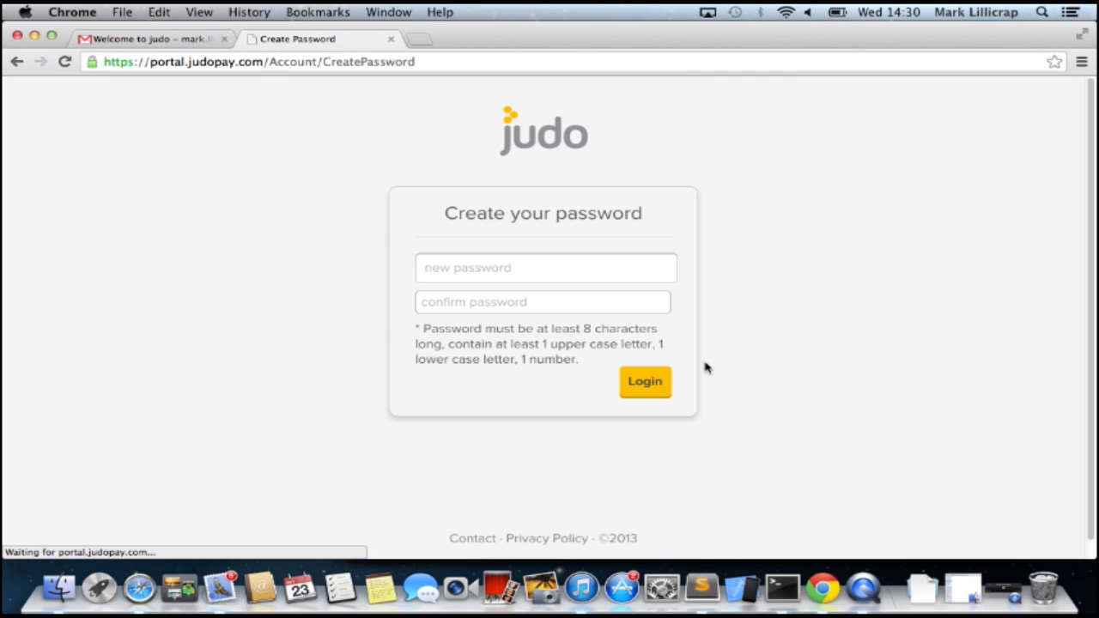
Create a new password, accept the terms, and postpone bank details.
{"action": "left_click", "coordinate": [545, 267]}
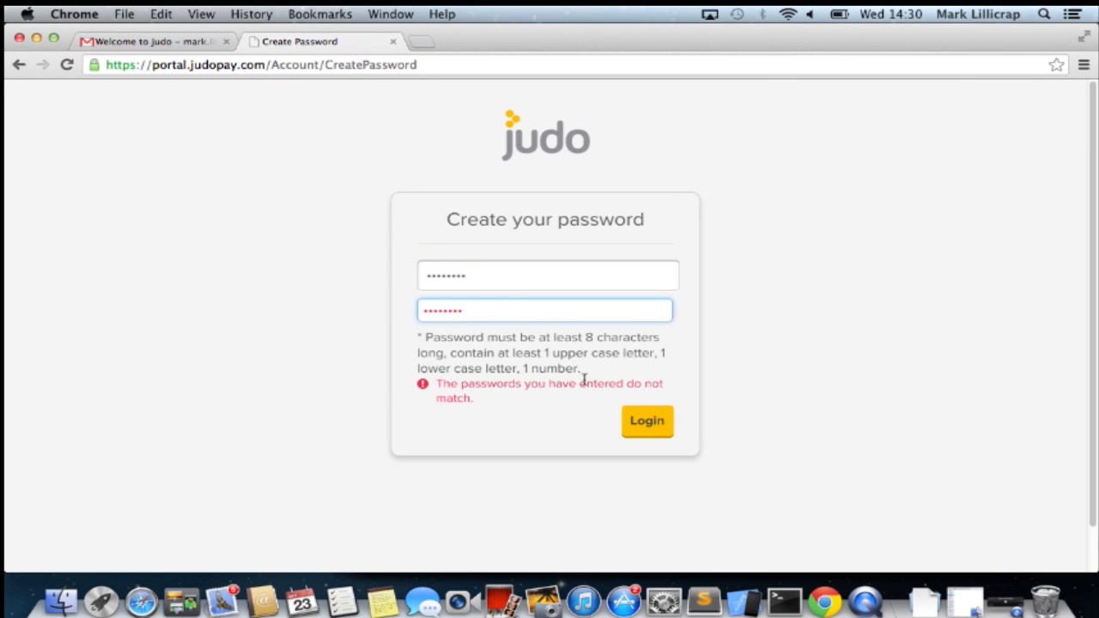
{"action": "left_click", "coordinate": [647, 421]}
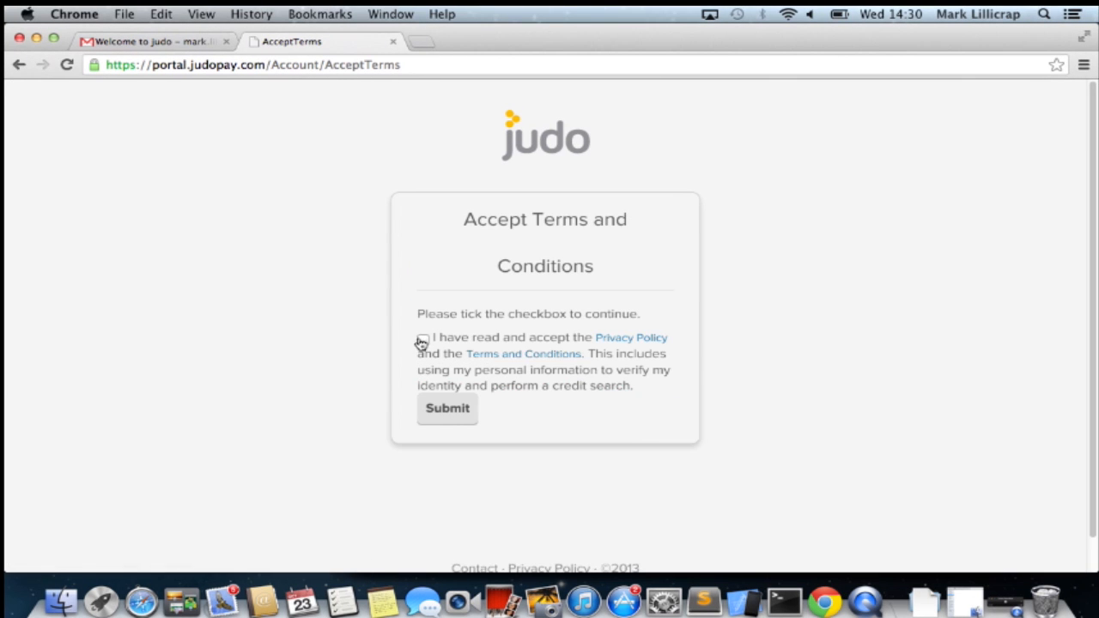
{"action": "left_click", "coordinate": [447, 408]}
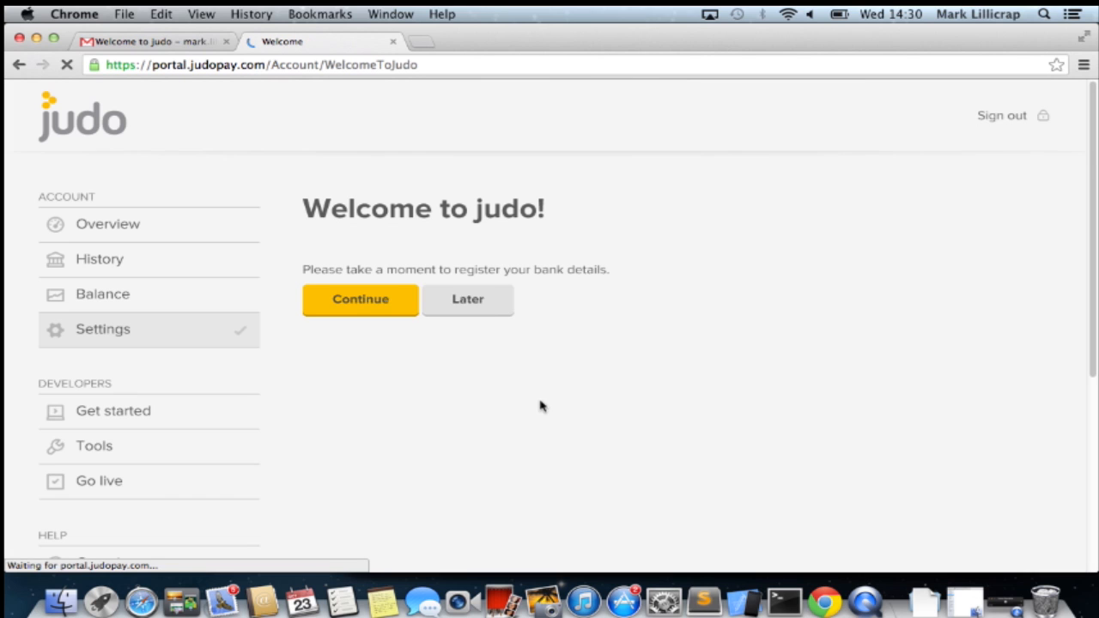
{"action": "left_click", "coordinate": [468, 298]}
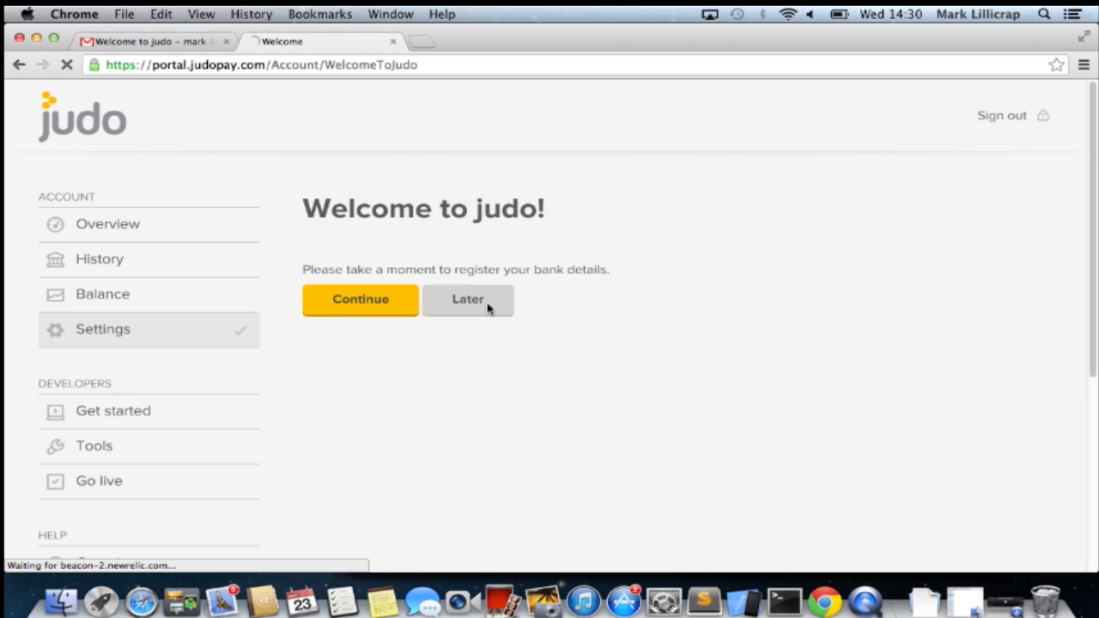
{"action": "left_click", "coordinate": [467, 300]}
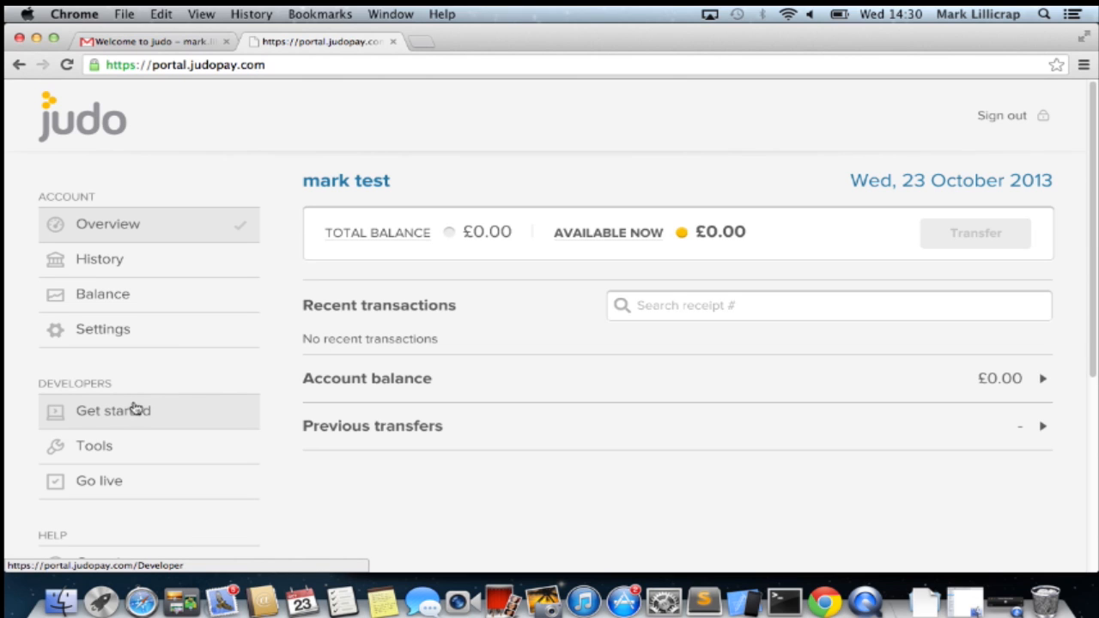
Register a new sandbox app named My Funky App.
{"action": "left_click", "coordinate": [113, 410]}
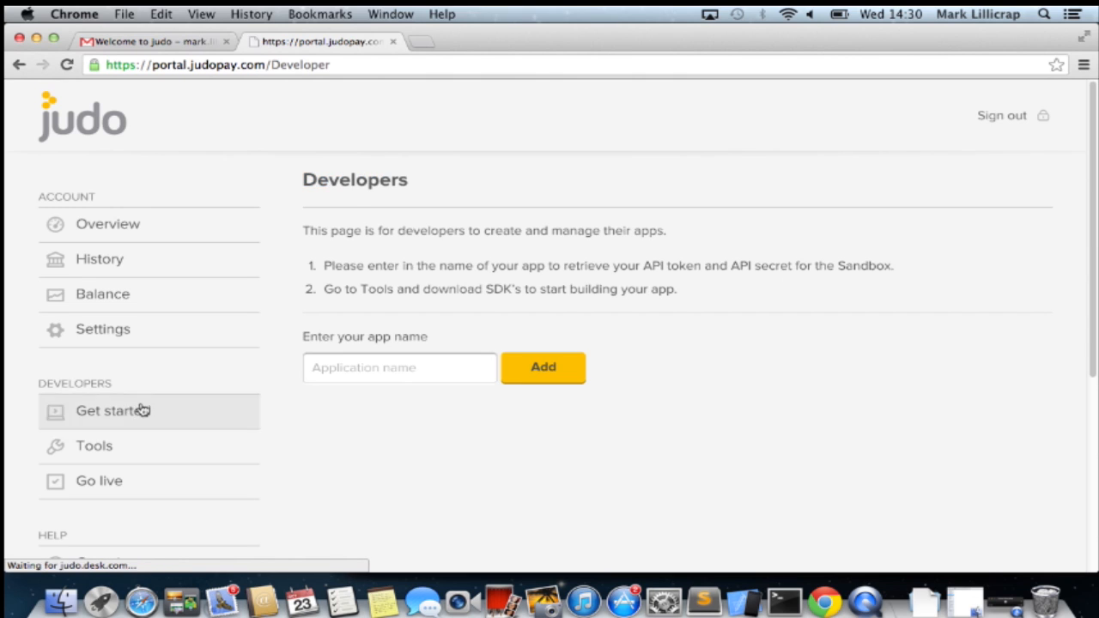
{"action": "left_click", "coordinate": [399, 367]}
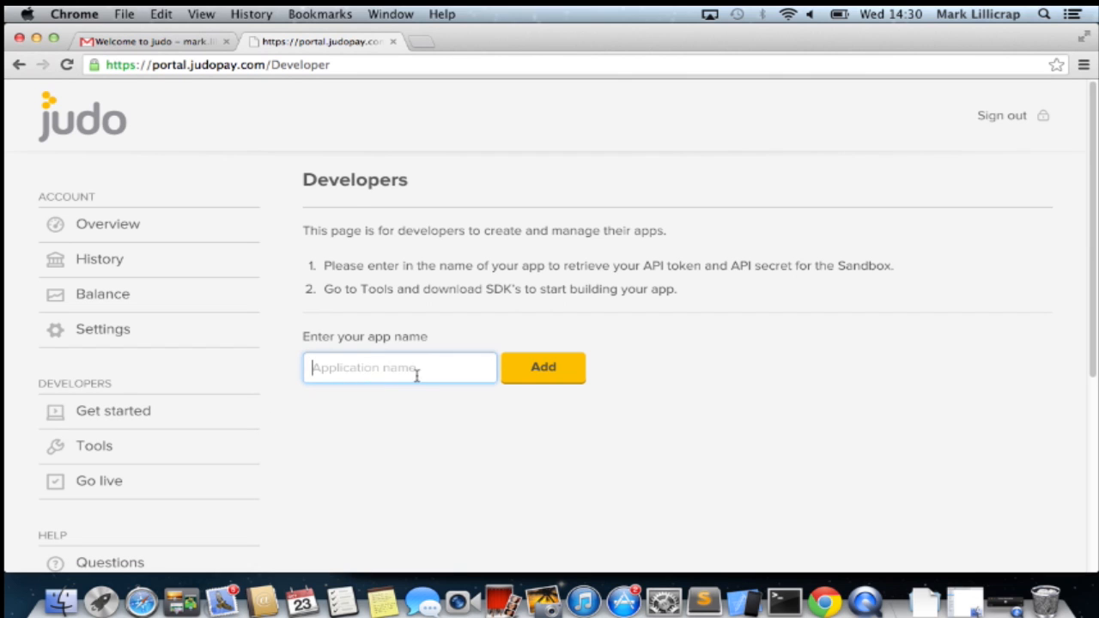
{"action": "mouse_move", "coordinate": [420, 389]}
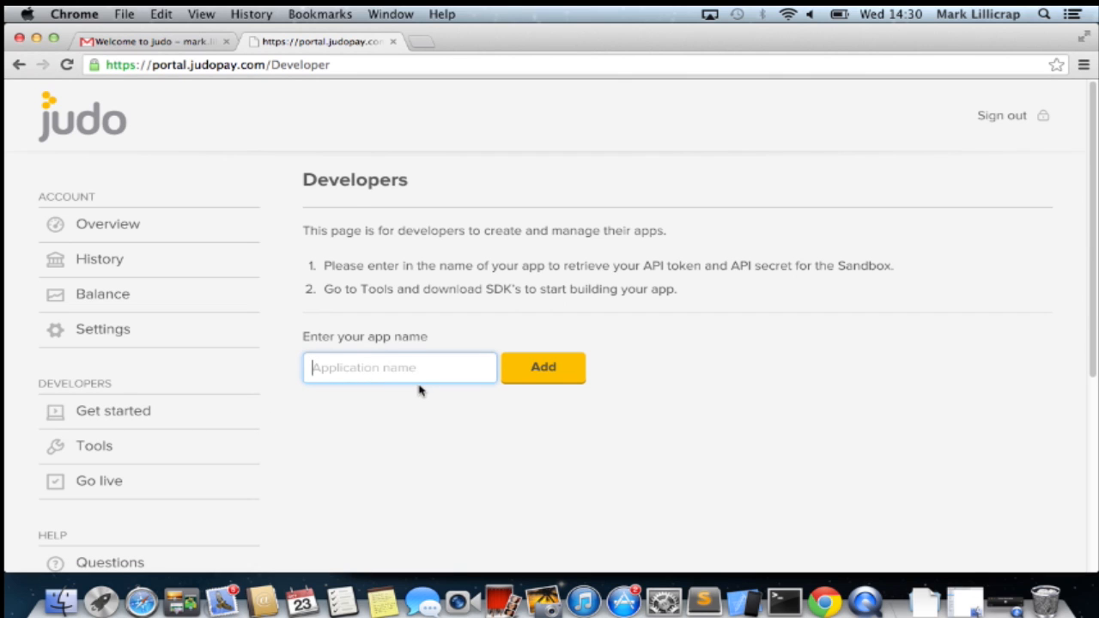
{"action": "type", "text": "My"}
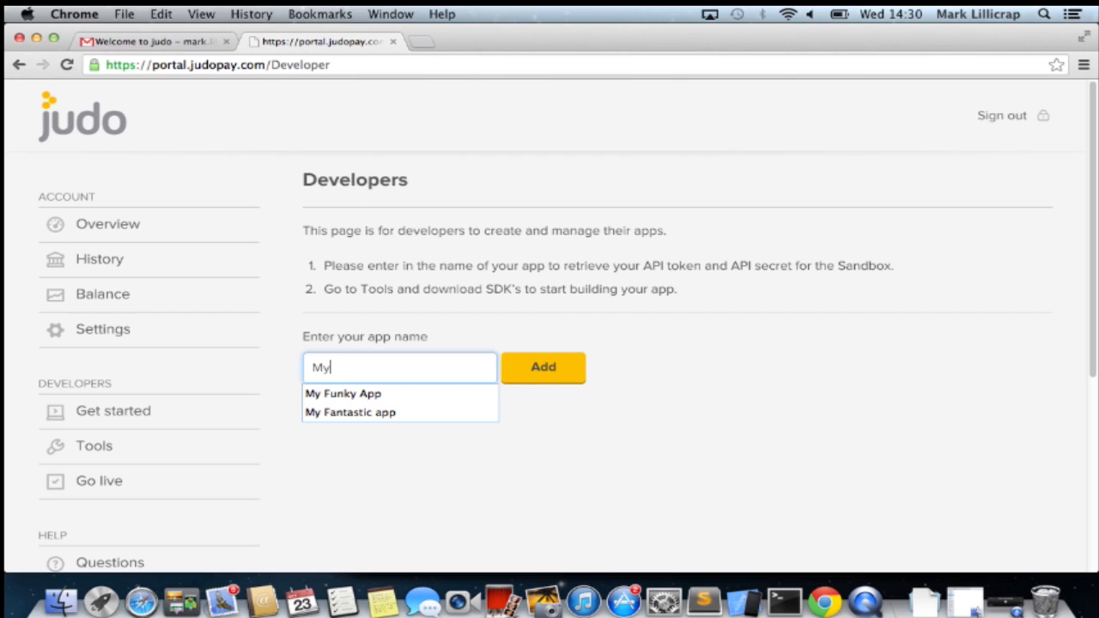
{"action": "left_click", "coordinate": [343, 393]}
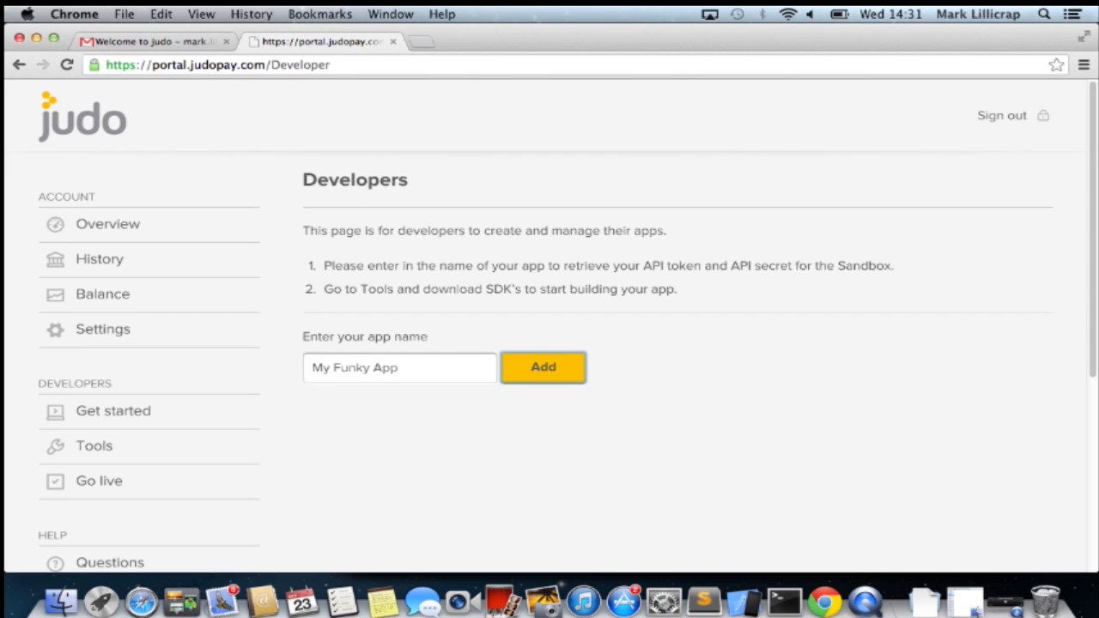
{"action": "left_click", "coordinate": [543, 367]}
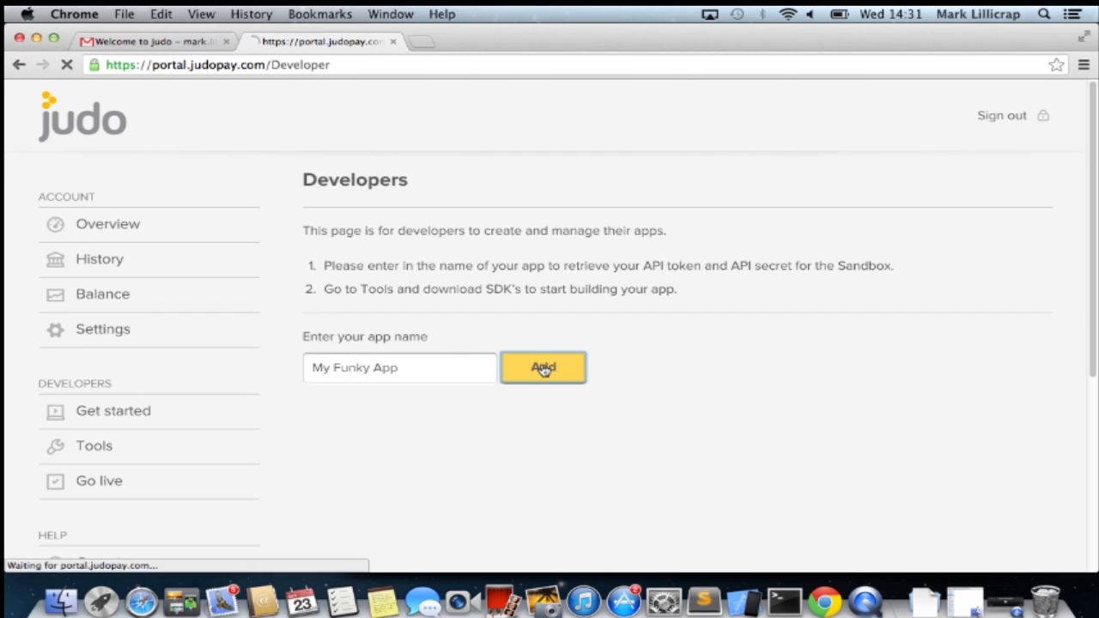
{"action": "left_click", "coordinate": [543, 367]}
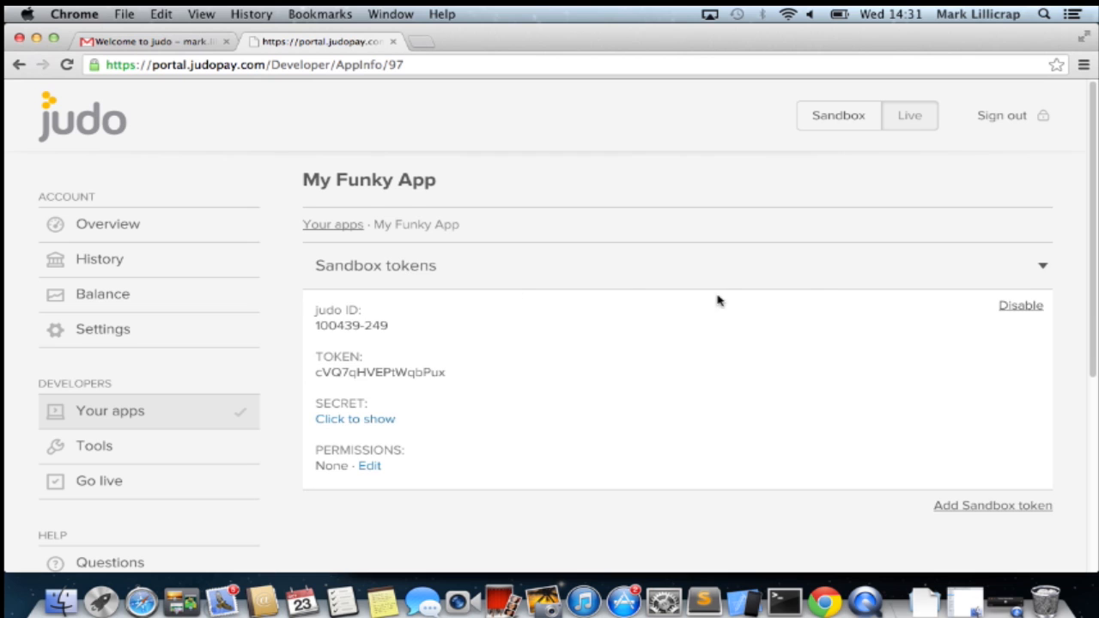
{"action": "mouse_move", "coordinate": [393, 419]}
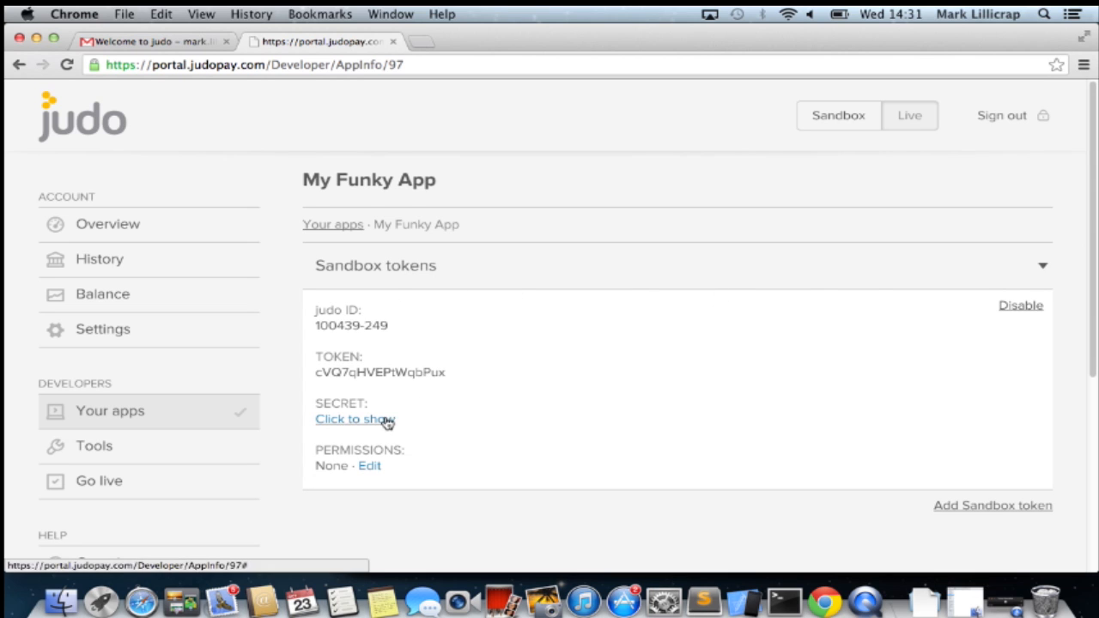
Reveal the sandbox secret and grant the token Make Payments permission.
{"action": "left_click", "coordinate": [355, 419]}
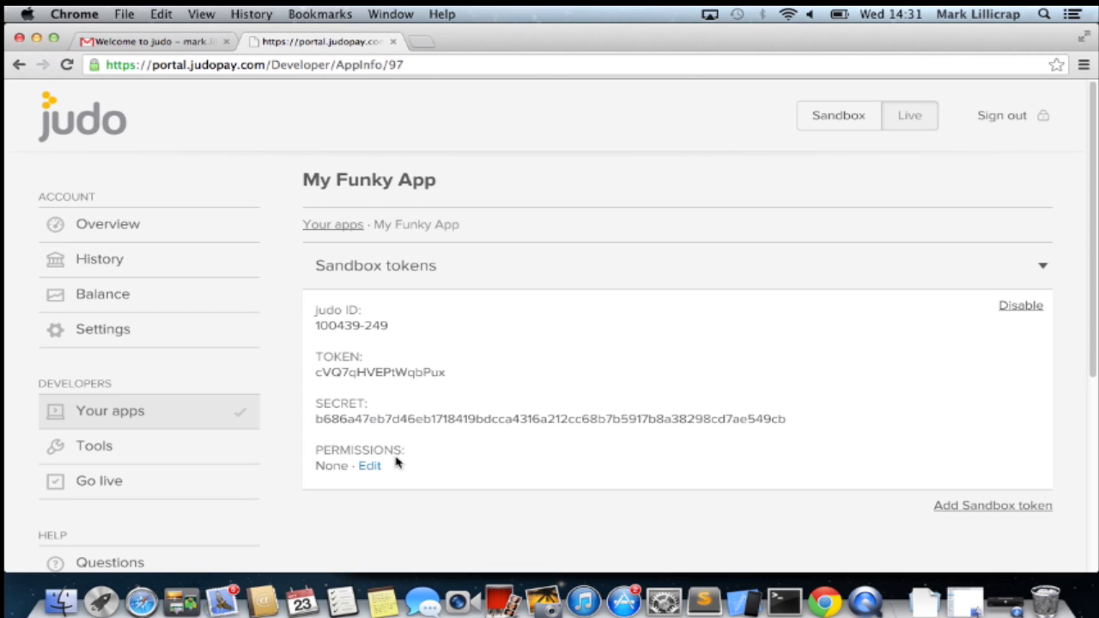
{"action": "mouse_move", "coordinate": [369, 465]}
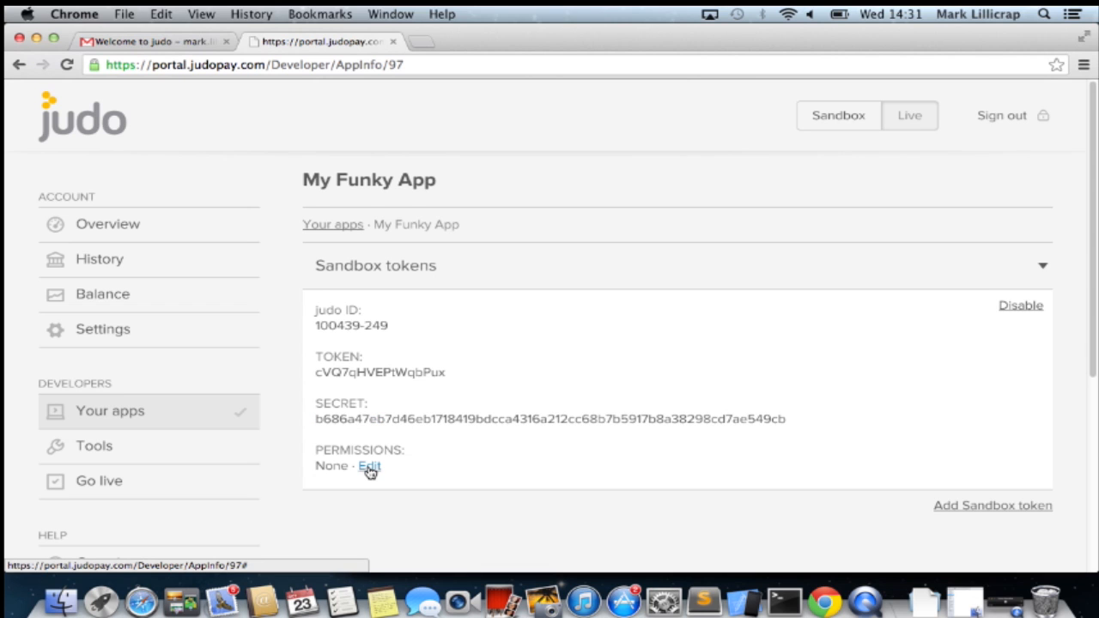
{"action": "left_click", "coordinate": [369, 467]}
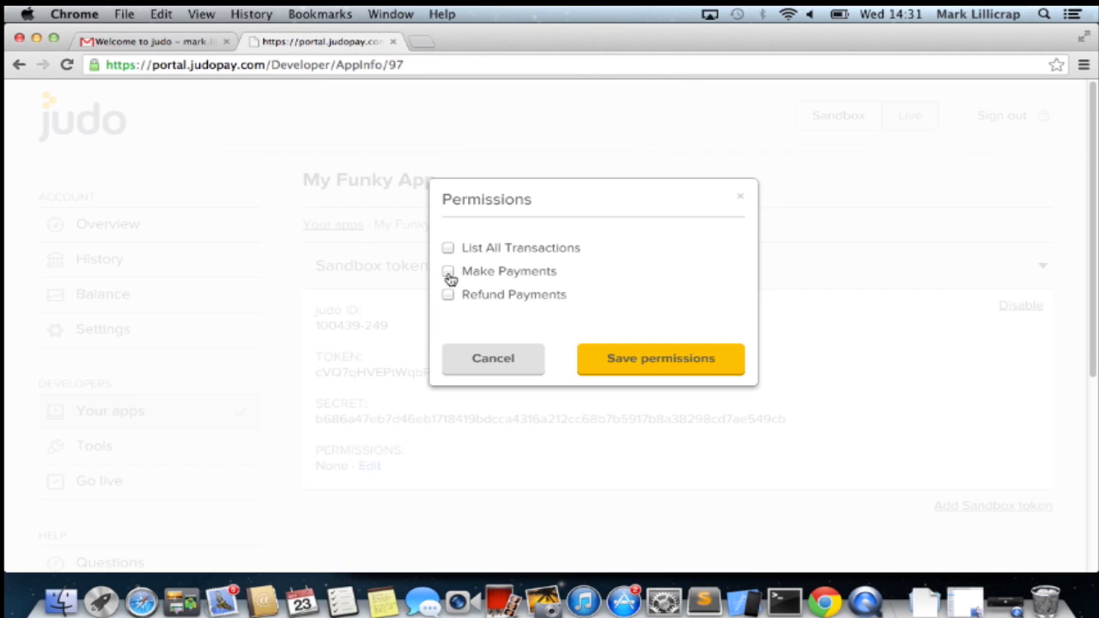
{"action": "left_click", "coordinate": [660, 358]}
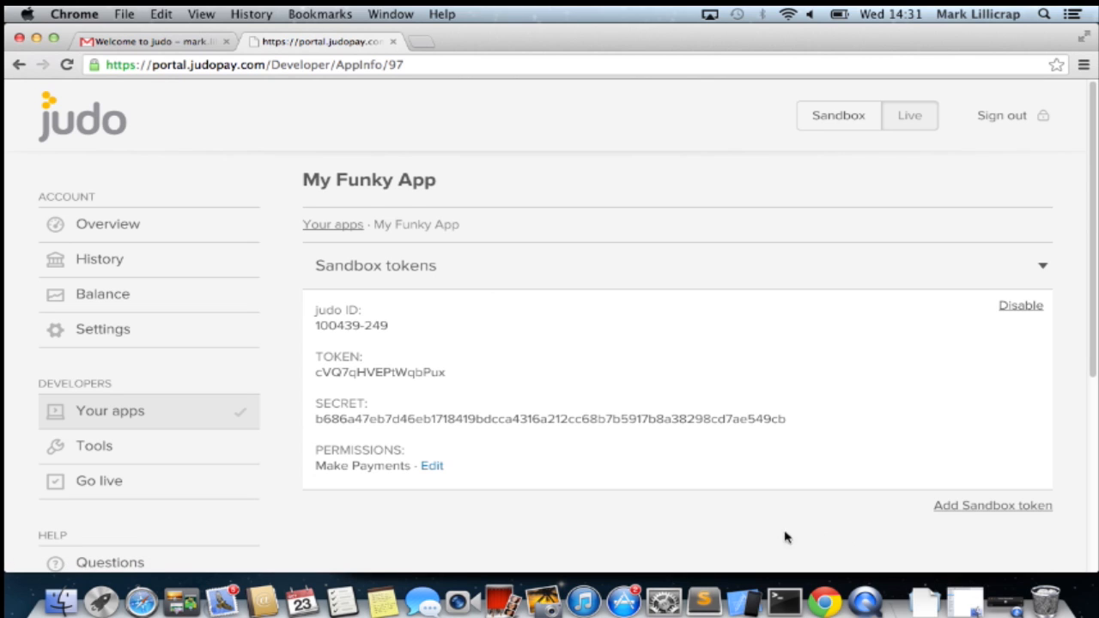
{"action": "mouse_move", "coordinate": [55, 445]}
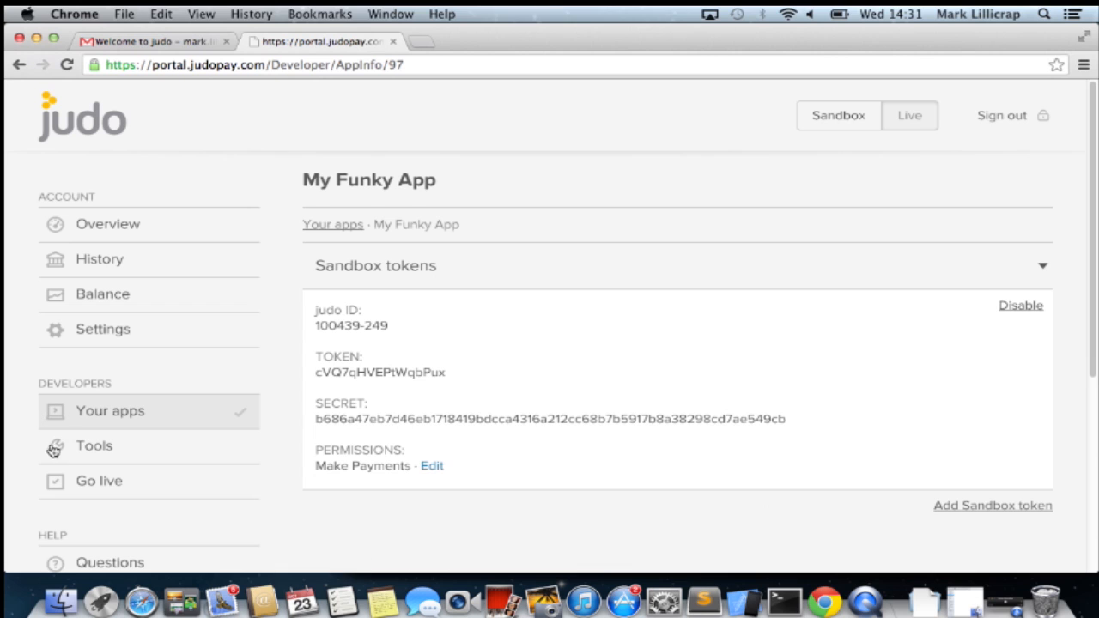
{"action": "mouse_move", "coordinate": [129, 445]}
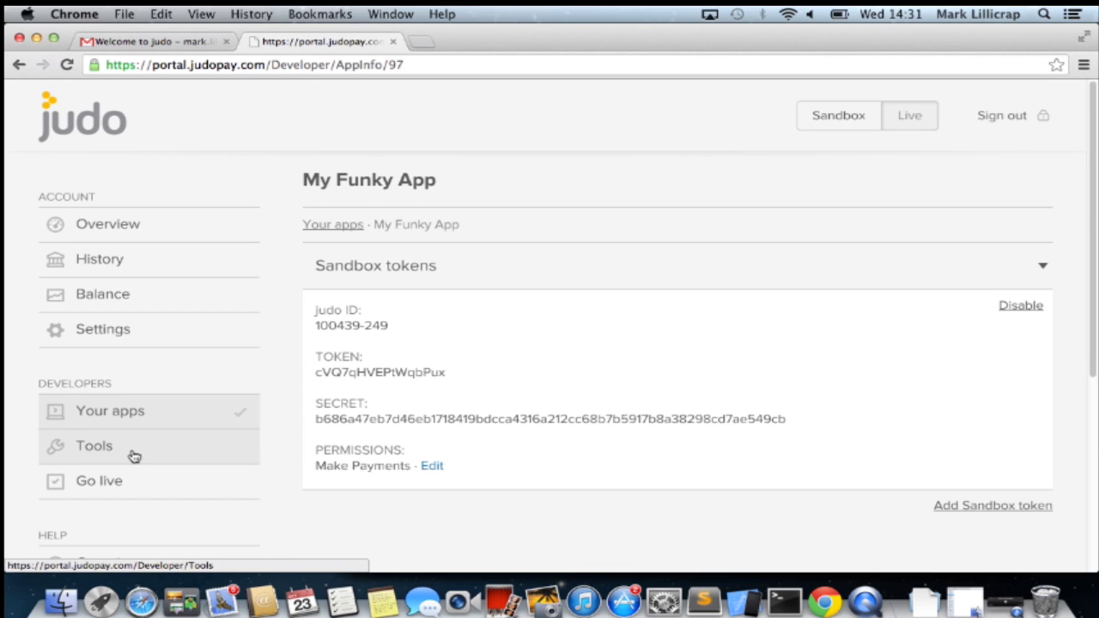
Download the iOS SDK from the Developers Tools page.
{"action": "left_click", "coordinate": [94, 445]}
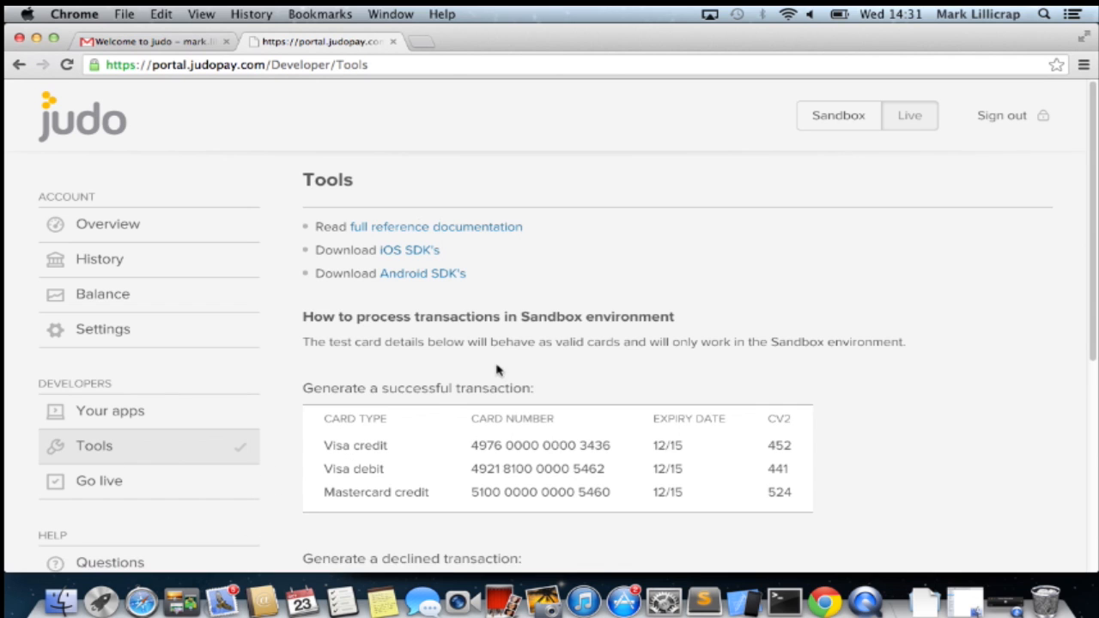
{"action": "mouse_move", "coordinate": [409, 250]}
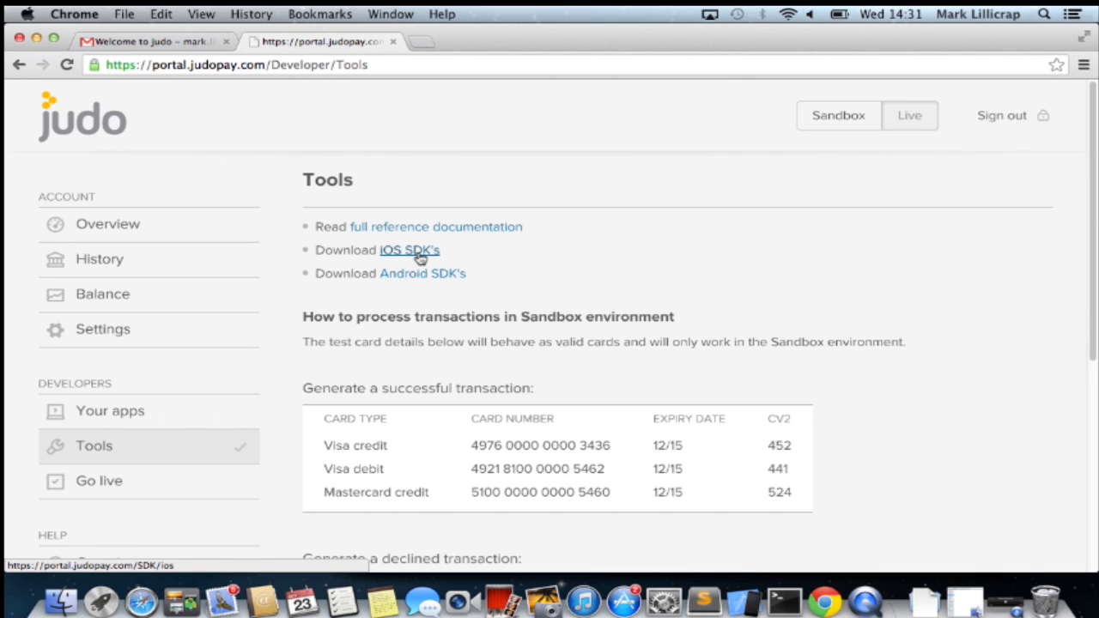
{"action": "left_click", "coordinate": [410, 250]}
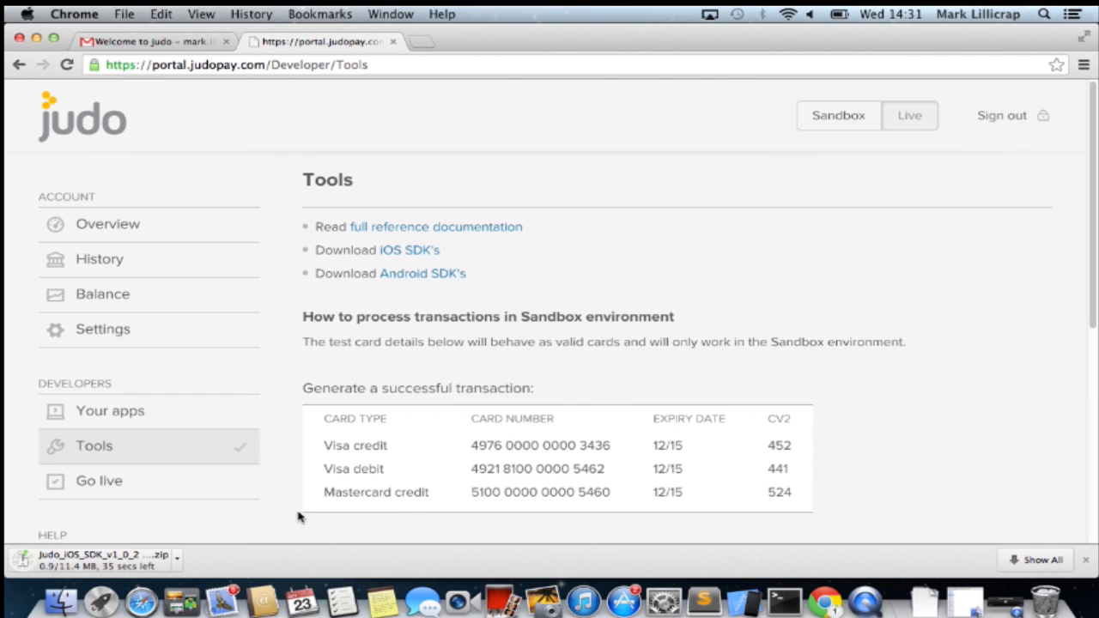
{"action": "mouse_move", "coordinate": [786, 578]}
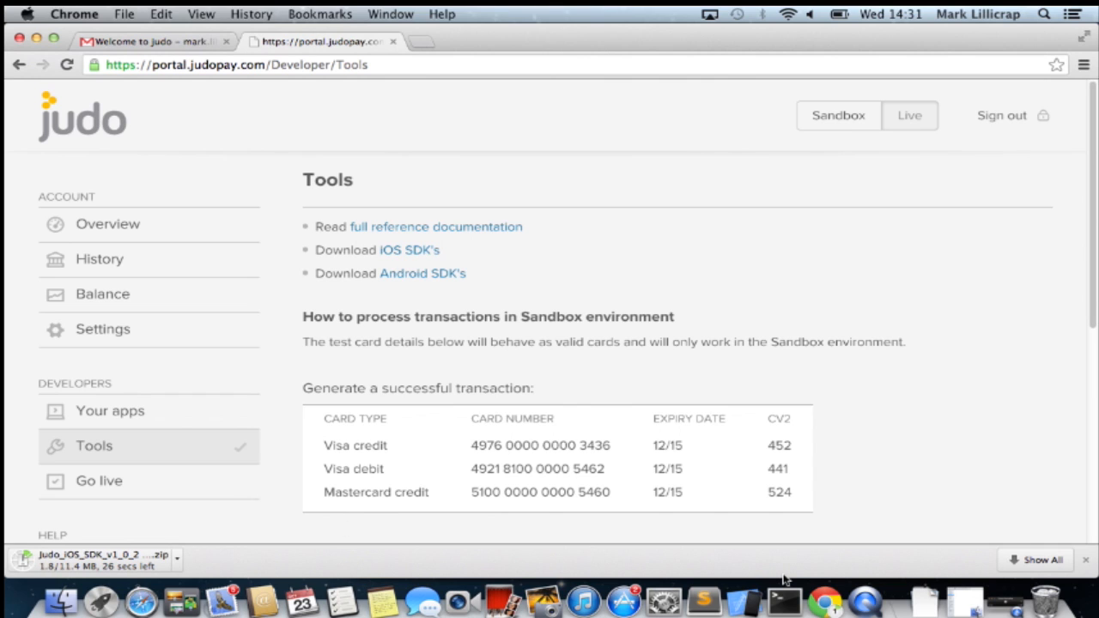
{"action": "mouse_move", "coordinate": [102, 599]}
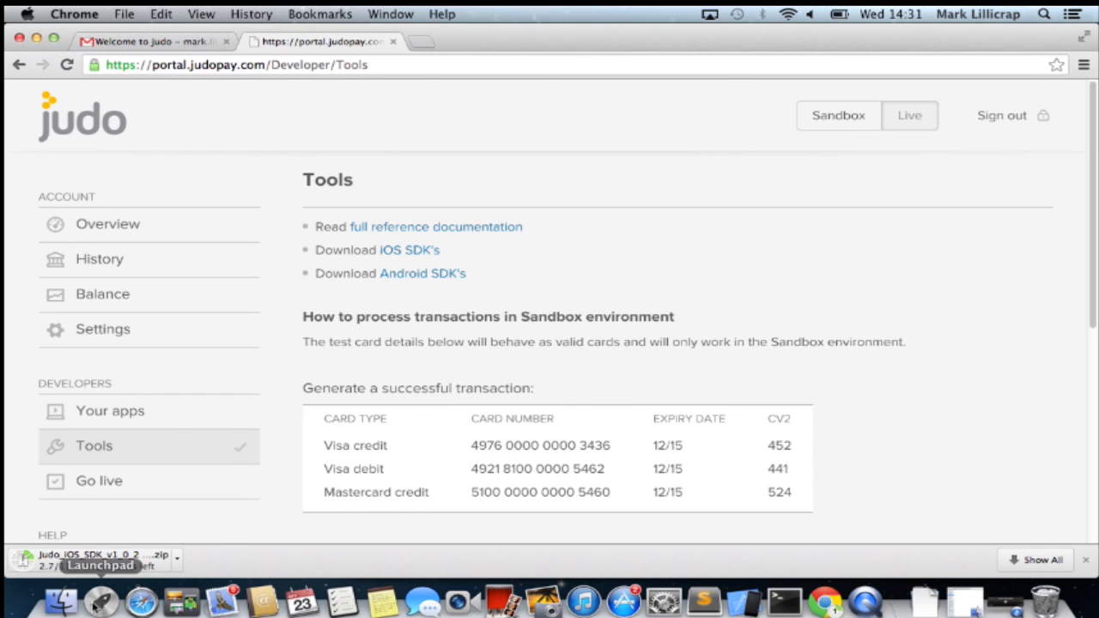
Launch Xcode and create Single View project DemoJudoPayApp, saved in Documents.
{"action": "left_click", "coordinate": [101, 601]}
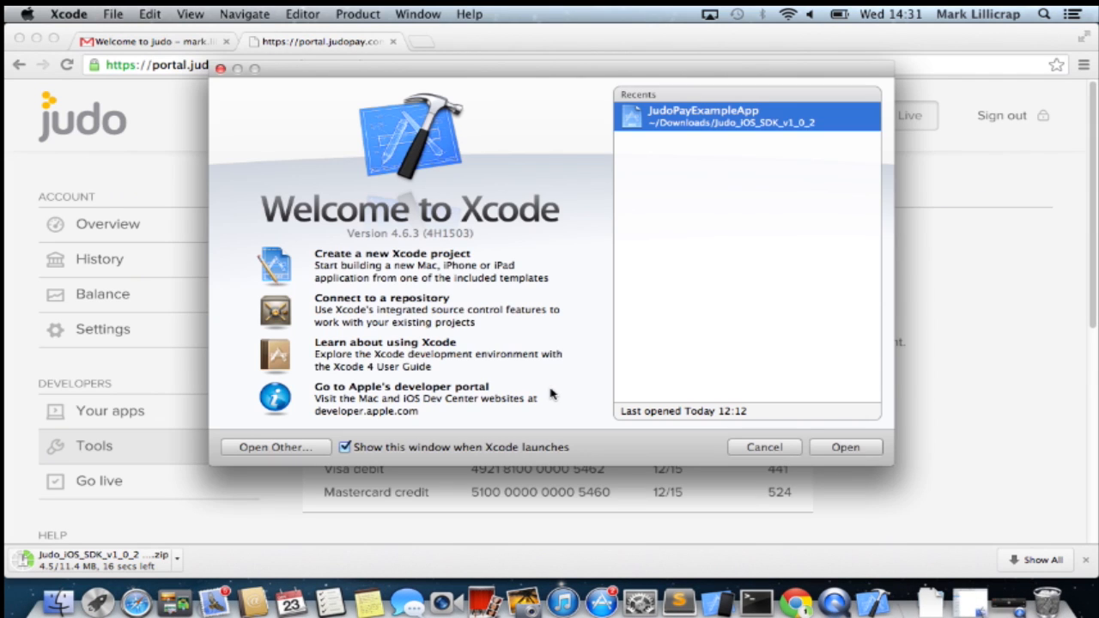
{"action": "left_click", "coordinate": [763, 447]}
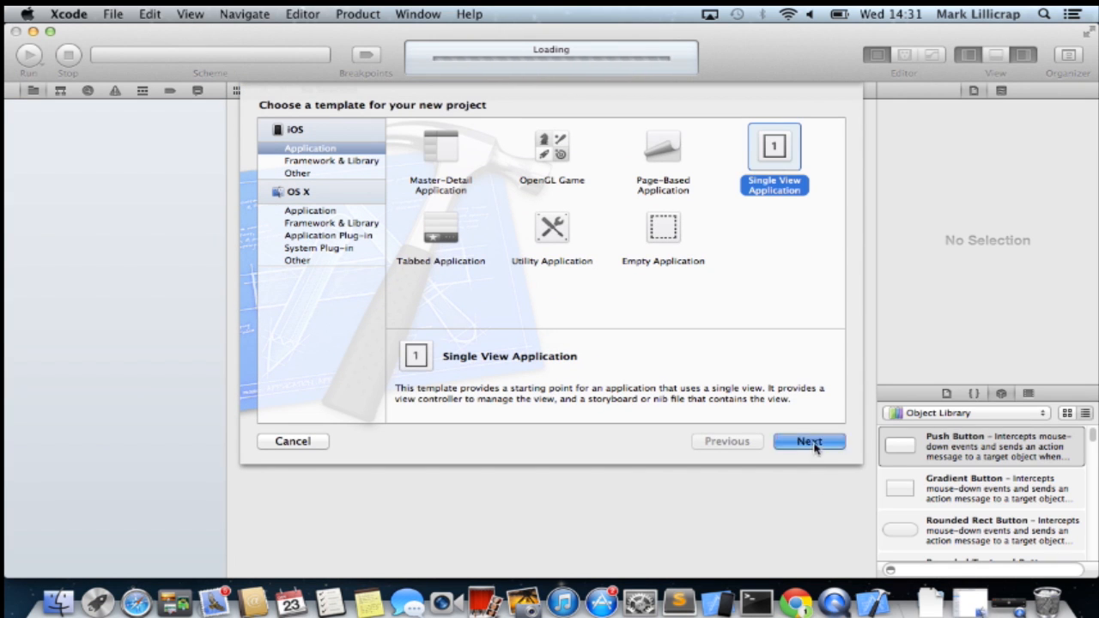
{"action": "left_click", "coordinate": [808, 441]}
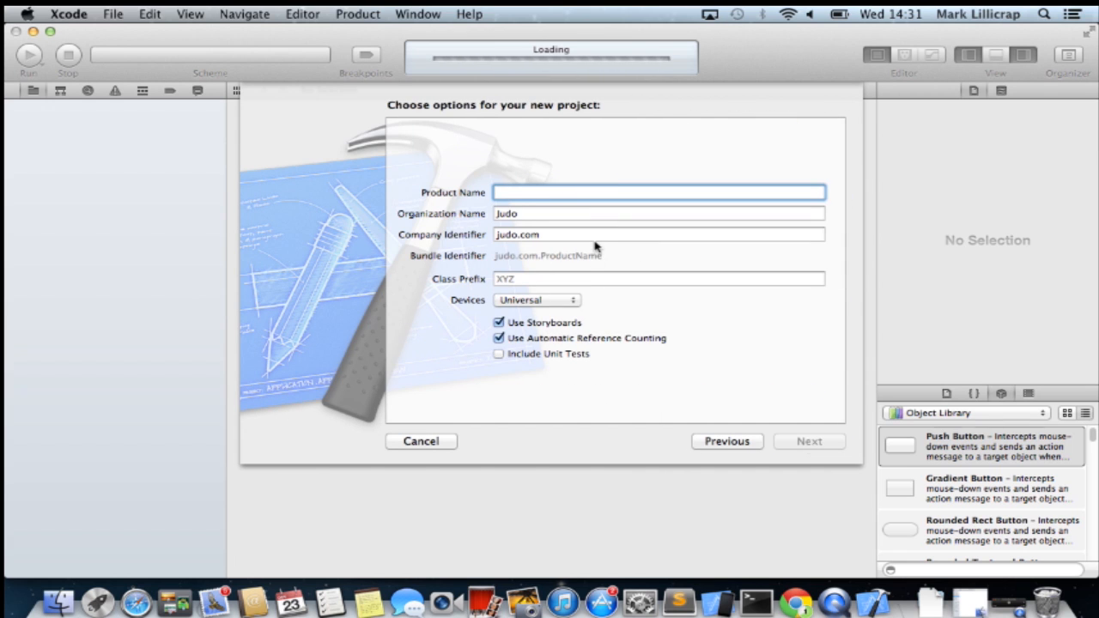
{"action": "type", "text": "DemoJudoP"}
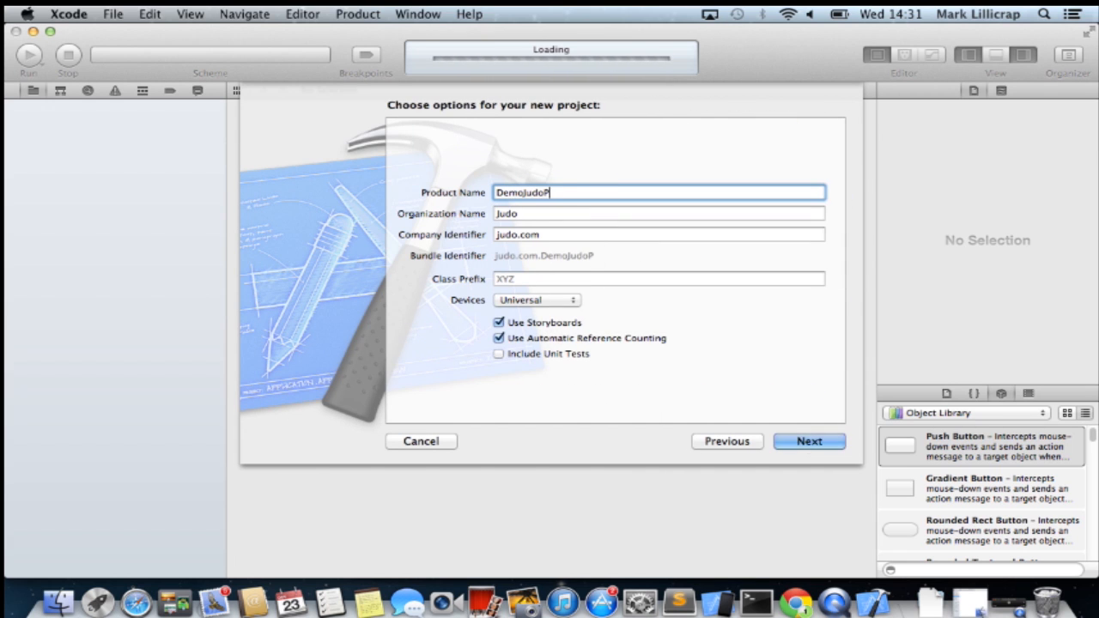
{"action": "type", "text": "ayApp"}
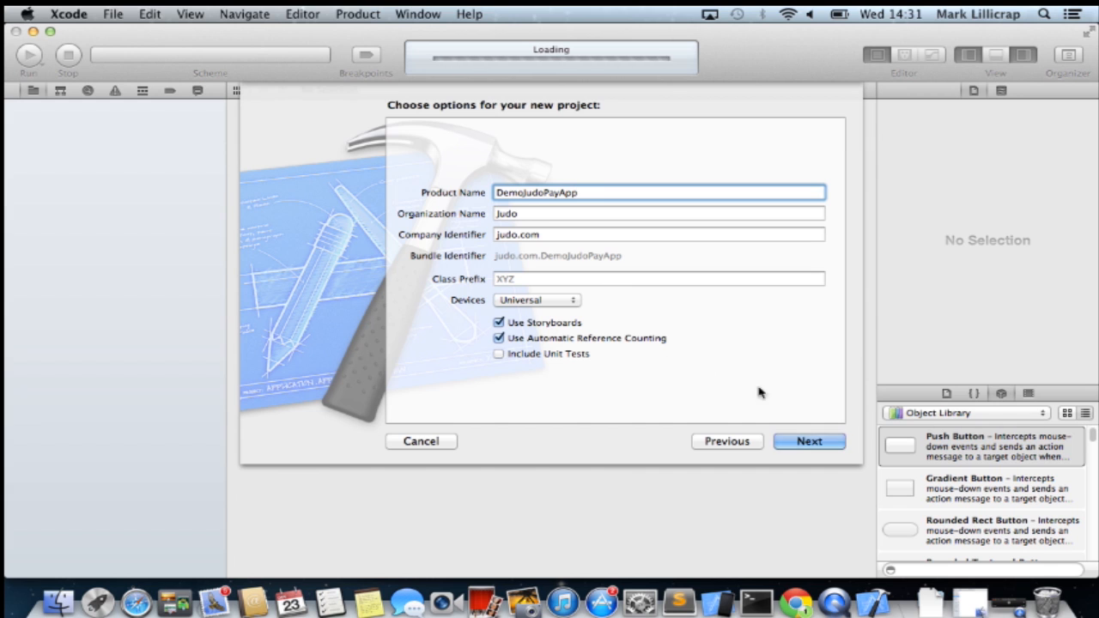
{"action": "left_click", "coordinate": [808, 440]}
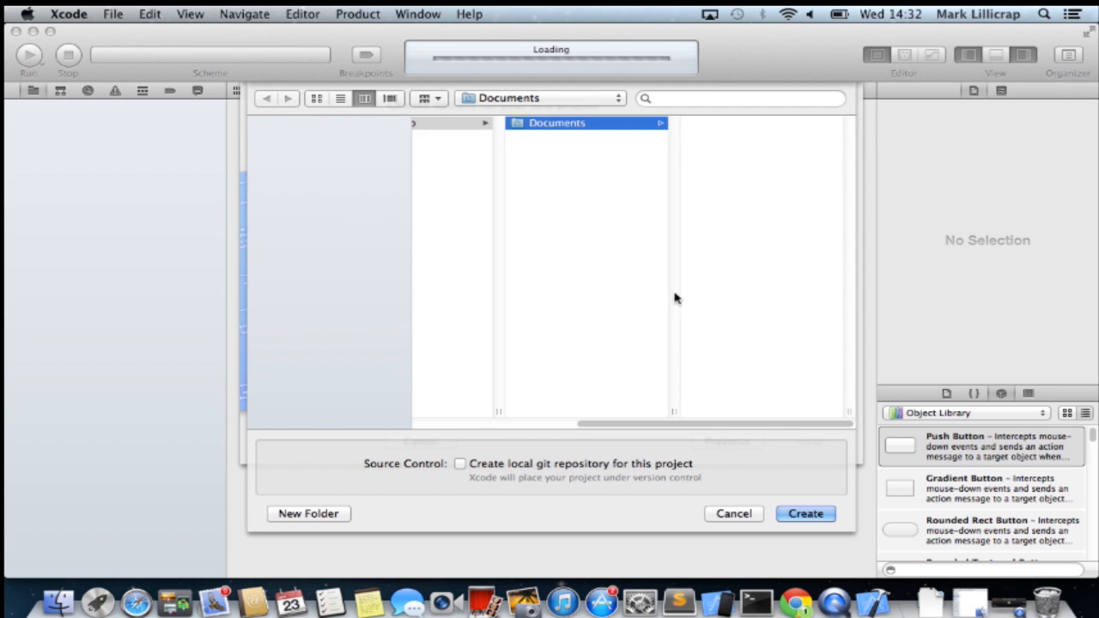
{"action": "left_click", "coordinate": [805, 514]}
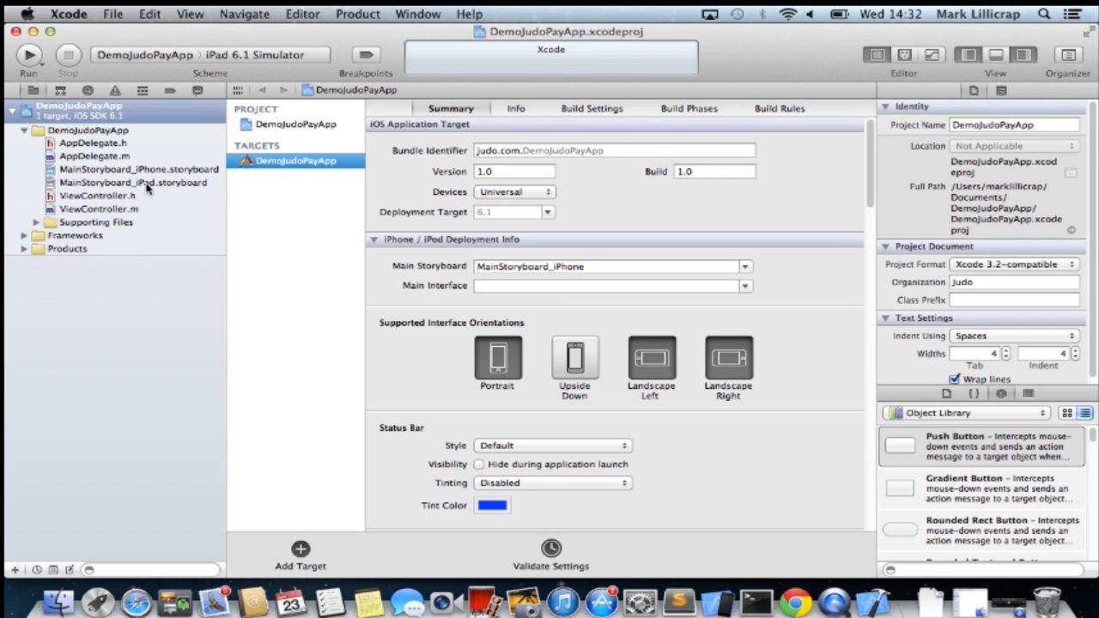
On the iPhone storyboard, target the iPhone 6.1 Simulator and place a centred round rect button.
{"action": "left_click", "coordinate": [136, 170]}
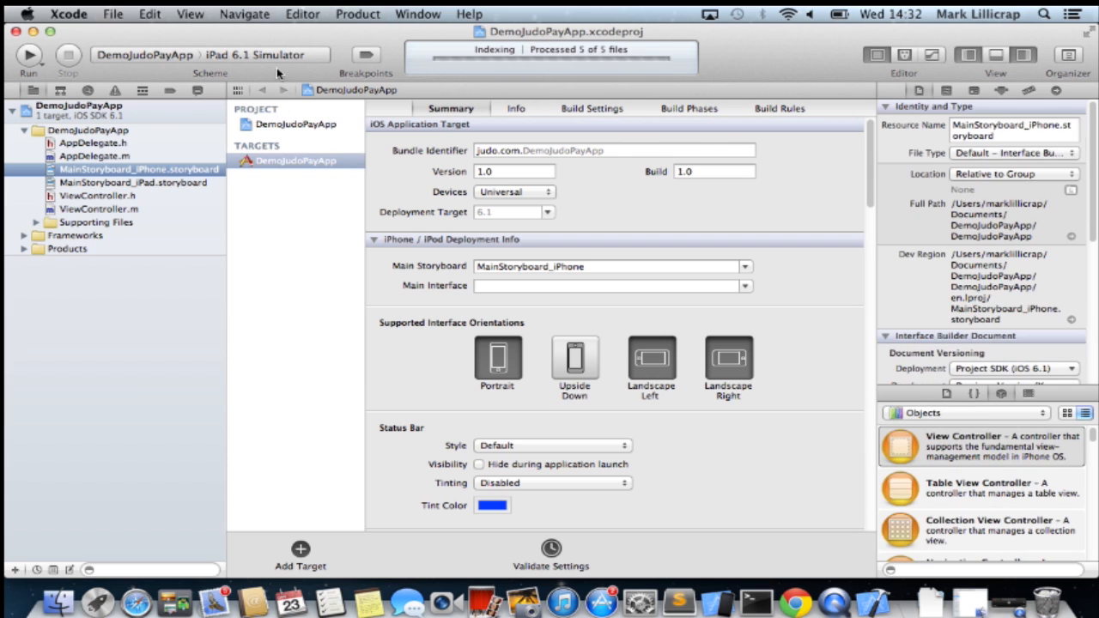
{"action": "left_click", "coordinate": [210, 54]}
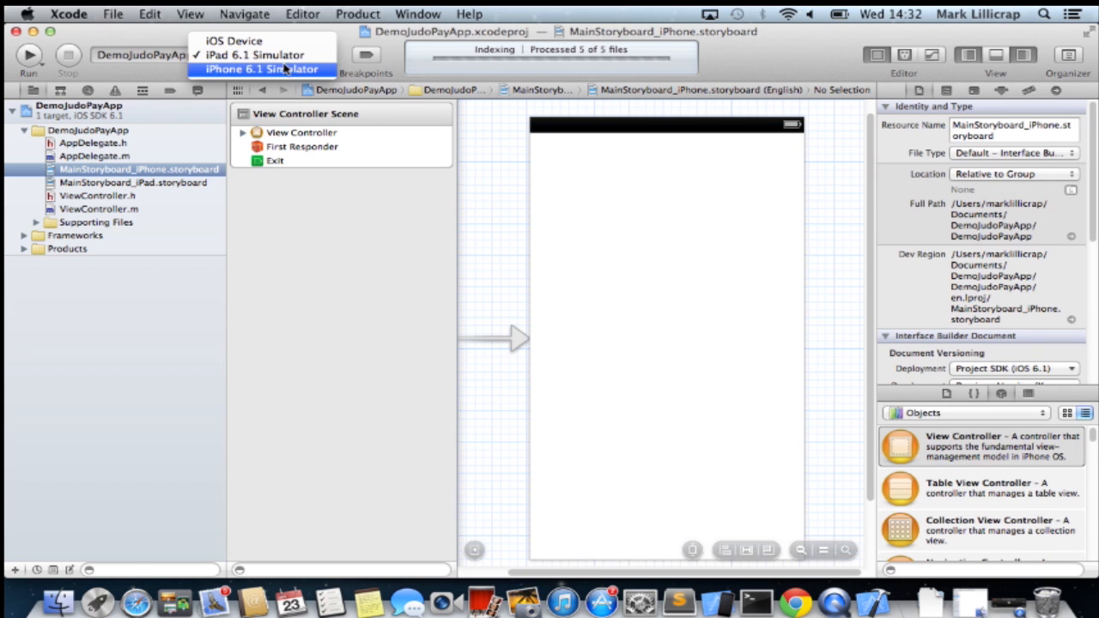
{"action": "left_click", "coordinate": [261, 68]}
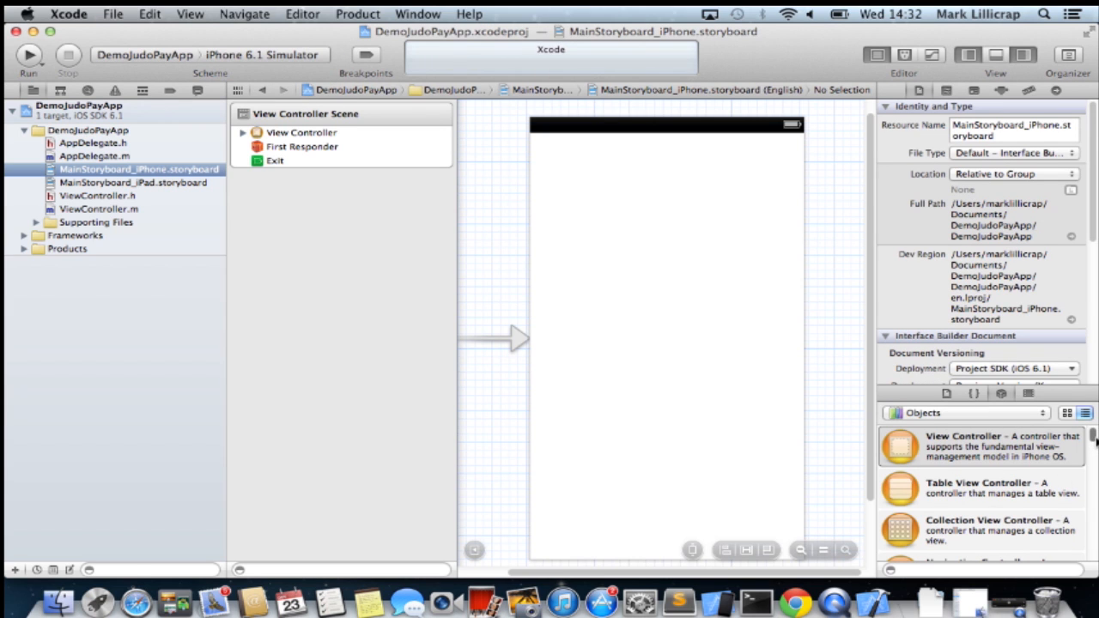
{"action": "scroll", "scroll_direction": "down", "scroll_amount": 3}
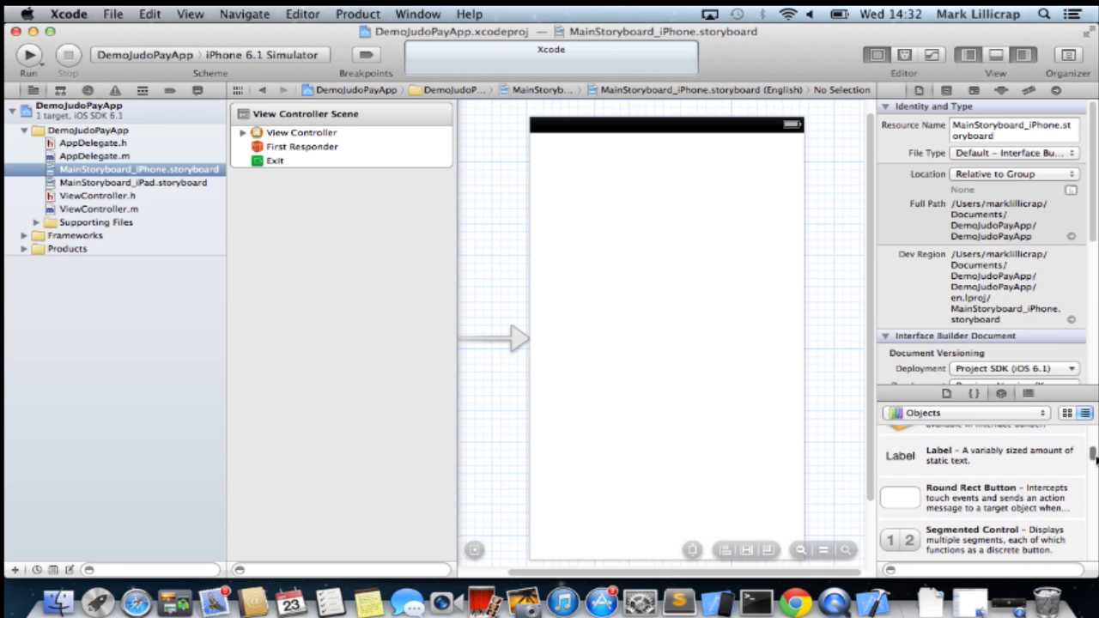
{"action": "left_click_drag", "start_coordinate": [899, 498], "coordinate": [639, 316]}
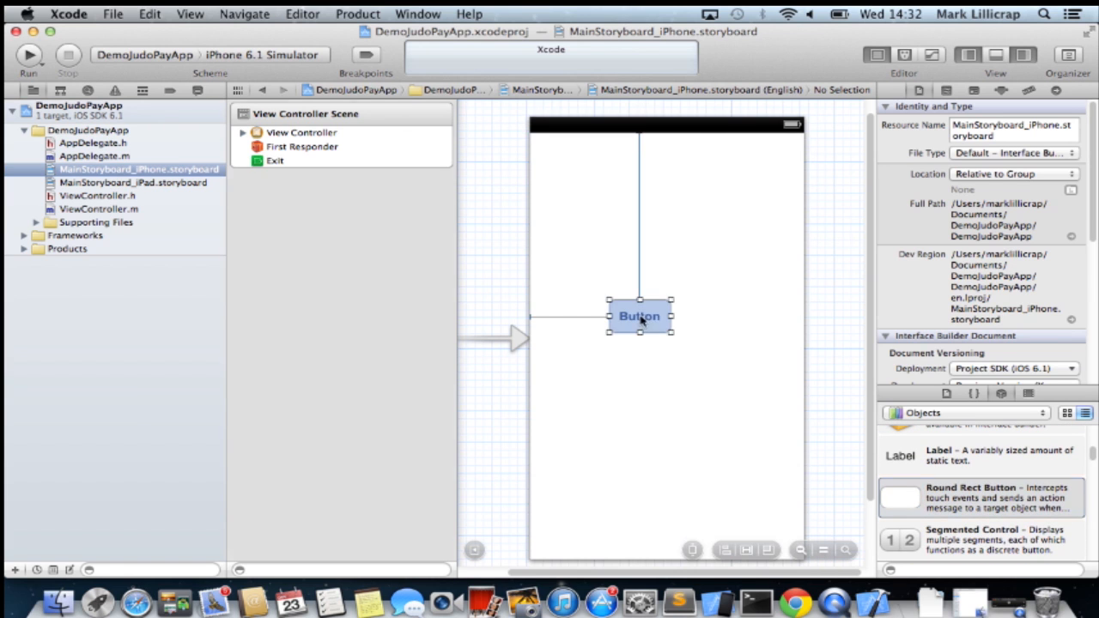
{"action": "left_click", "coordinate": [638, 316]}
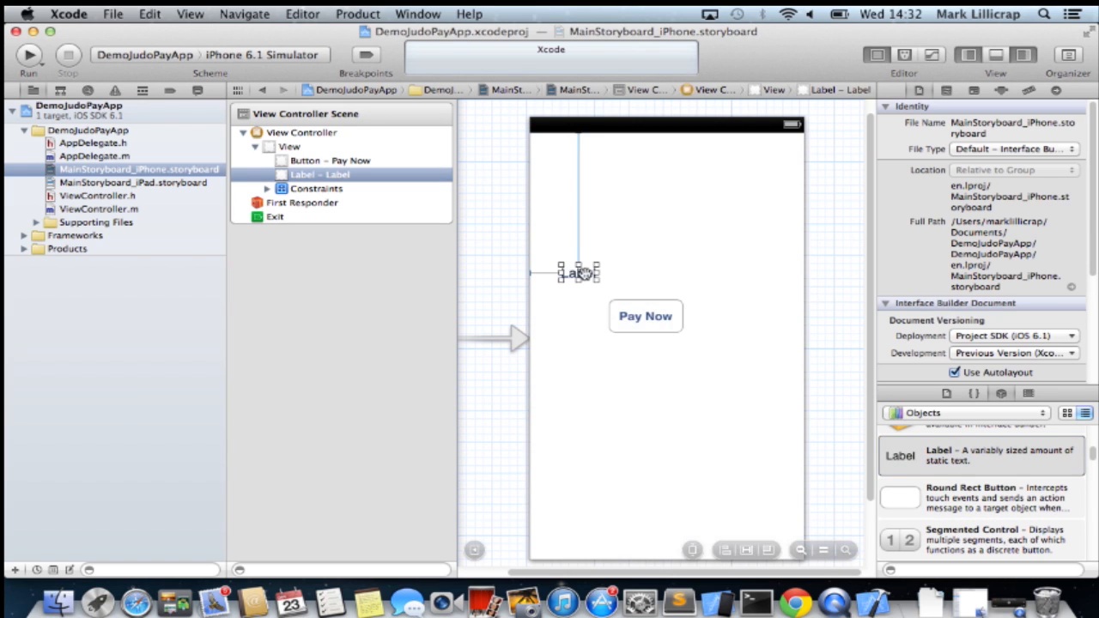
Set the label text to "I agree to pay £8.50 for mushrooms".
{"action": "double_click", "coordinate": [577, 272]}
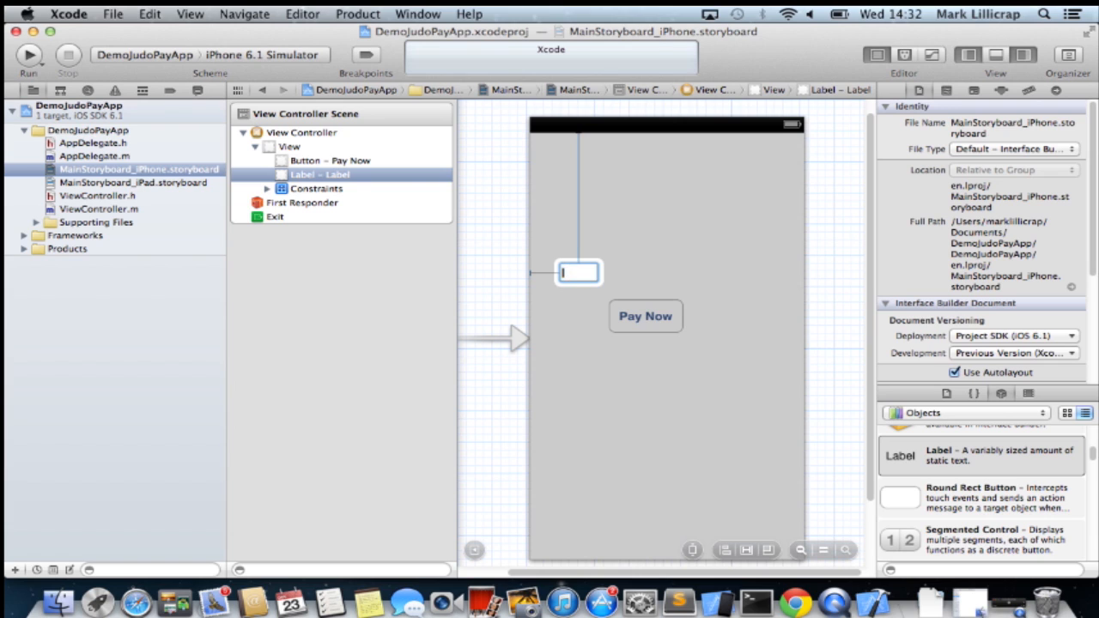
{"action": "type", "text": "I agre"}
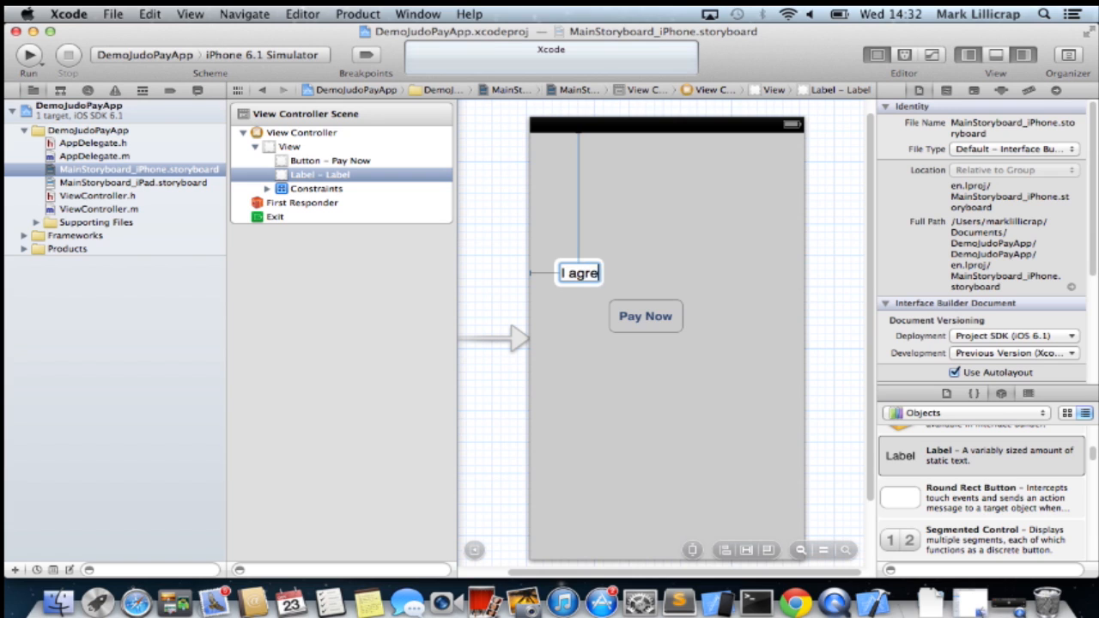
{"action": "type", "text": "agree to"}
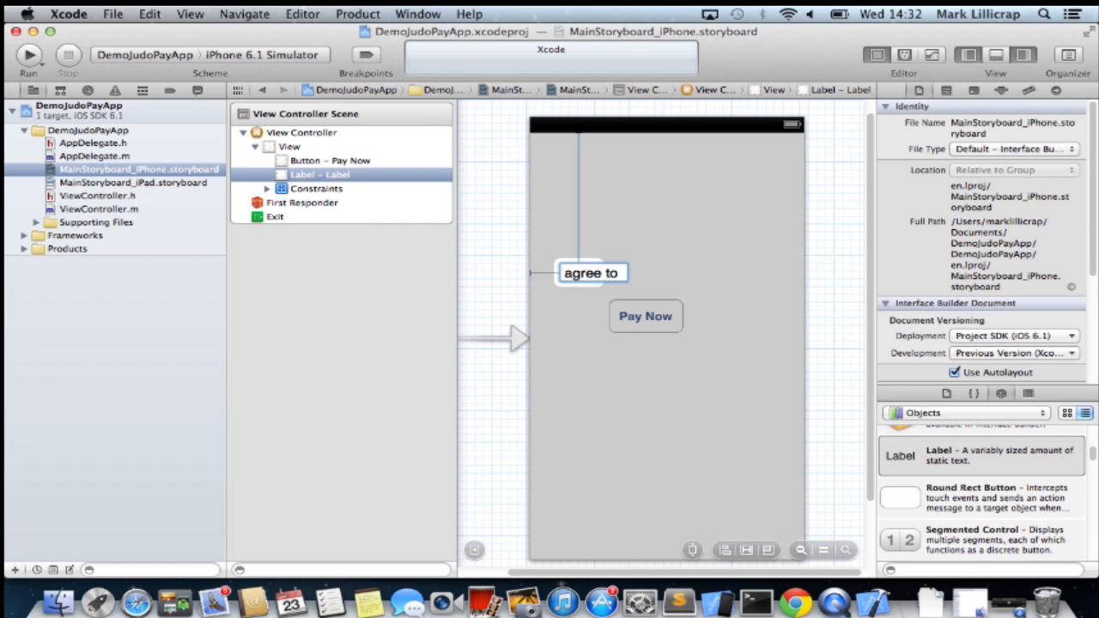
{"action": "type", "text": "I agree to pay £8."}
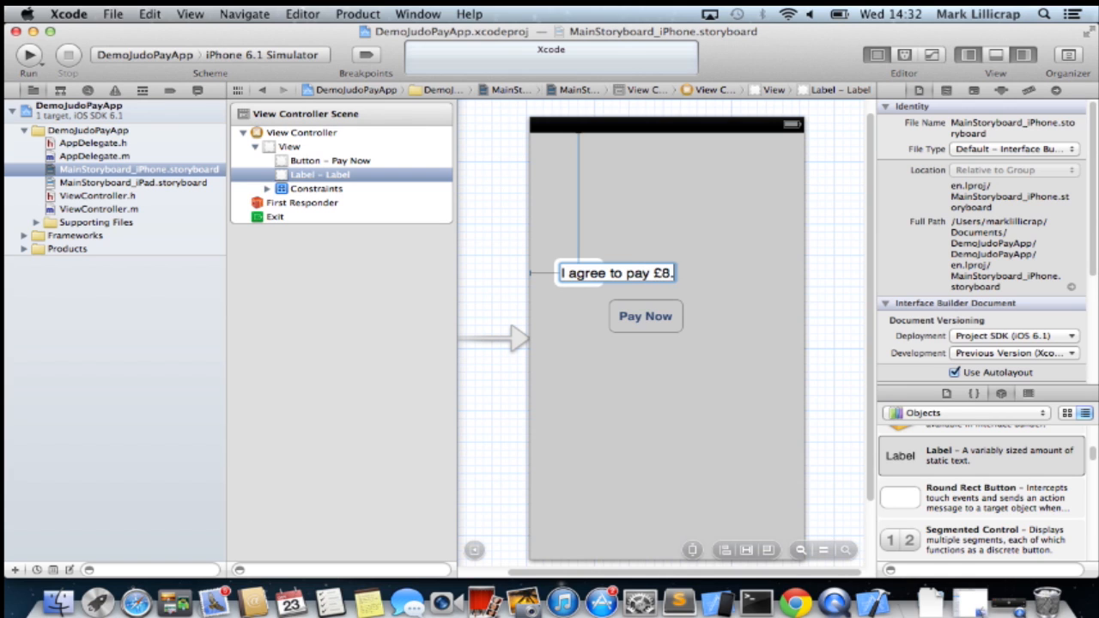
{"action": "type", "text": "50 for m"}
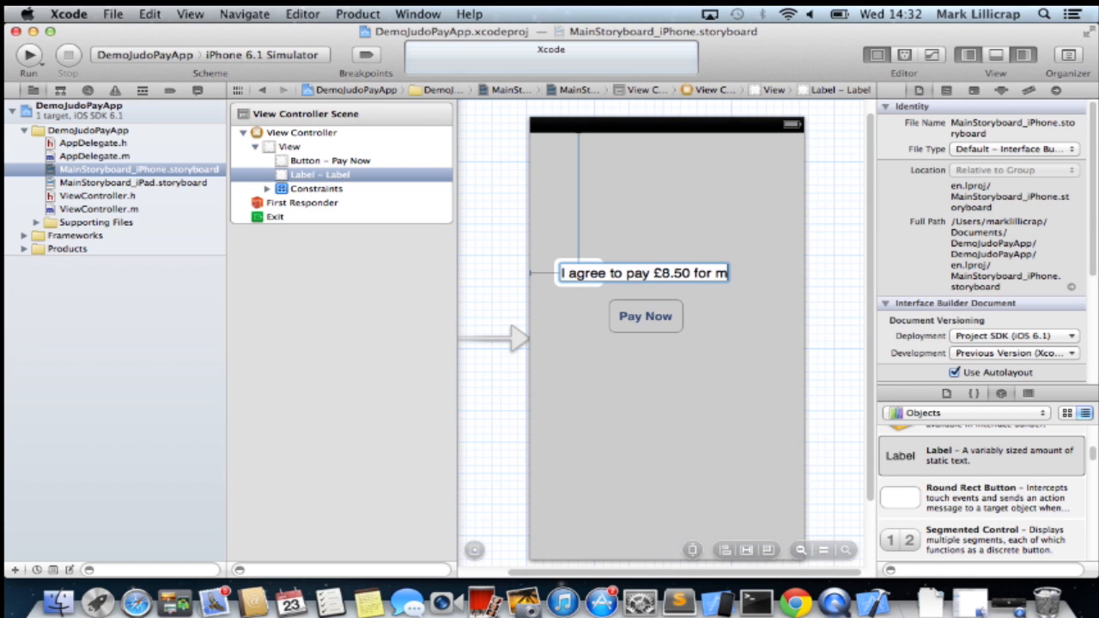
{"action": "type", "text": "mushrooms"}
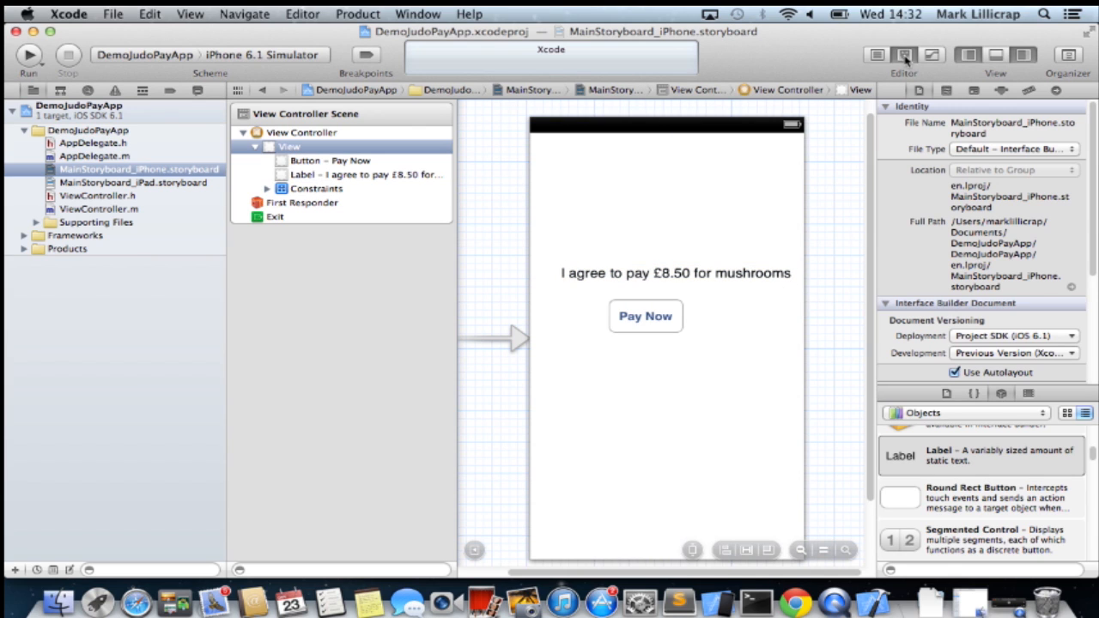
Connect Pay Now to a new action named PayNowAction in ViewController.h.
{"action": "left_click", "coordinate": [903, 54]}
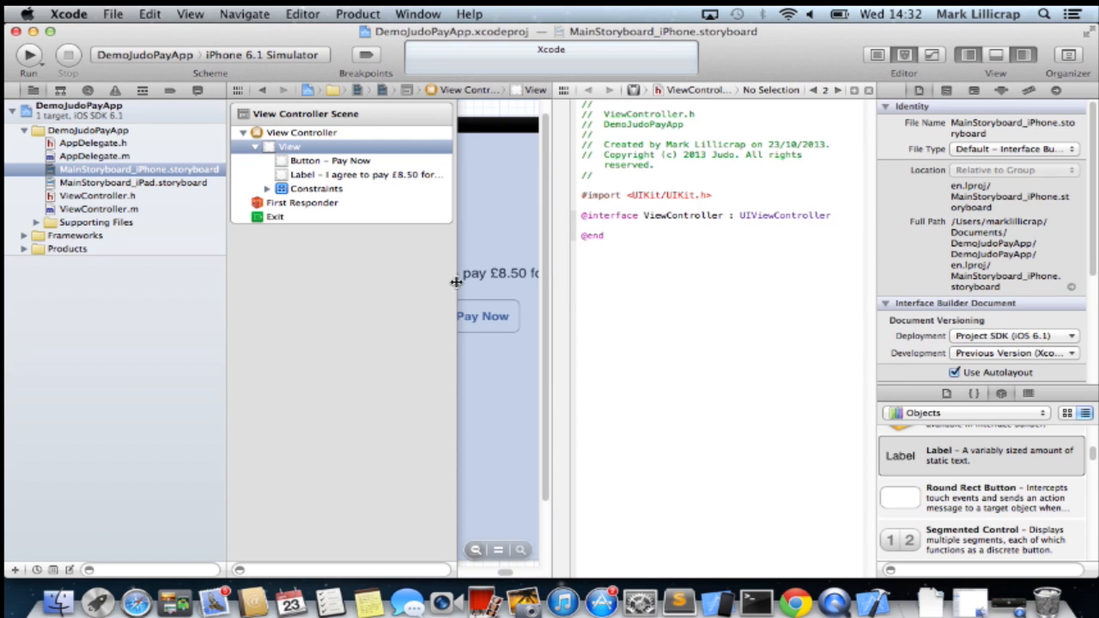
{"action": "left_click", "coordinate": [301, 132]}
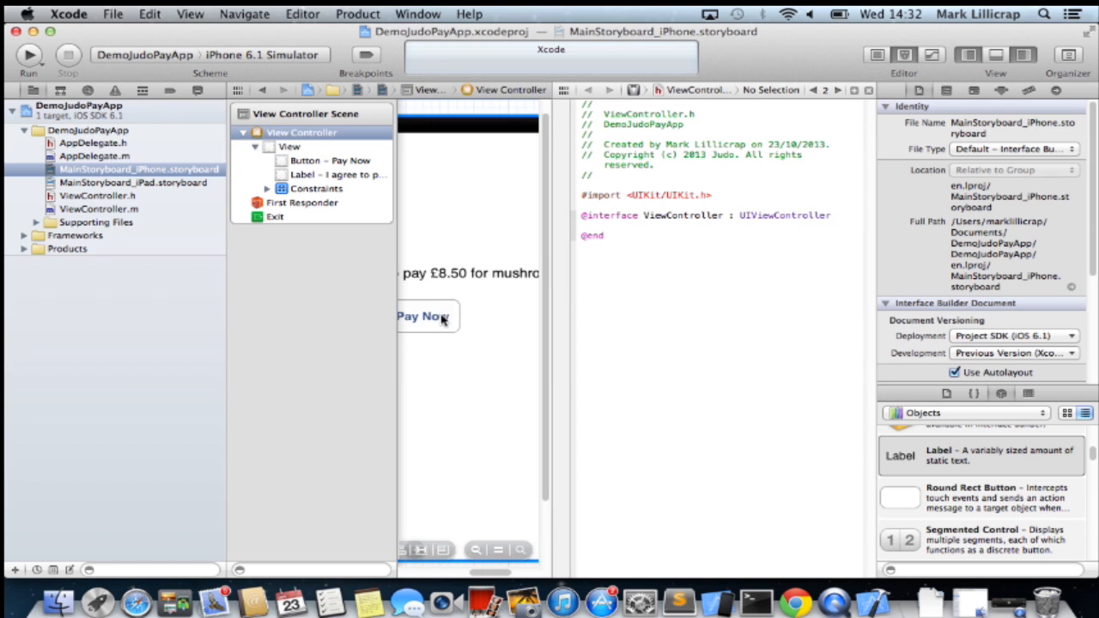
{"action": "right_click", "coordinate": [421, 316]}
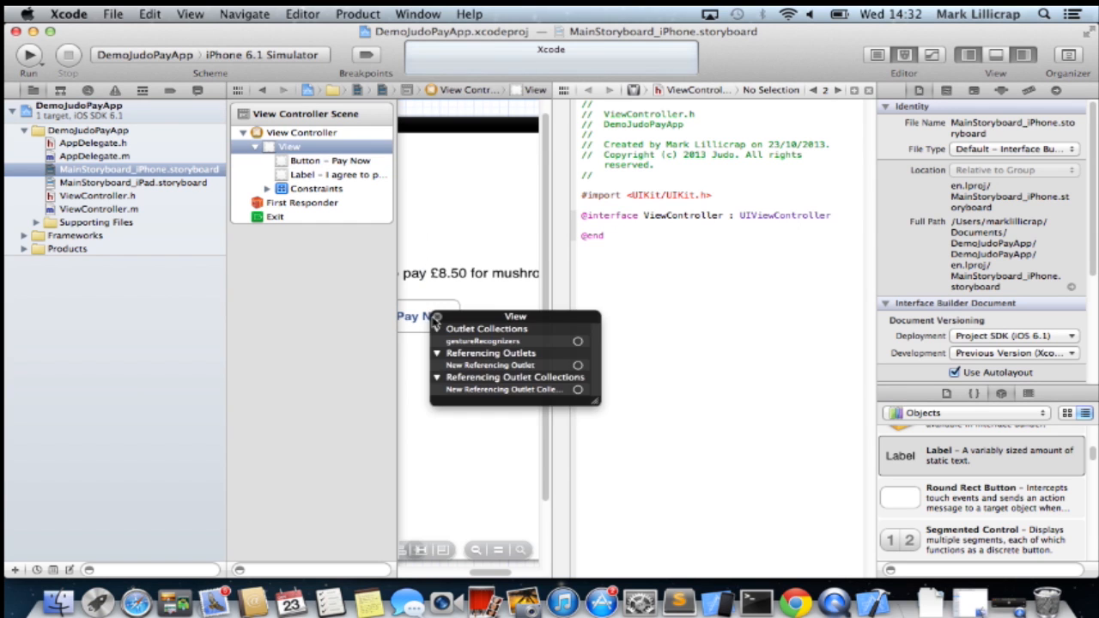
{"action": "left_click", "coordinate": [423, 316]}
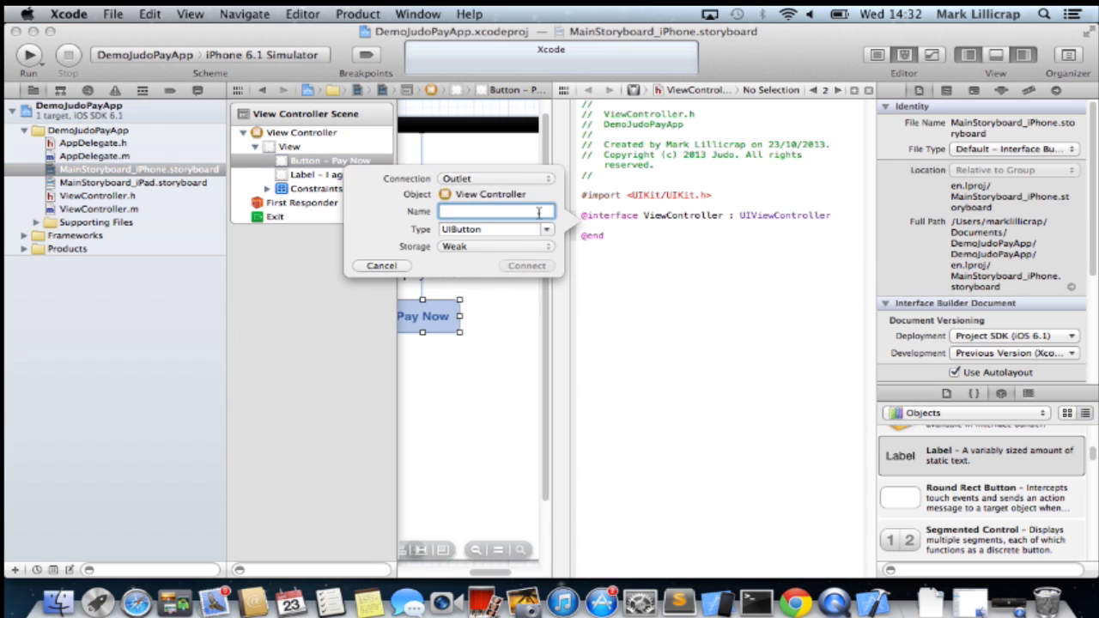
{"action": "left_click", "coordinate": [497, 178]}
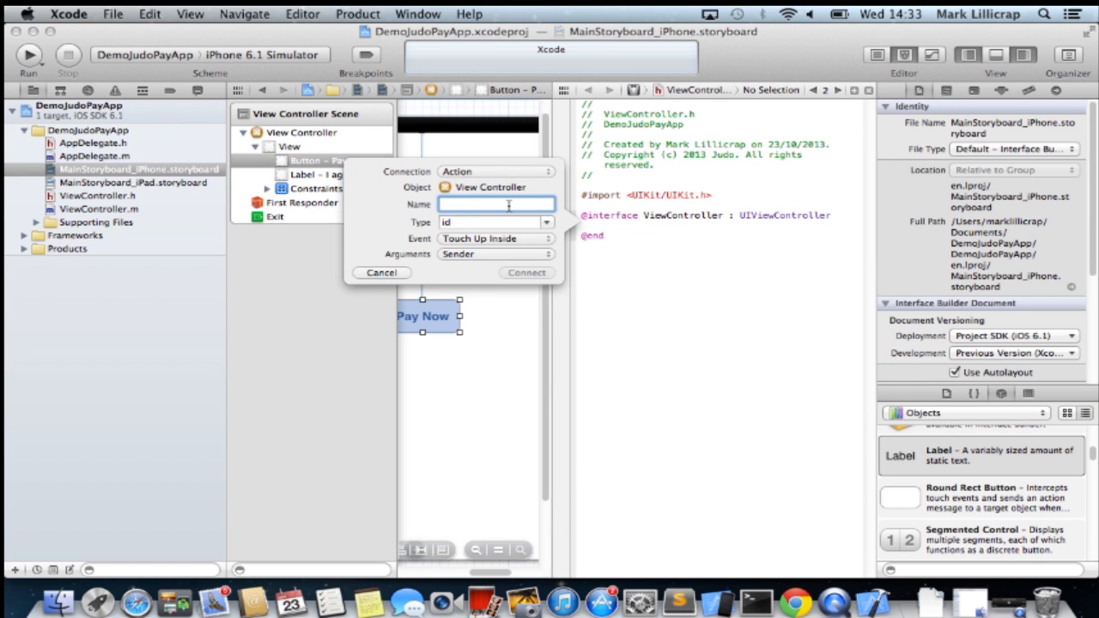
{"action": "type", "text": "P"}
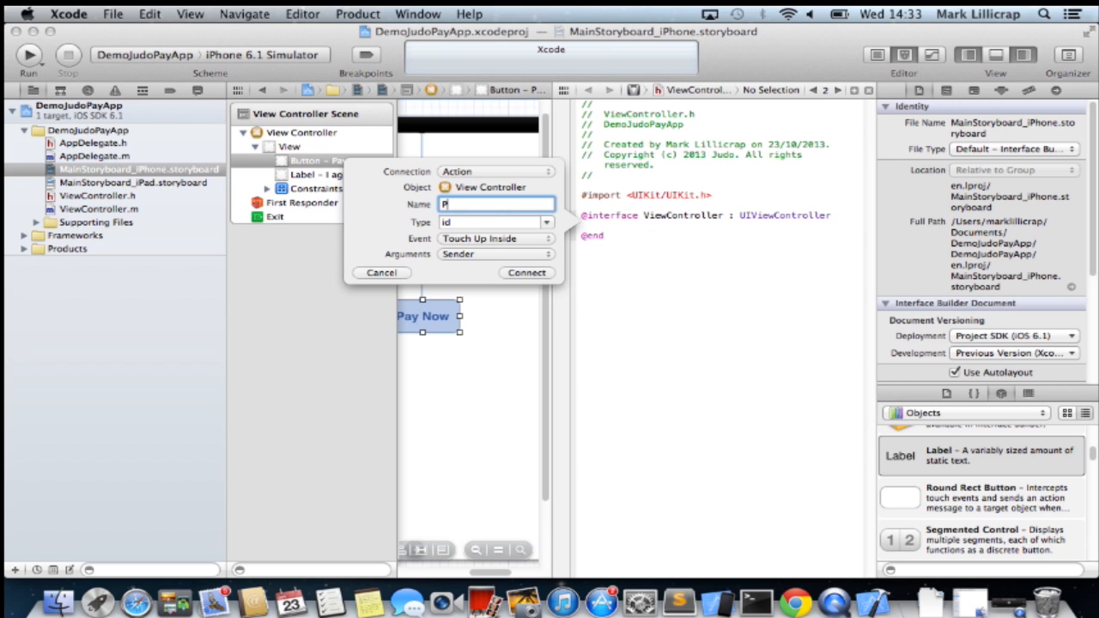
{"action": "type", "text": "ayNowAction"}
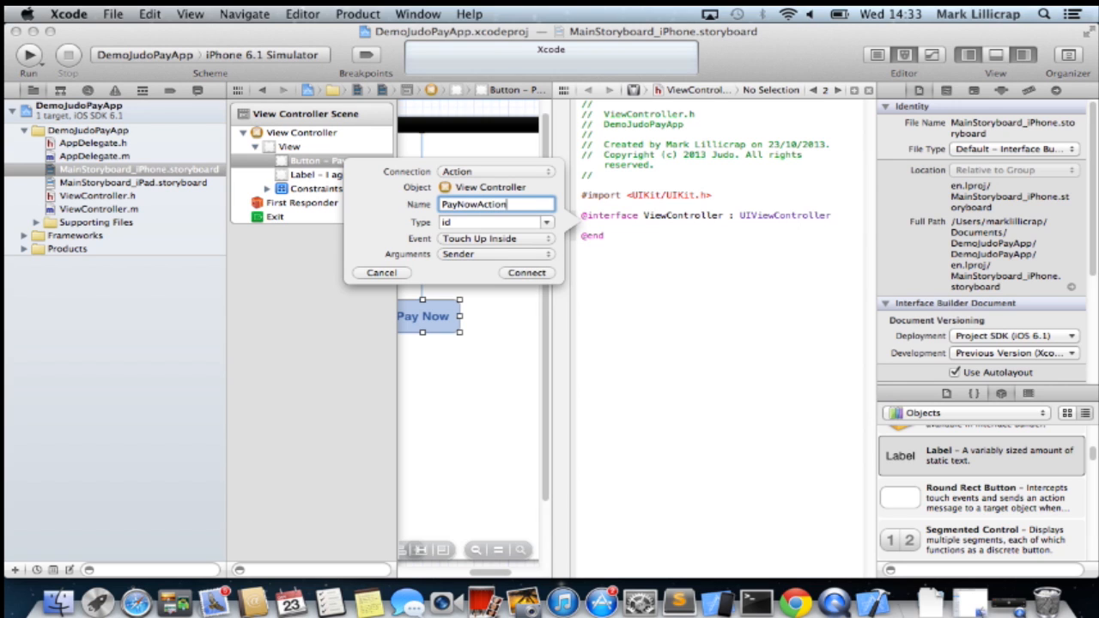
{"action": "left_click", "coordinate": [527, 272]}
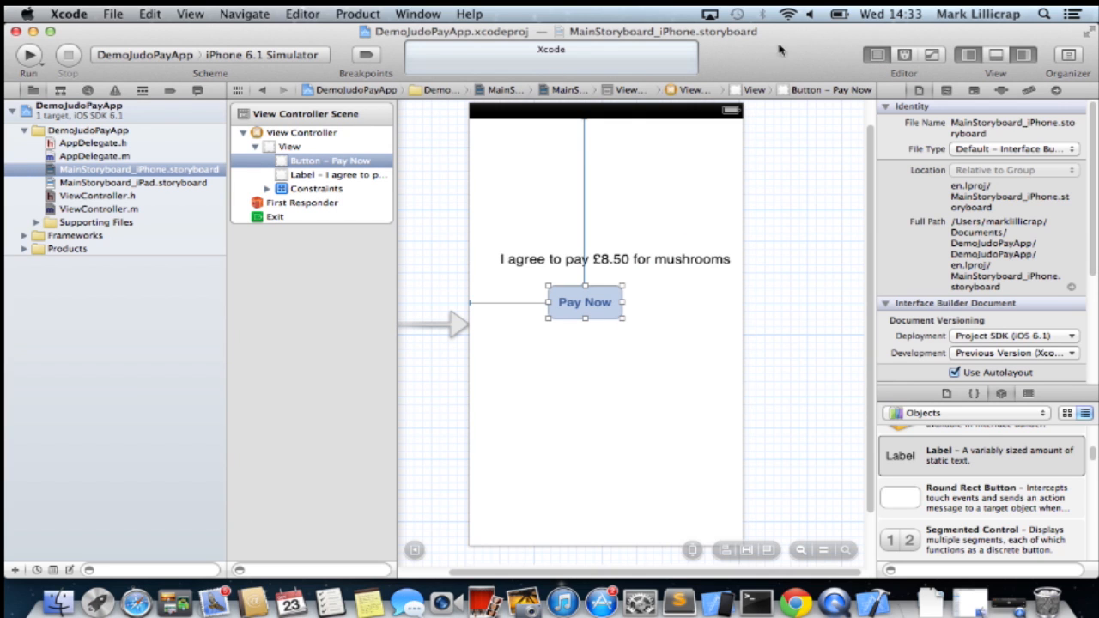
{"action": "mouse_move", "coordinate": [169, 480]}
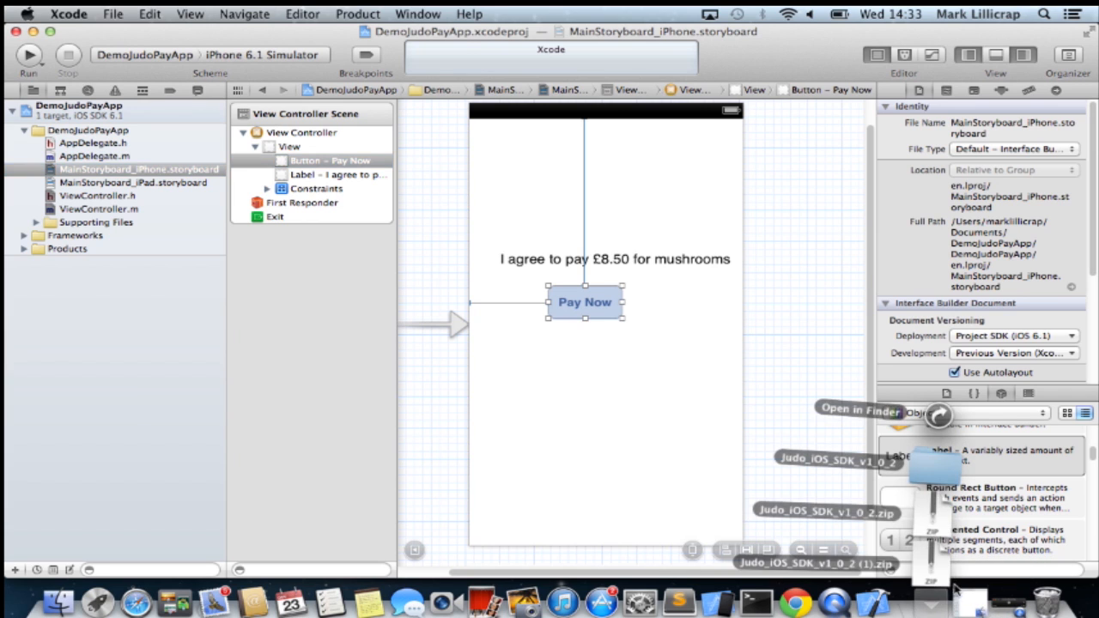
Add JudoPay.bundle and JudoPay.framework from the SDK's Framework folder to the project.
{"action": "left_click", "coordinate": [858, 410]}
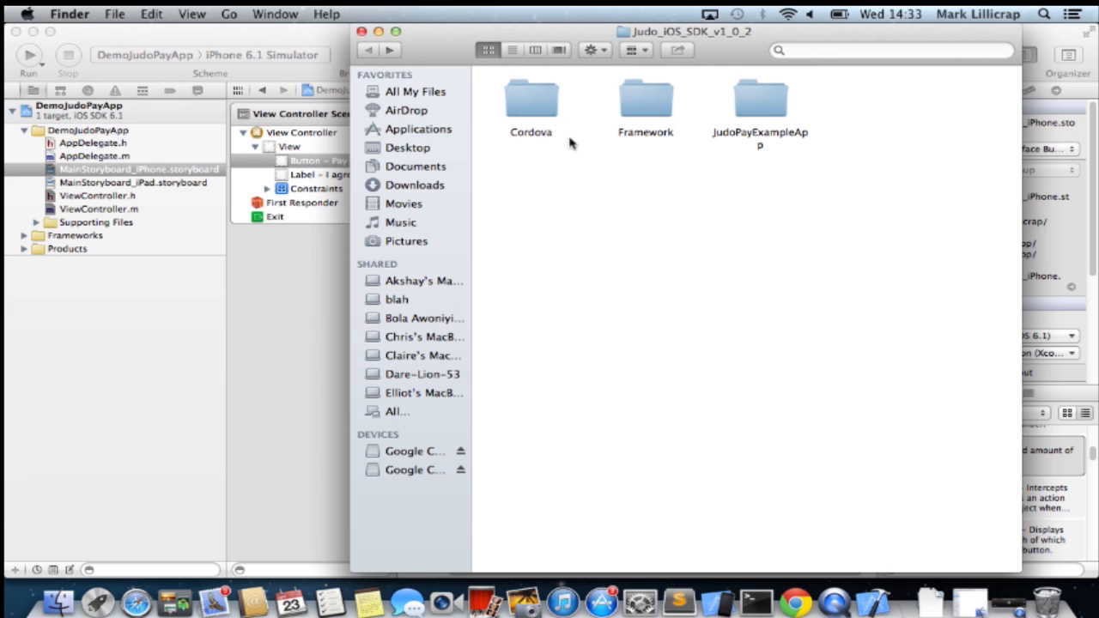
{"action": "mouse_move", "coordinate": [640, 98]}
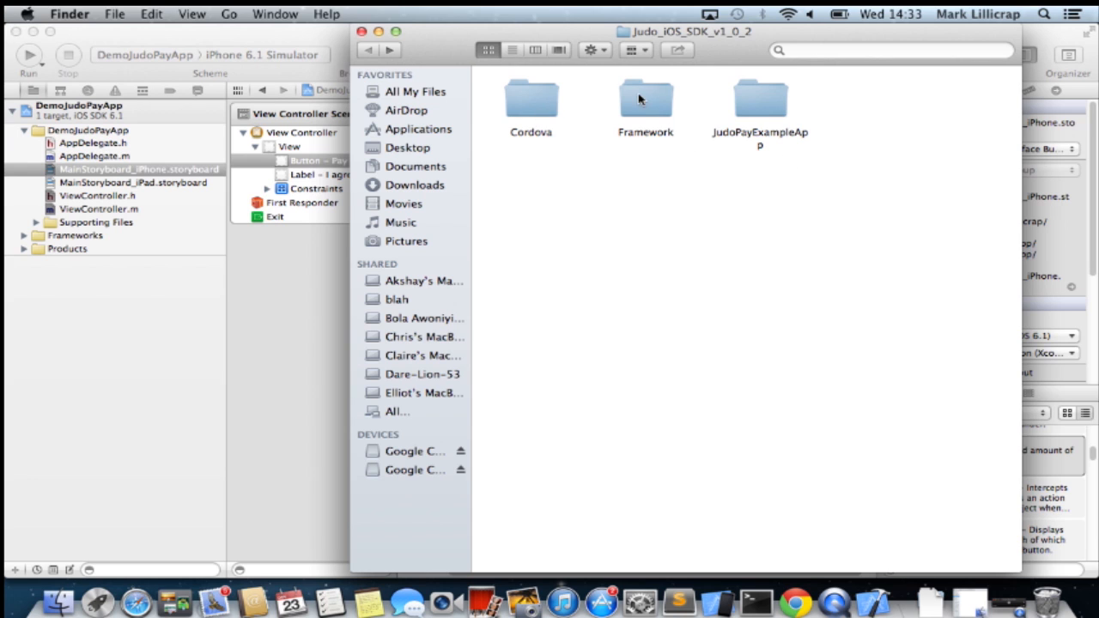
{"action": "double_click", "coordinate": [644, 99]}
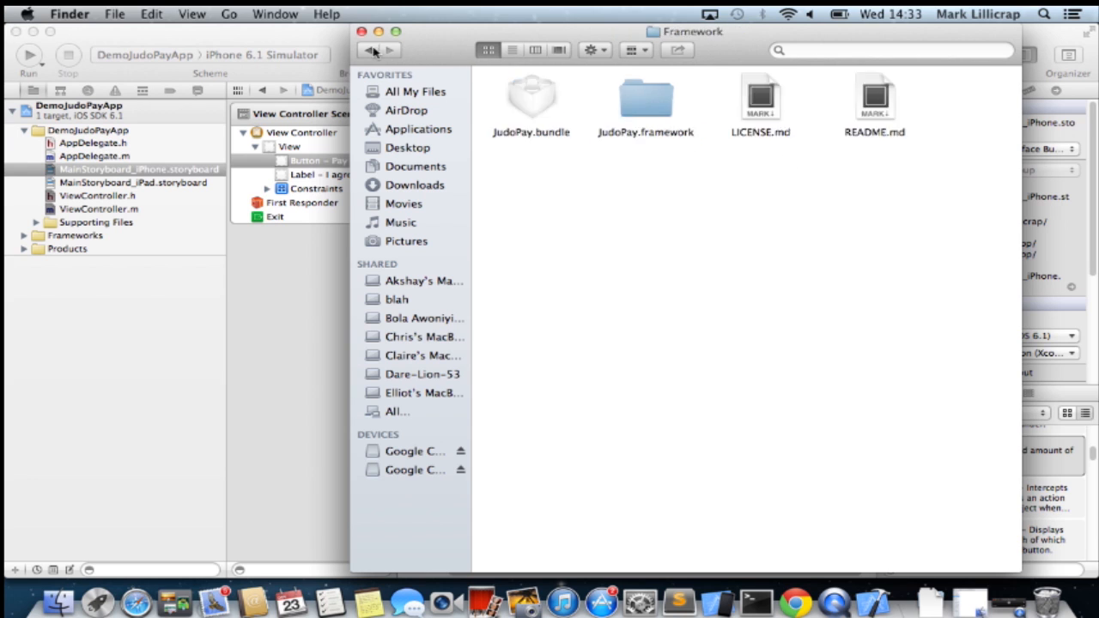
{"action": "mouse_move", "coordinate": [670, 163]}
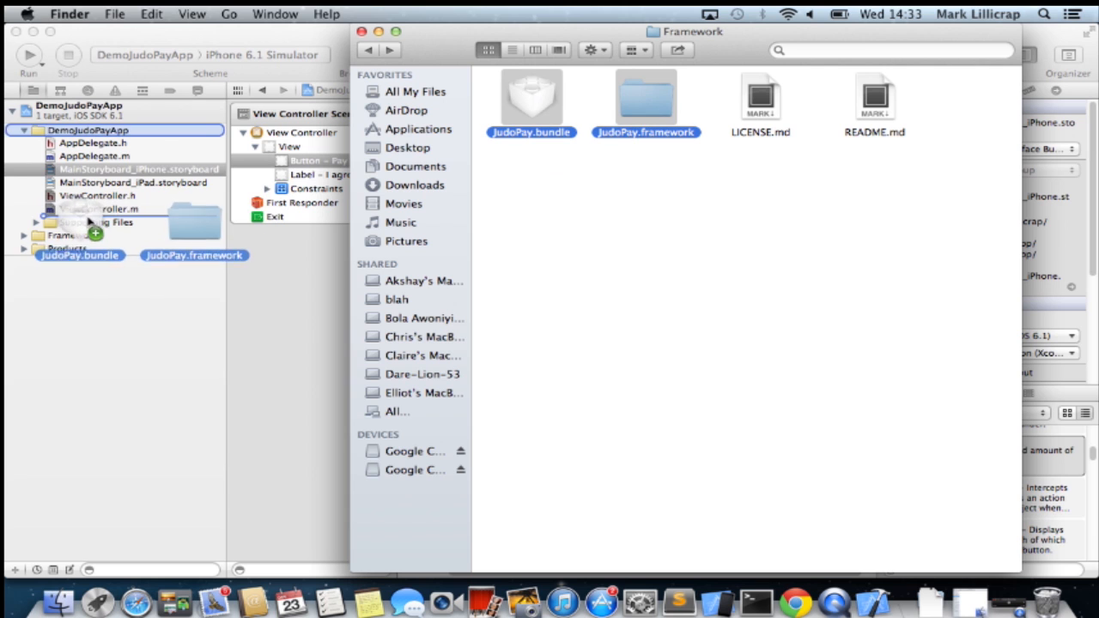
{"action": "left_click", "coordinate": [50, 222]}
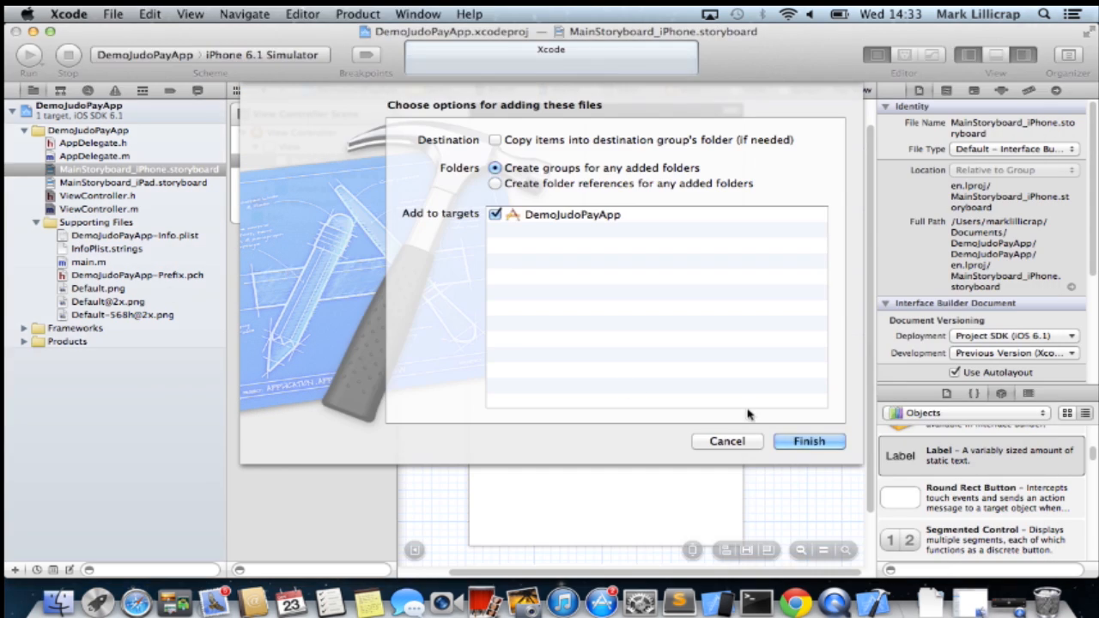
{"action": "left_click", "coordinate": [808, 441]}
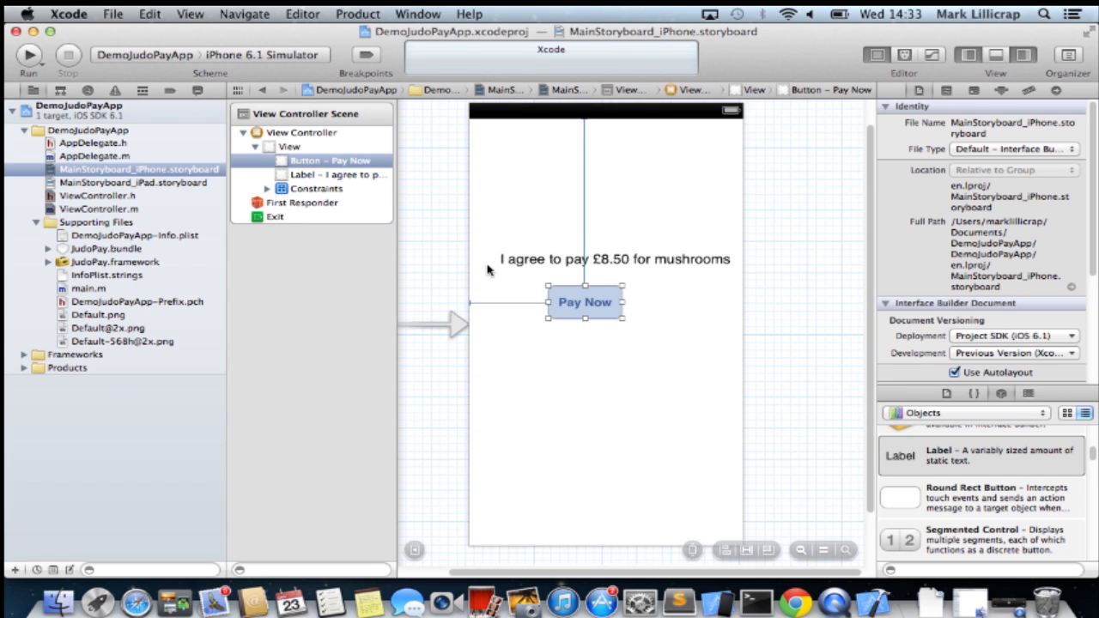
{"action": "mouse_move", "coordinate": [441, 219]}
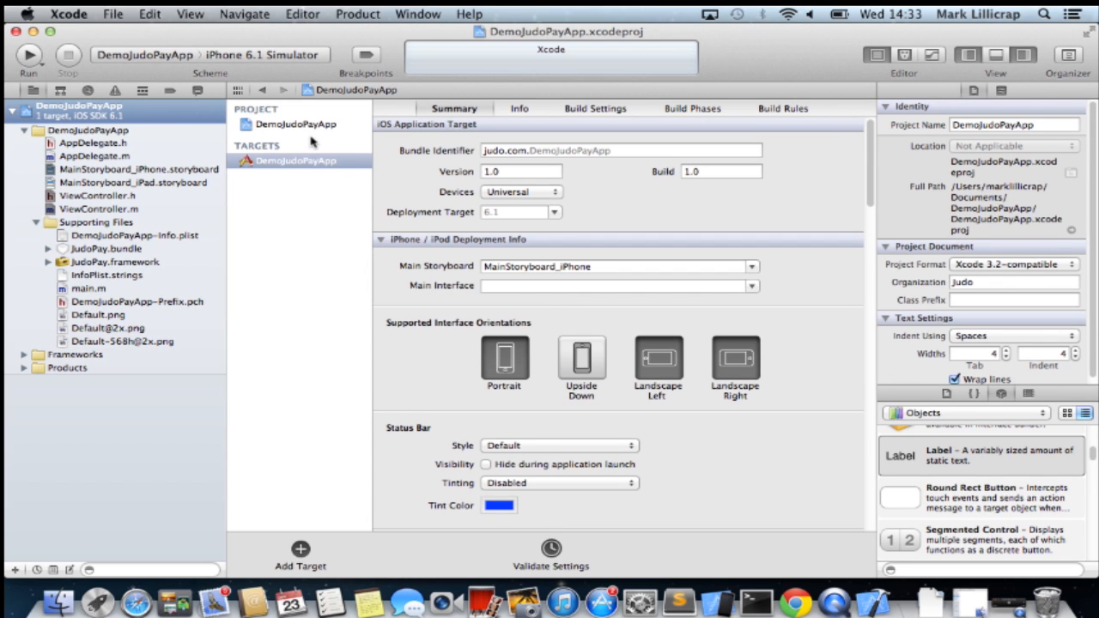
{"action": "mouse_move", "coordinate": [575, 104]}
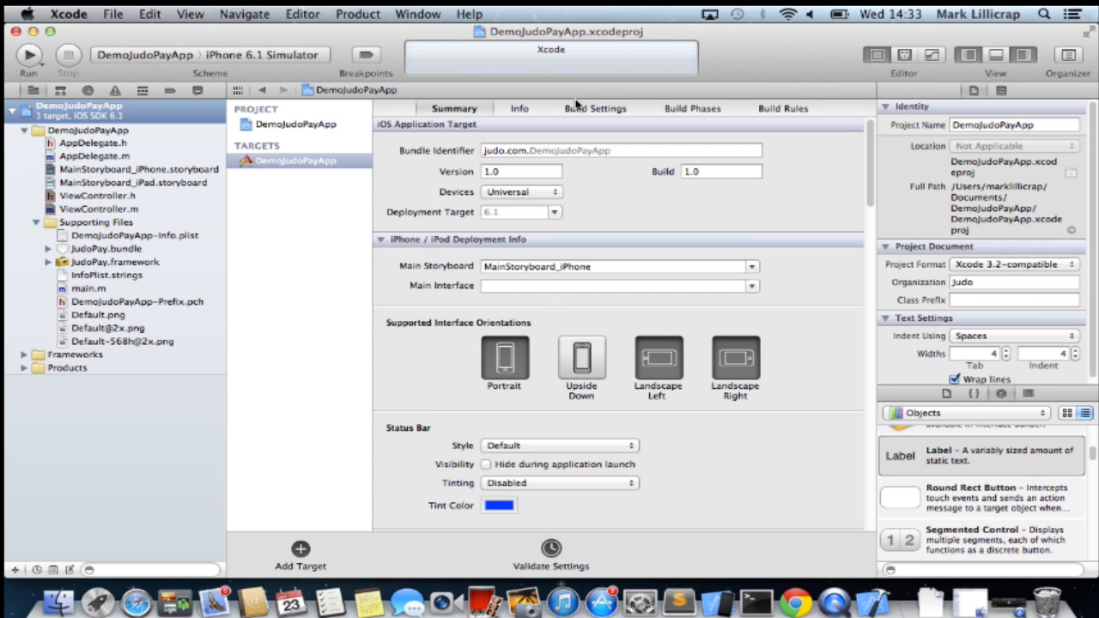
{"action": "mouse_move", "coordinate": [624, 120]}
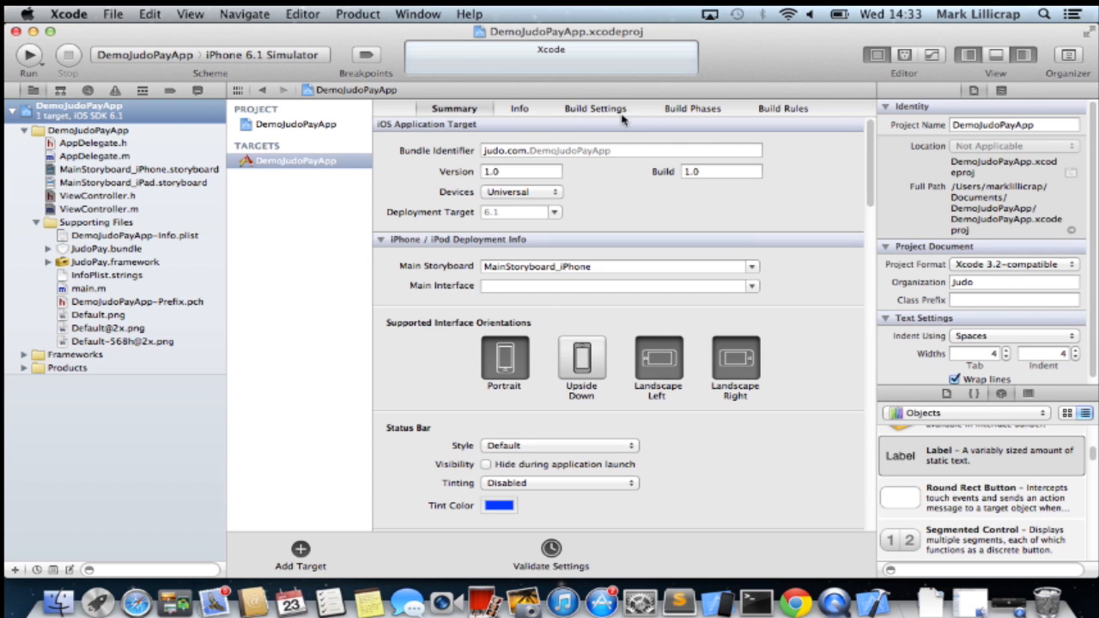
Link QuartzCore.framework in the target's Link Binary With Libraries phase.
{"action": "left_click", "coordinate": [692, 108]}
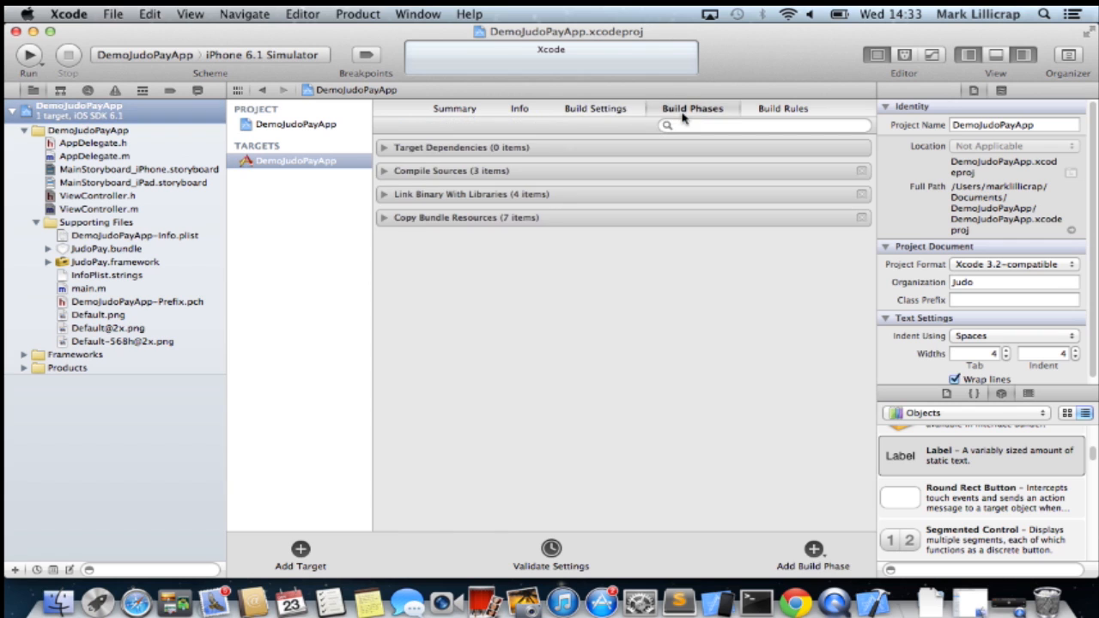
{"action": "left_click", "coordinate": [395, 194]}
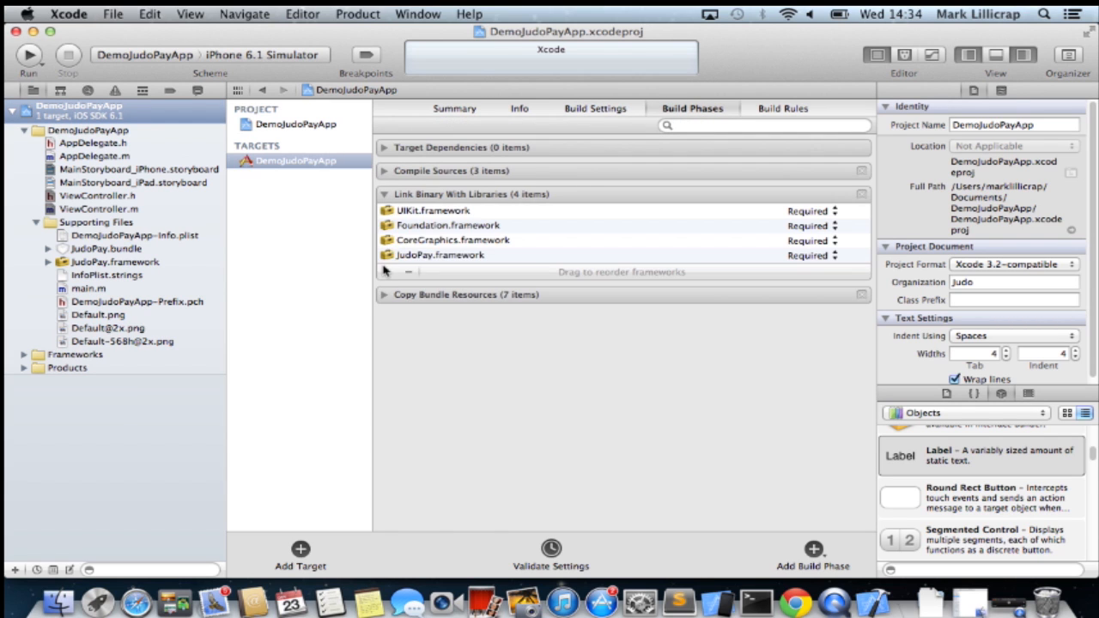
{"action": "left_click", "coordinate": [385, 272]}
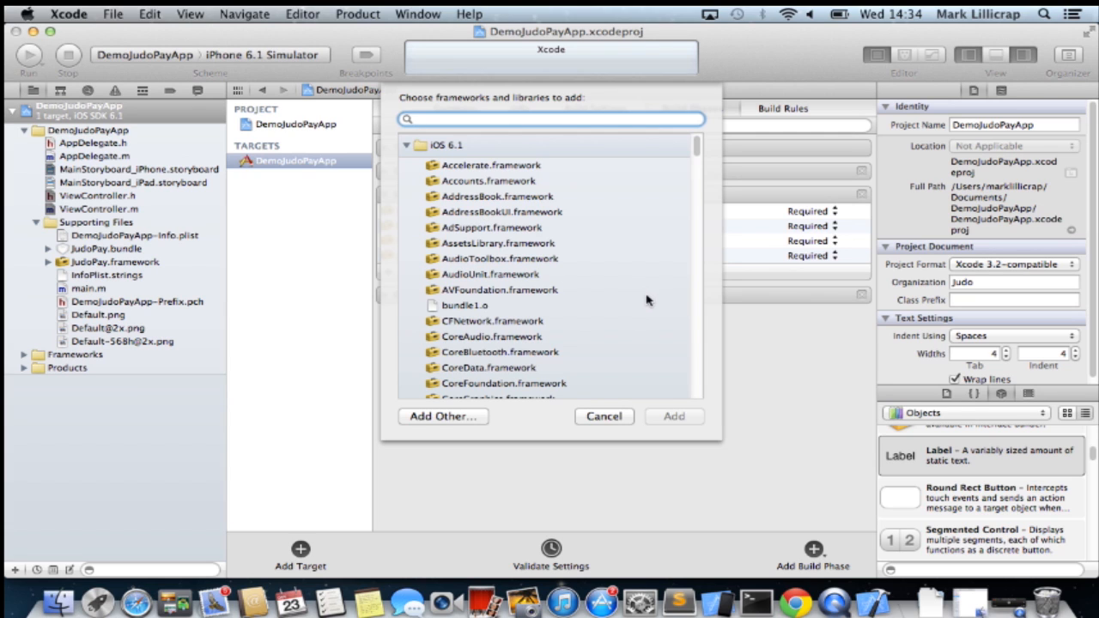
{"action": "type", "text": "Quart"}
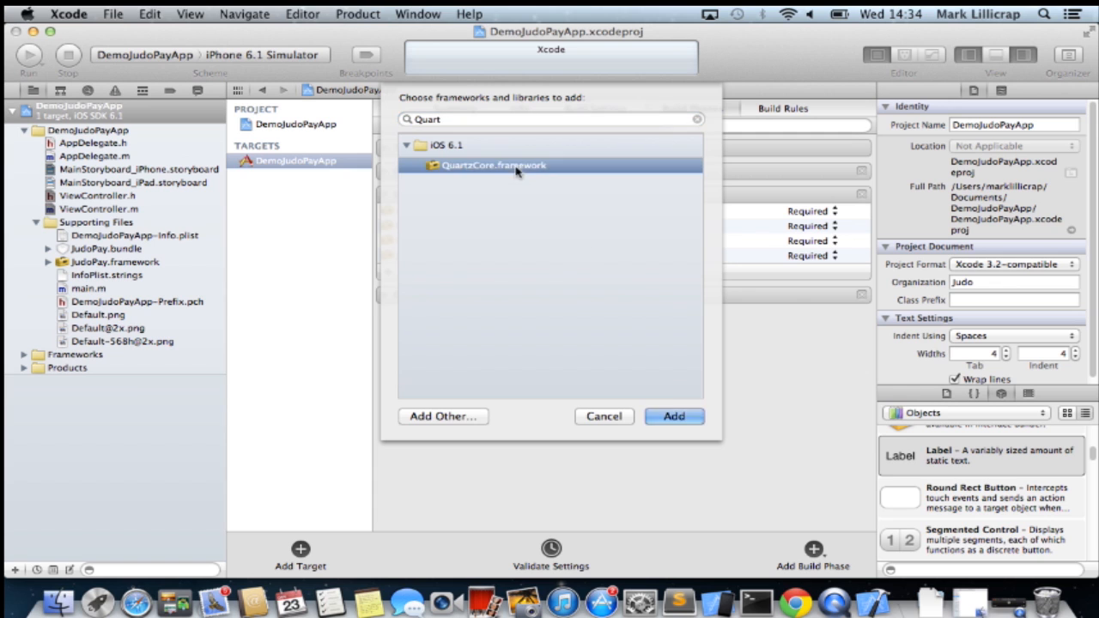
{"action": "left_click", "coordinate": [674, 417]}
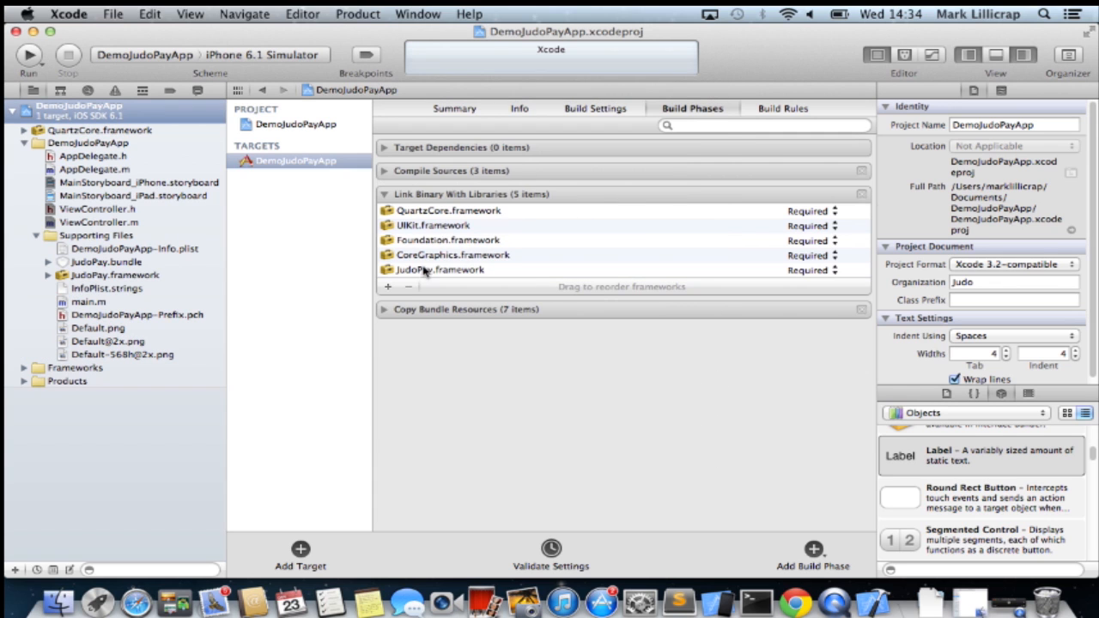
Link the Security and SystemConfiguration frameworks as well.
{"action": "left_click", "coordinate": [387, 286]}
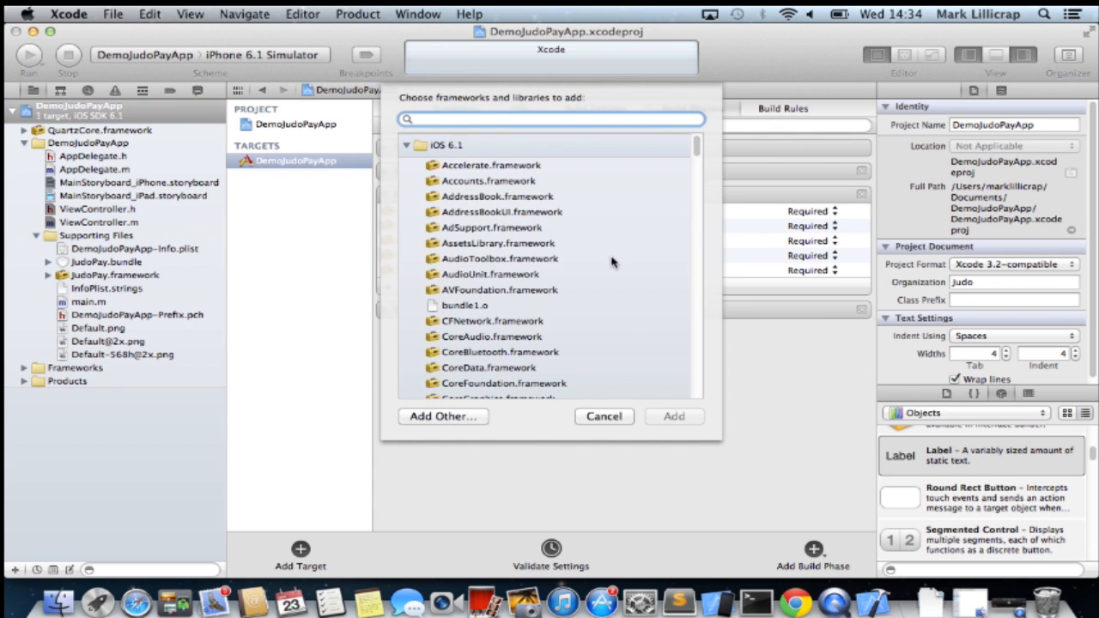
{"action": "type", "text": "Sed"}
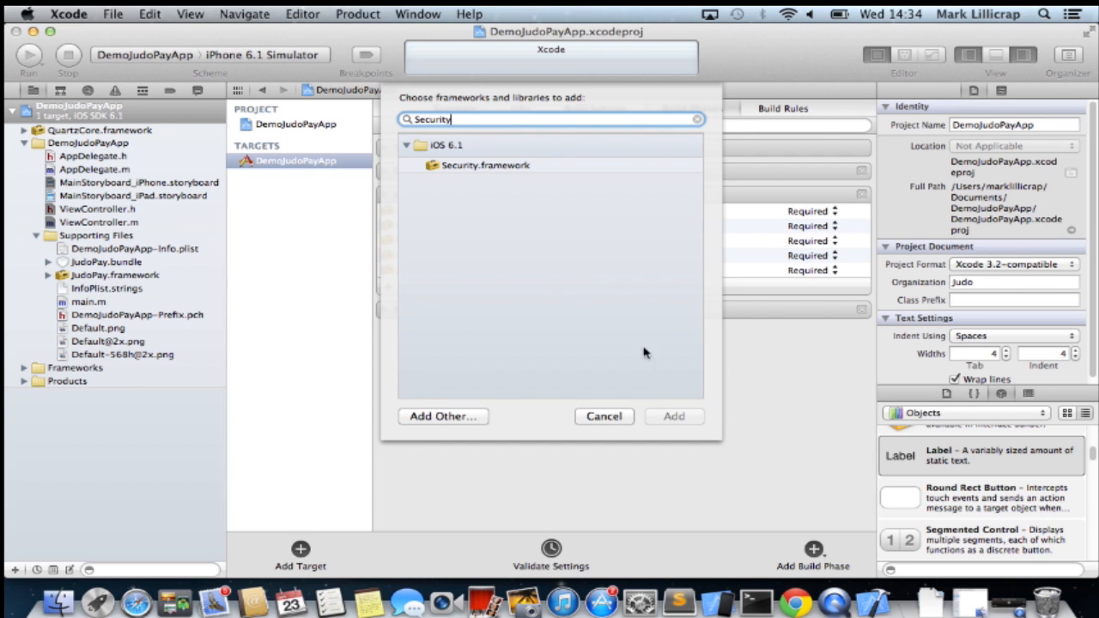
{"action": "left_click", "coordinate": [674, 417]}
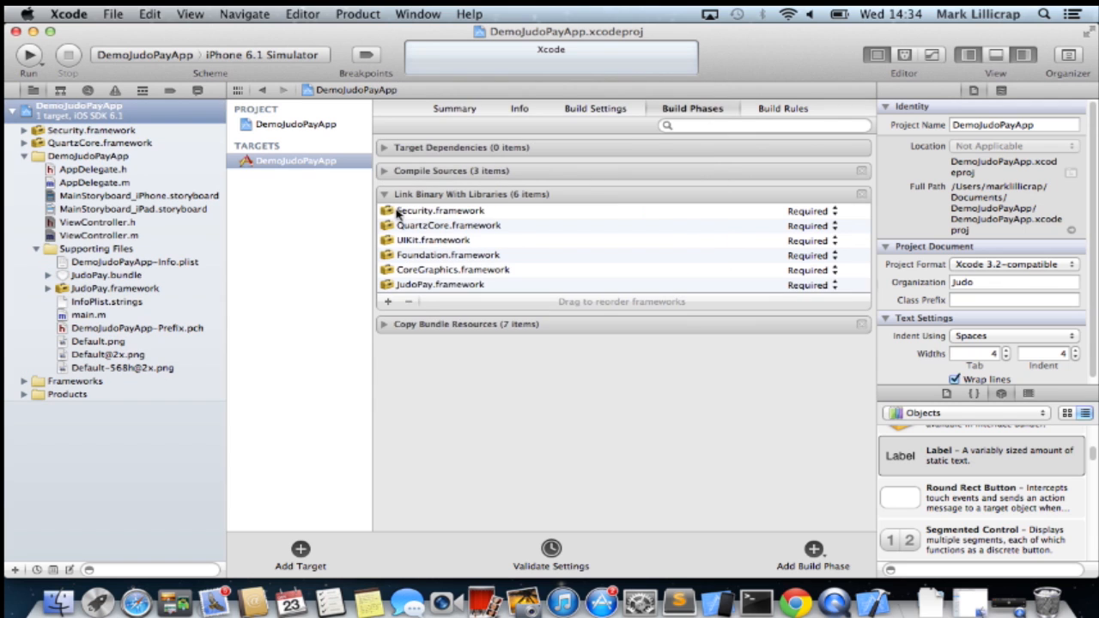
{"action": "left_click", "coordinate": [387, 301]}
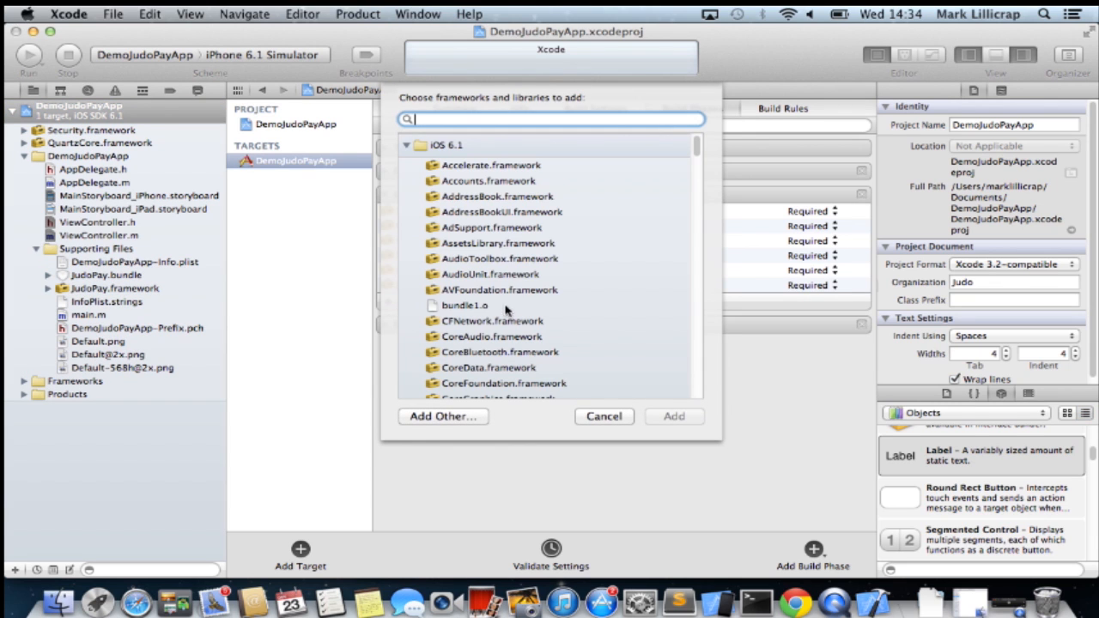
{"action": "type", "text": "System.Configur"}
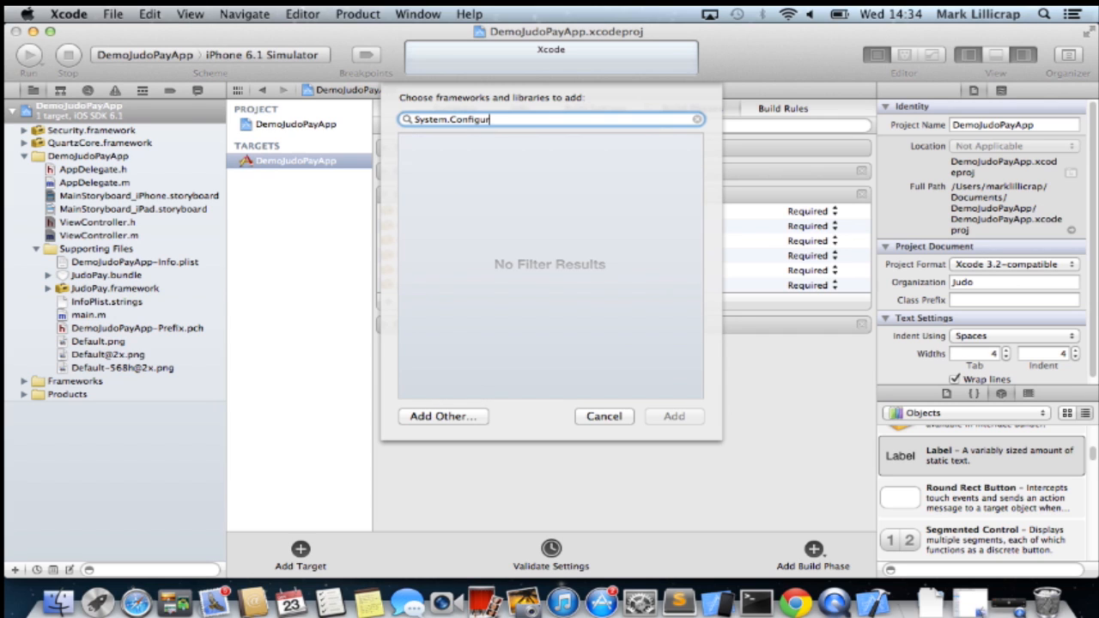
{"action": "key", "text": "backspace"}
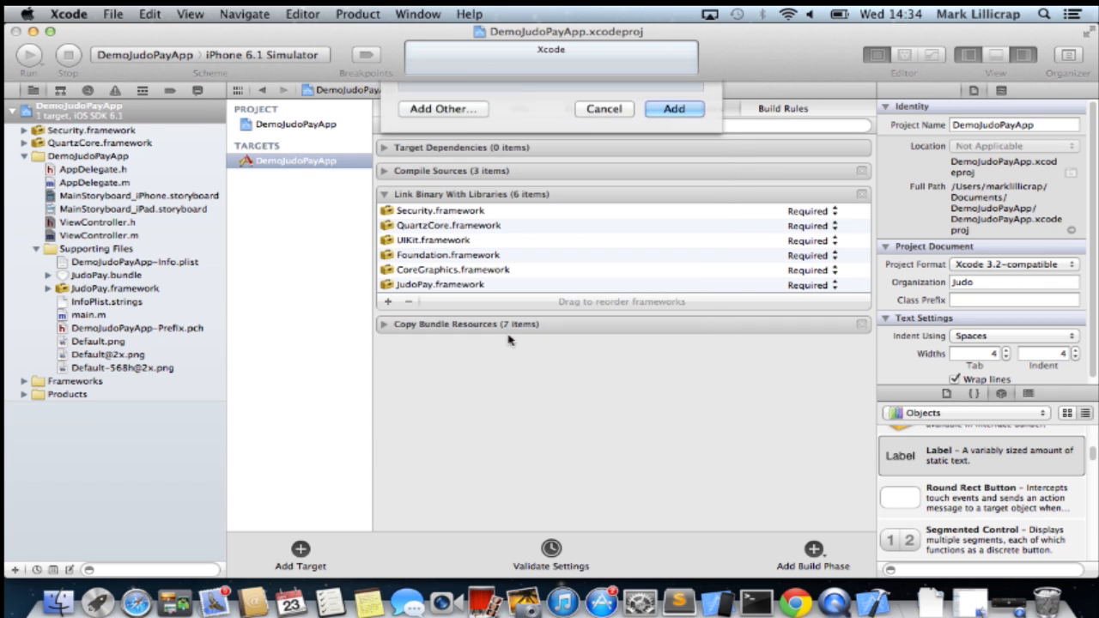
{"action": "left_click", "coordinate": [673, 108]}
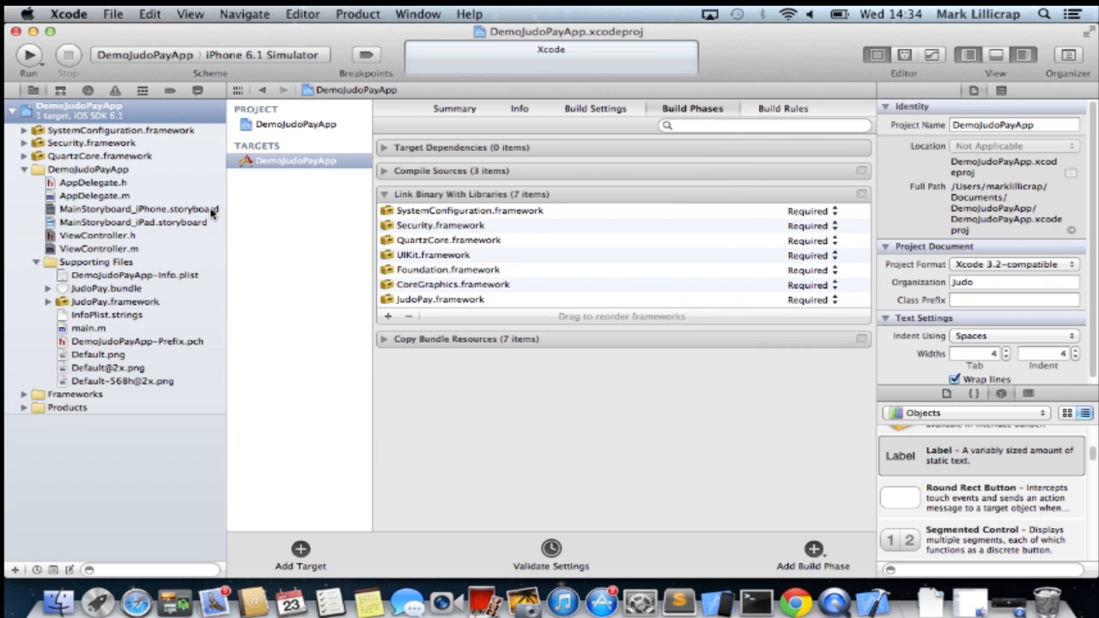
Add #import <JudoPay/JudoPay.h> below the UIKit import in AppDelegate.h.
{"action": "left_click", "coordinate": [94, 183]}
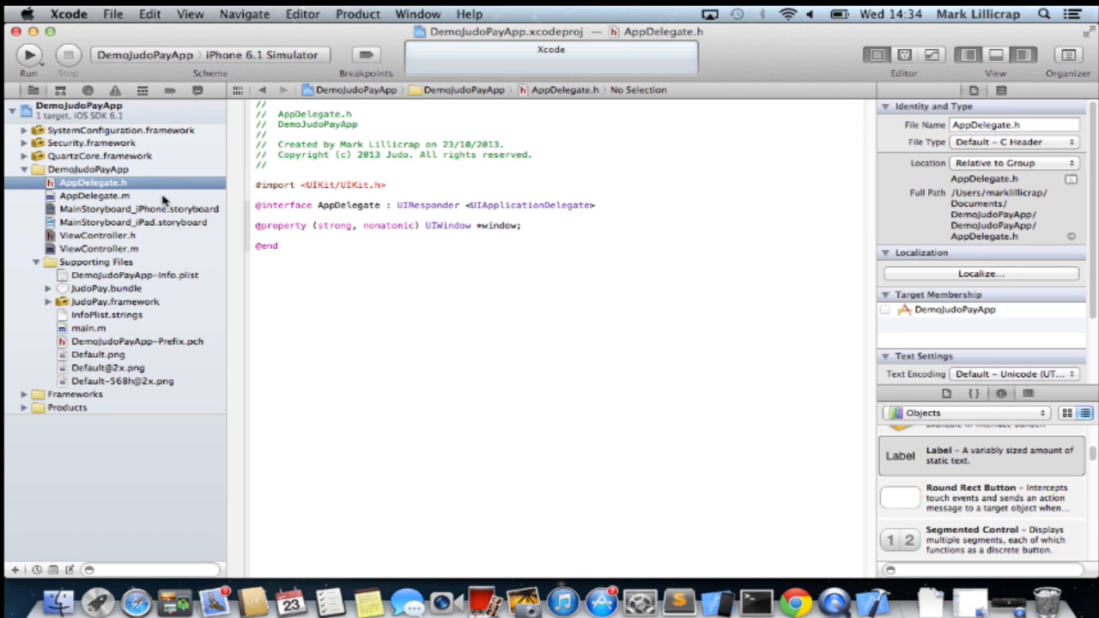
{"action": "left_click", "coordinate": [258, 195]}
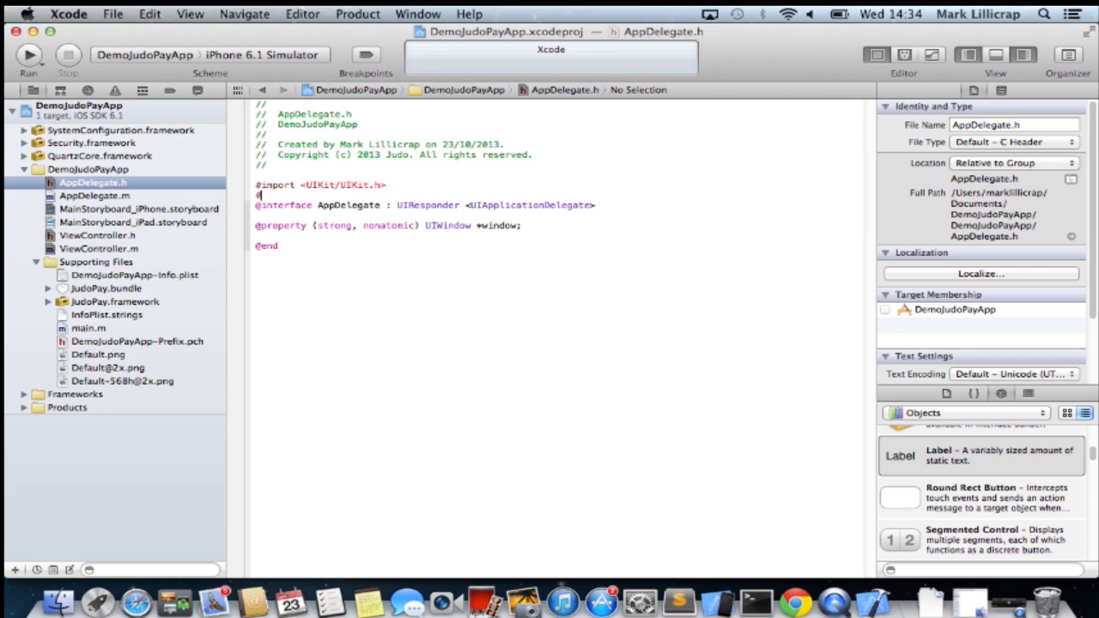
{"action": "type", "text": "@o"}
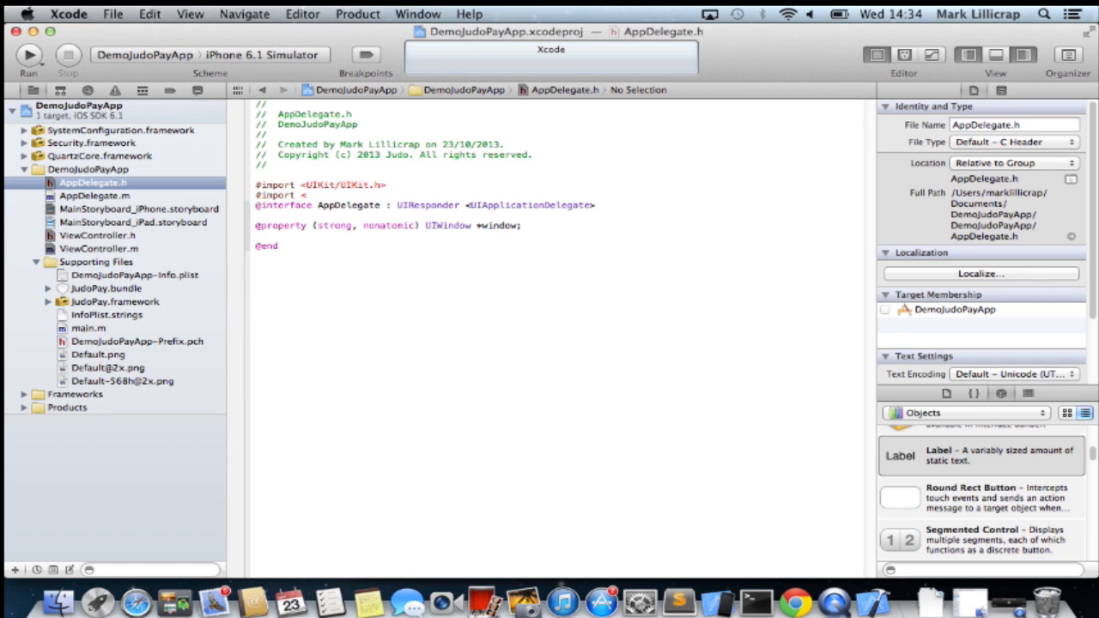
{"action": "type", "text": "JudoPay/JudoPay.h>"}
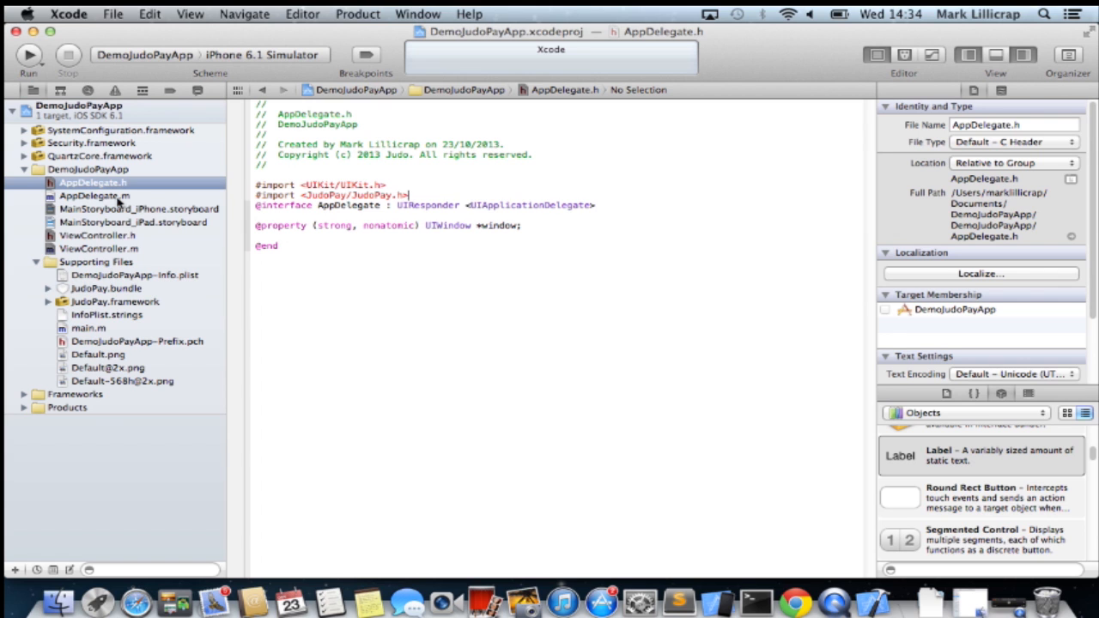
In AppDelegate.m, call [JudoAPIManager setSandboxMode]; in didFinishLaunchingWithOptions.
{"action": "left_click", "coordinate": [94, 196]}
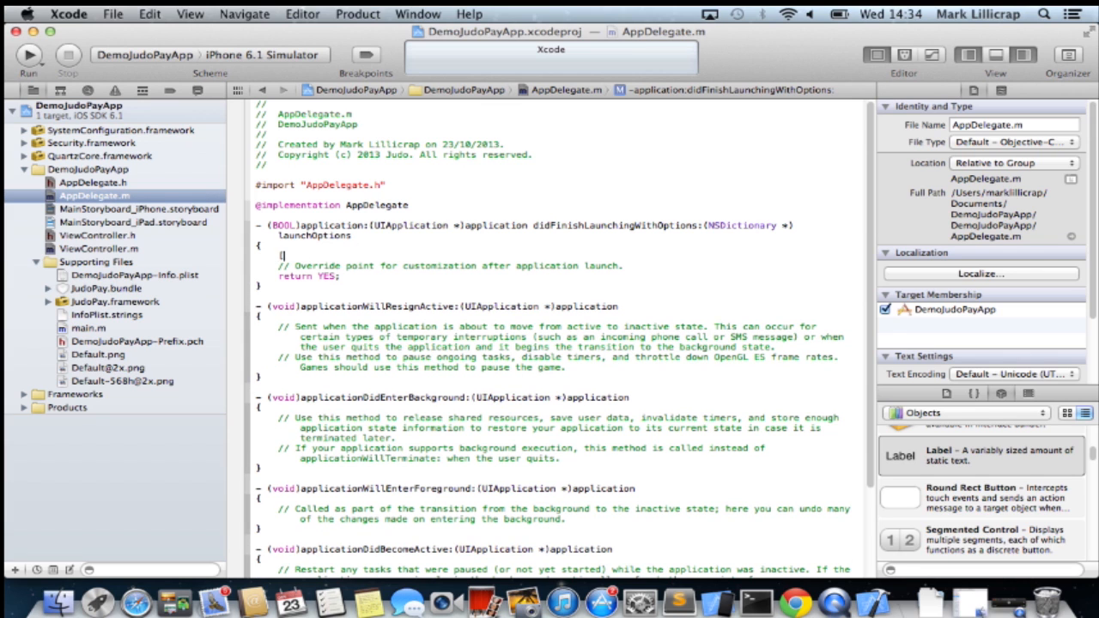
{"action": "type", "text": "JudoAPIManager s"}
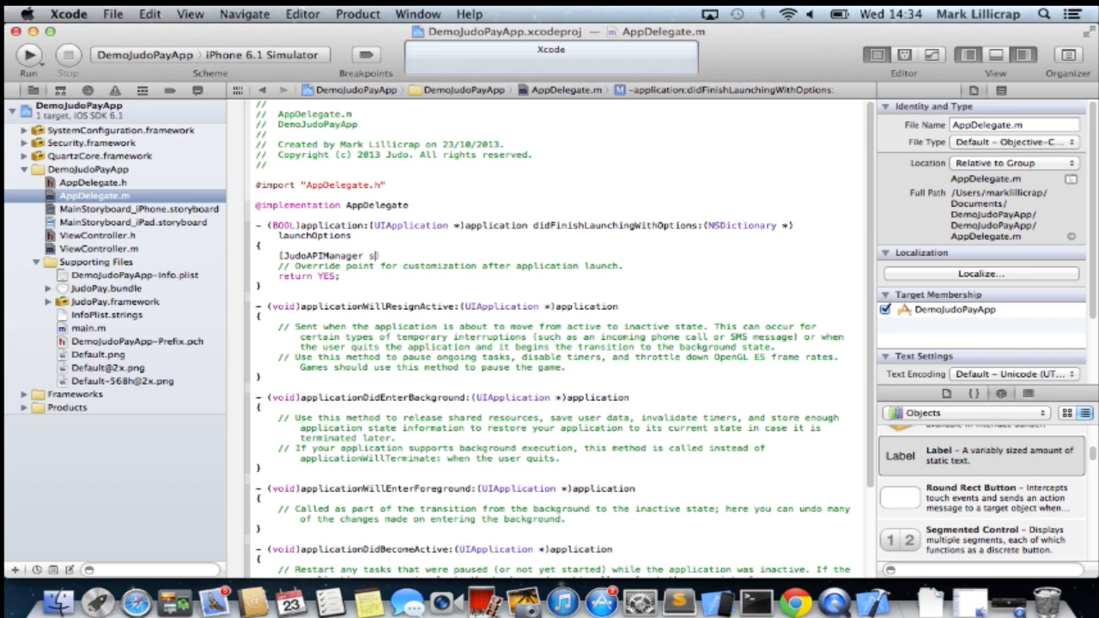
{"action": "type", "text": "etSandboxMode"}
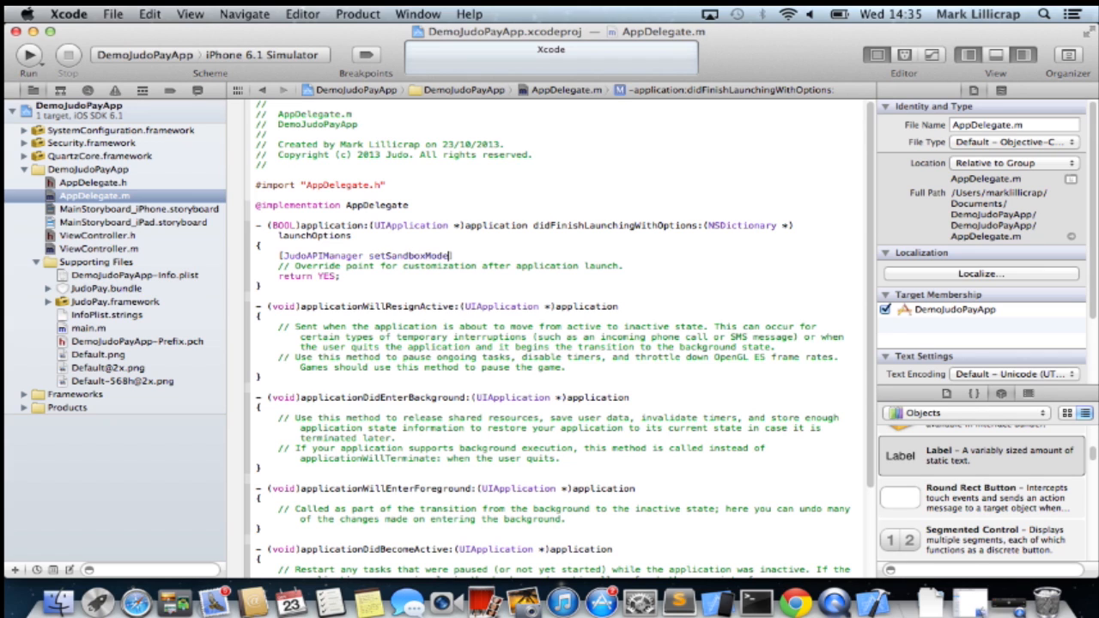
{"action": "type", "text": "];"}
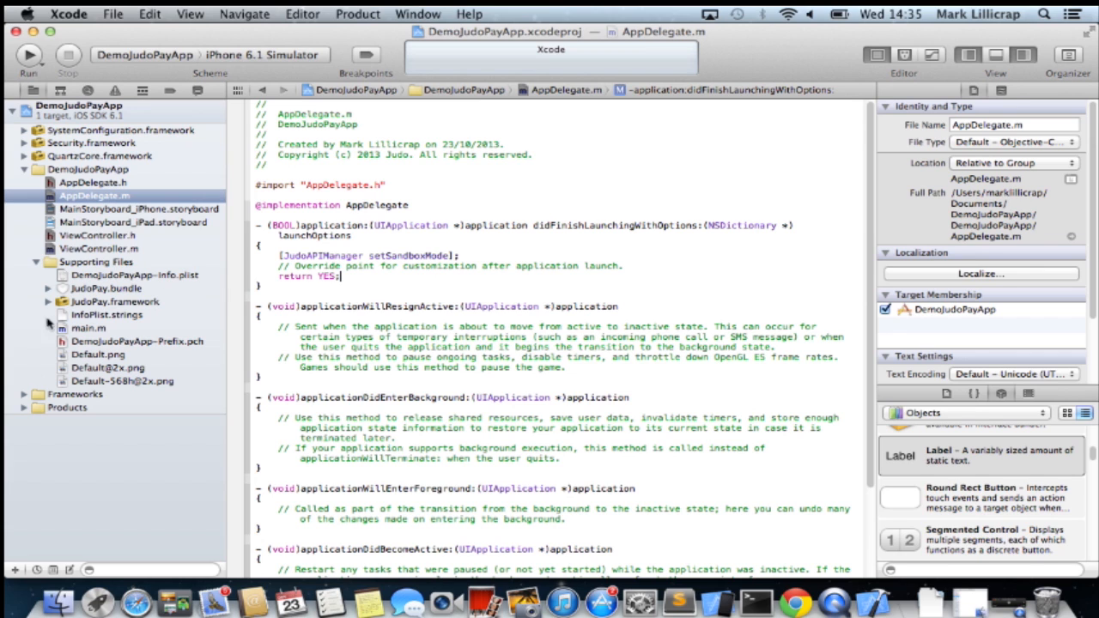
{"action": "left_click", "coordinate": [98, 236]}
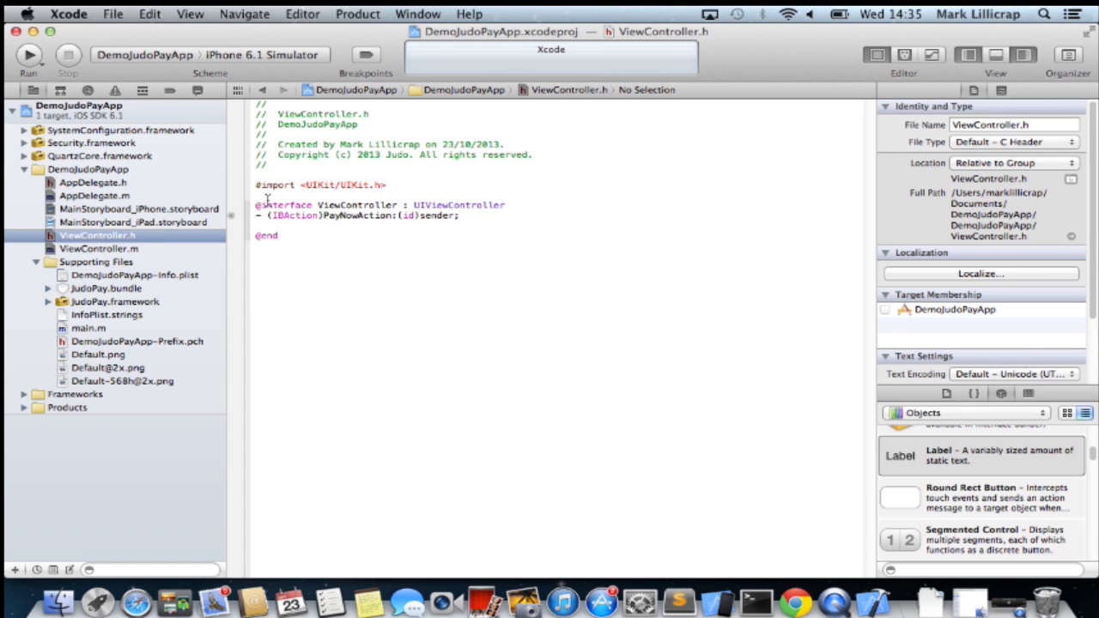
Add #import <JudoPay/JudoPay.h> to ViewController.h and begin [JudoAPIManager in ViewController.m's PayNowAction.
{"action": "type", "text": "#import"}
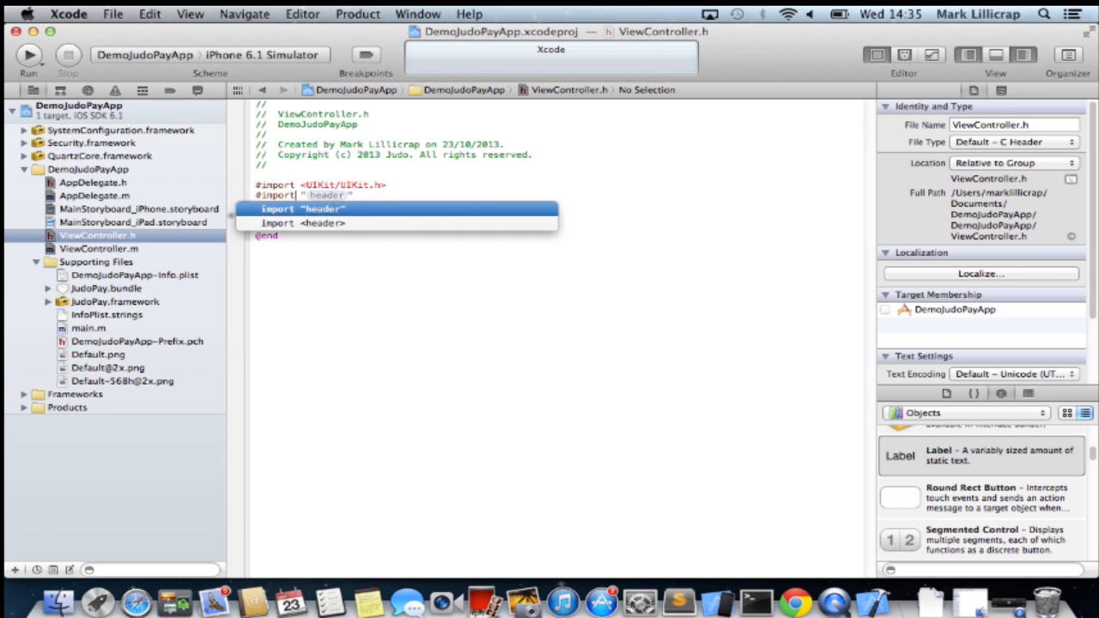
{"action": "type", "text": "JudoPay/JudoPay.h>"}
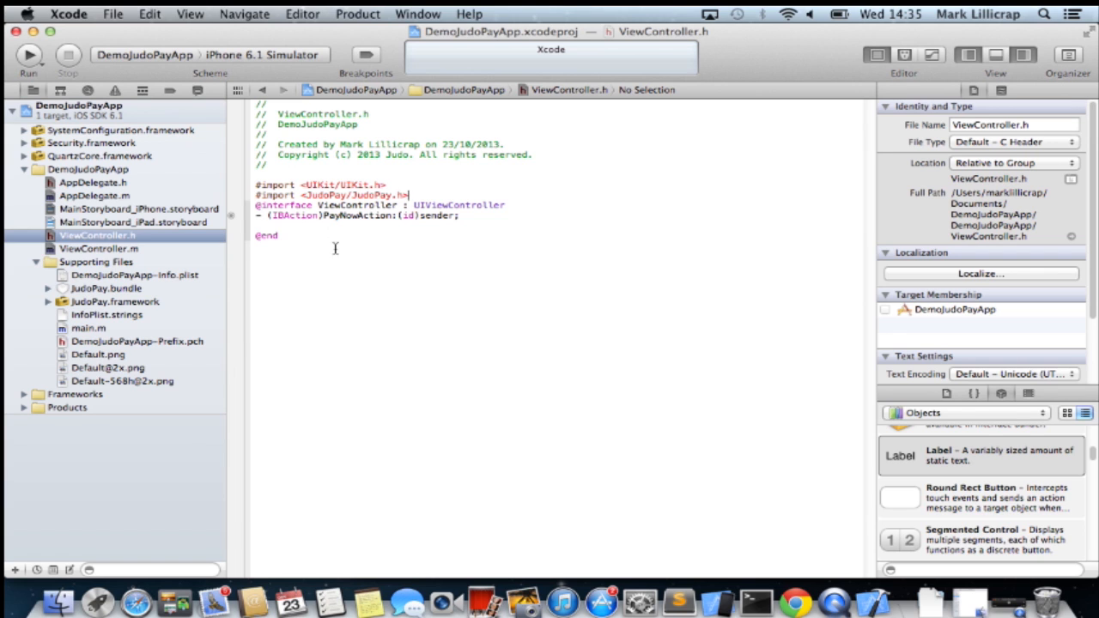
{"action": "left_click", "coordinate": [98, 248]}
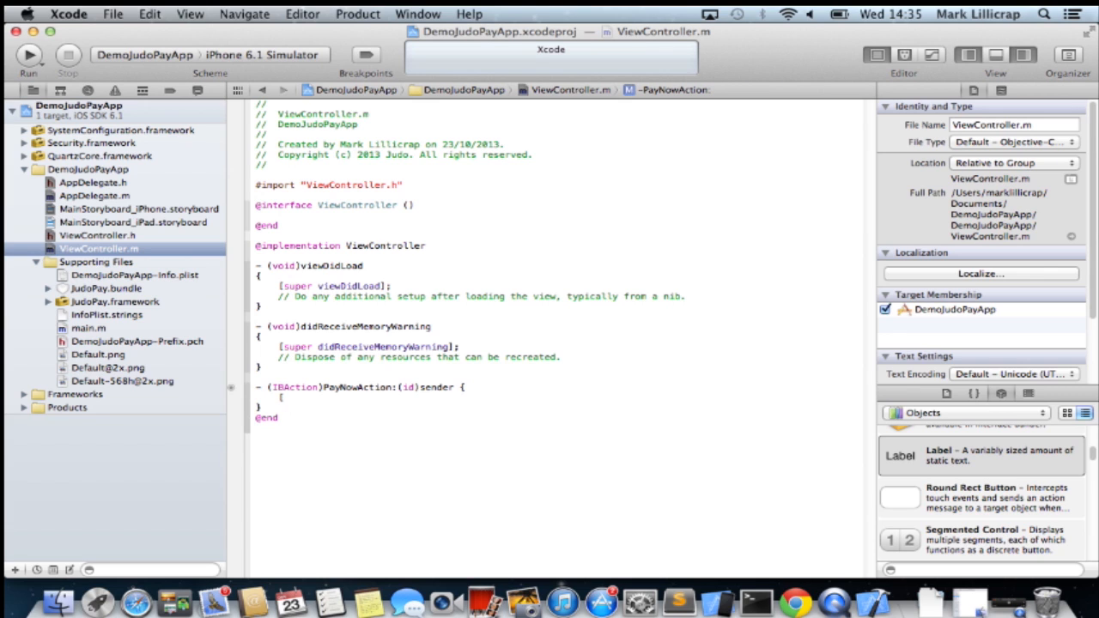
{"action": "type", "text": "[JudoAPIManager]"}
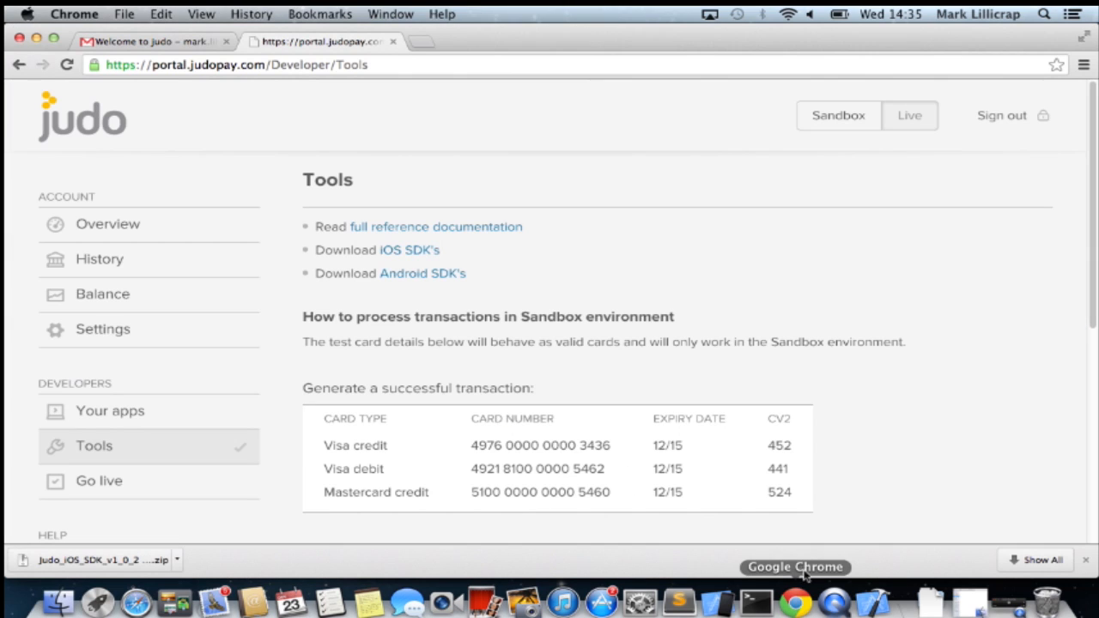
Open My Funky App from Your apps in the judo portal to view its sandbox judo ID and token.
{"action": "left_click", "coordinate": [110, 411]}
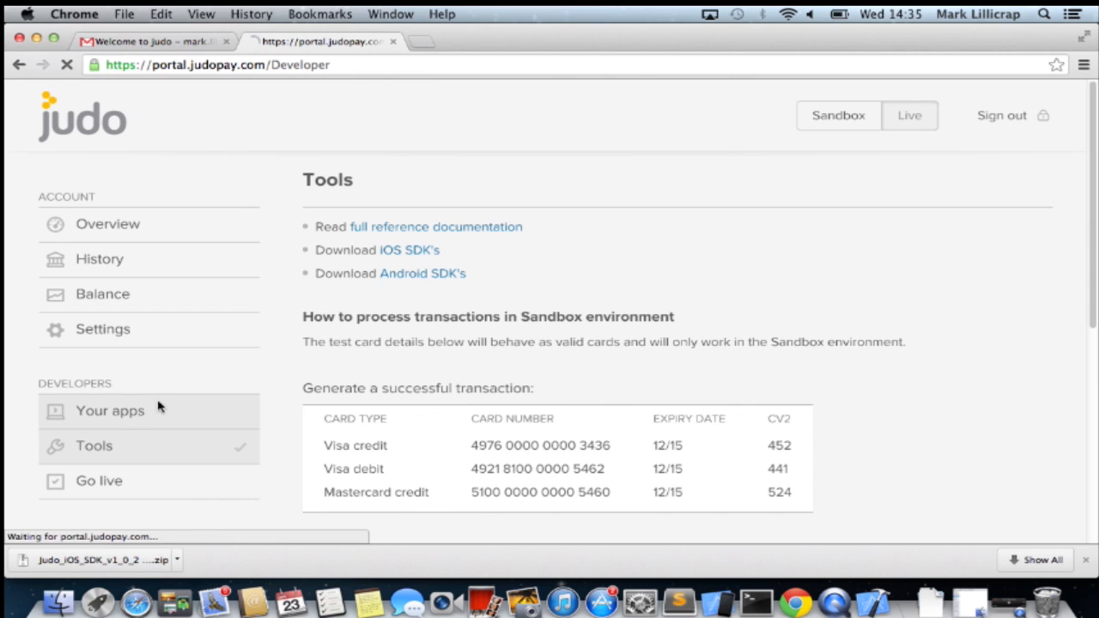
{"action": "left_click", "coordinate": [110, 411]}
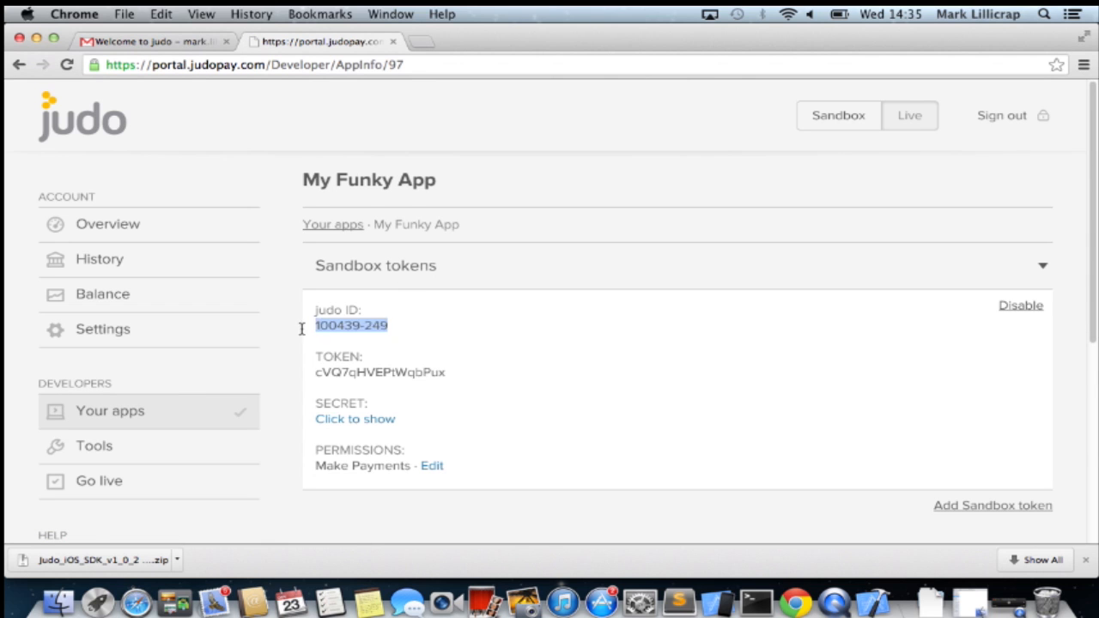
{"action": "mouse_move", "coordinate": [938, 484]}
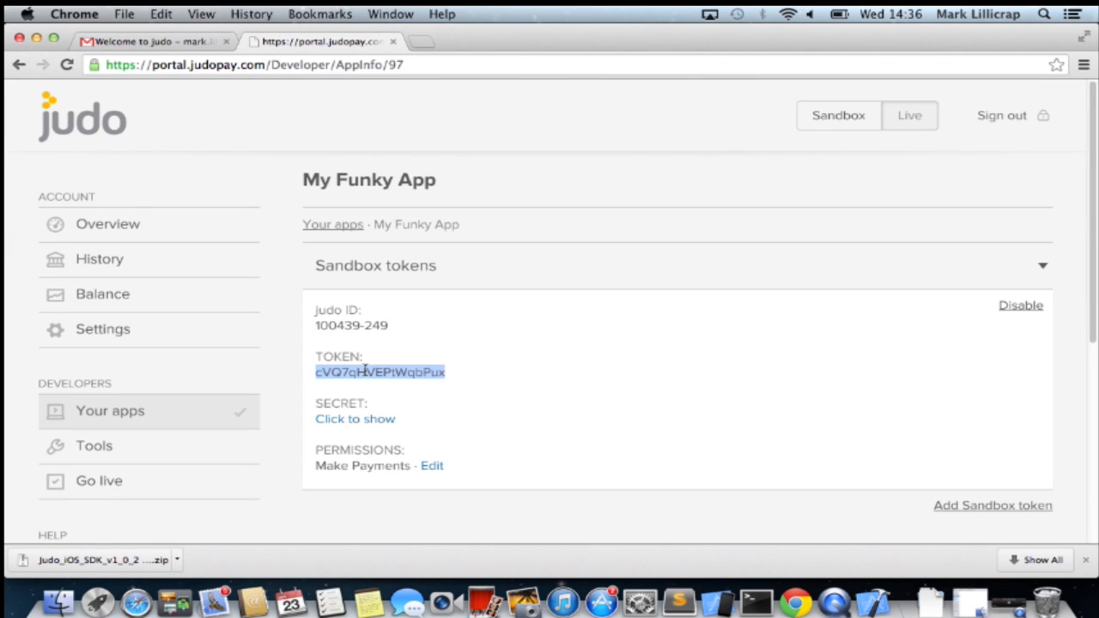
{"action": "mouse_move", "coordinate": [873, 598]}
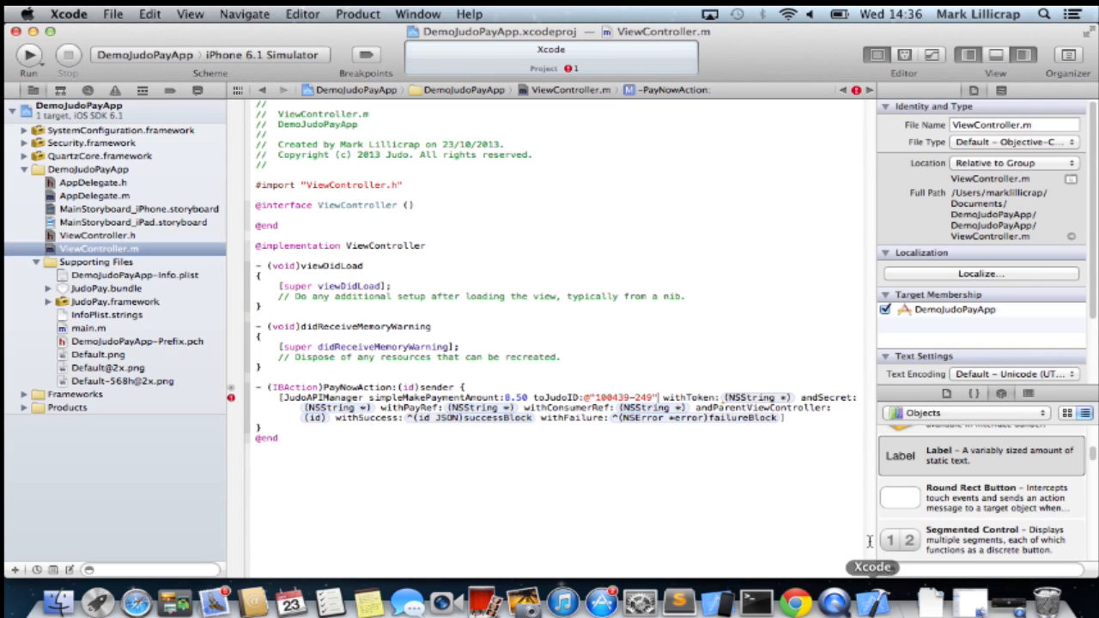
Replace the simpleMakePaymentAmount placeholders with token, secret, payRef and consumerRef values.
{"action": "double_click", "coordinate": [754, 396]}
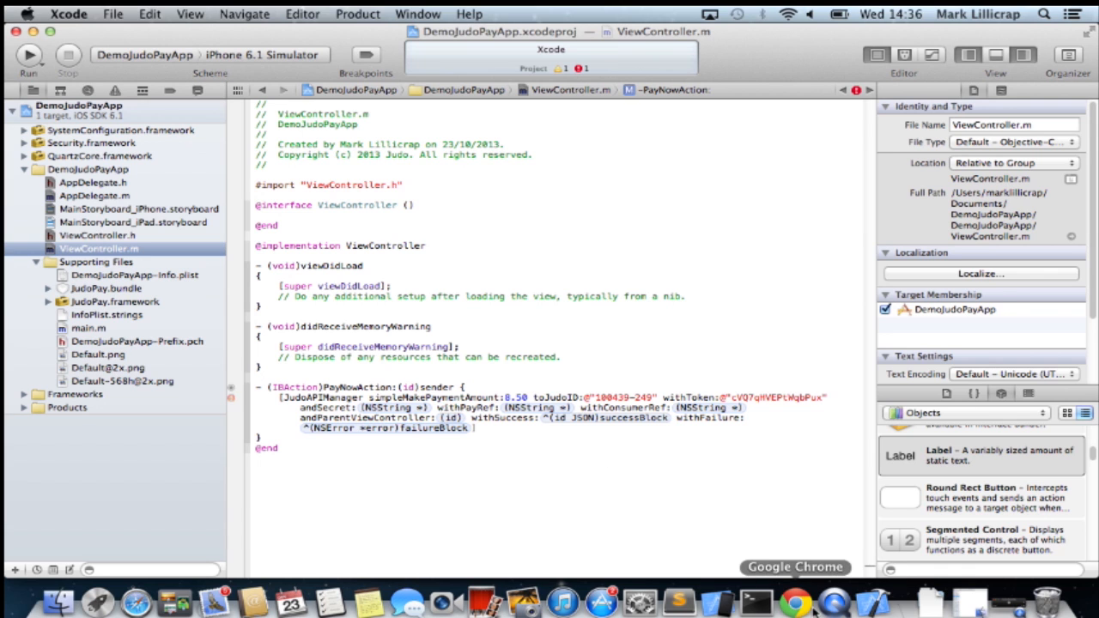
{"action": "left_click", "coordinate": [795, 601]}
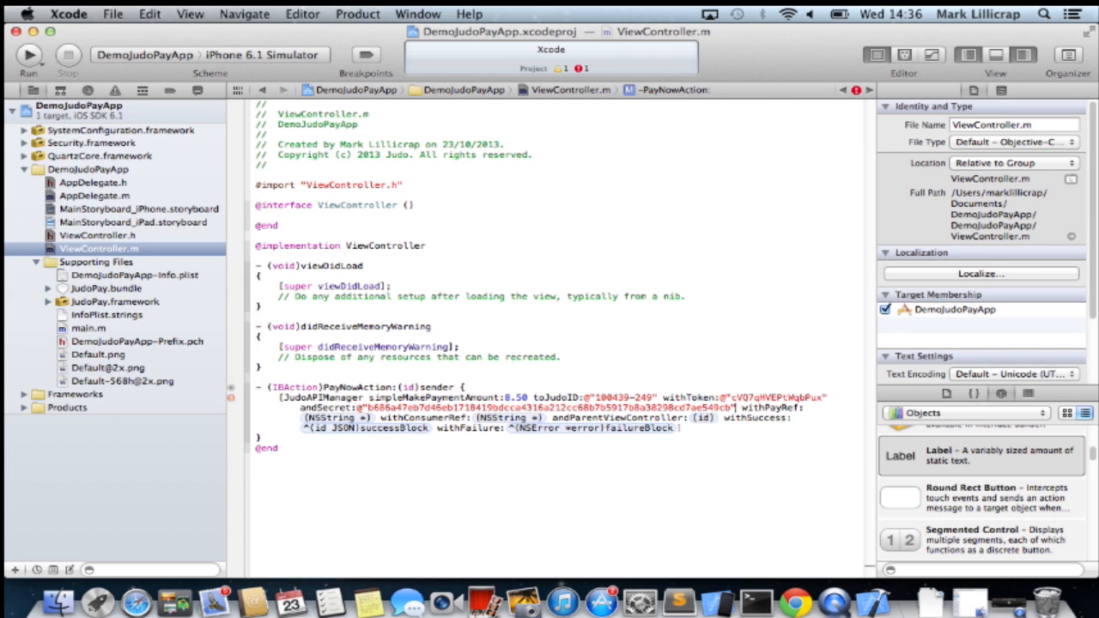
{"action": "double_click", "coordinate": [507, 417]}
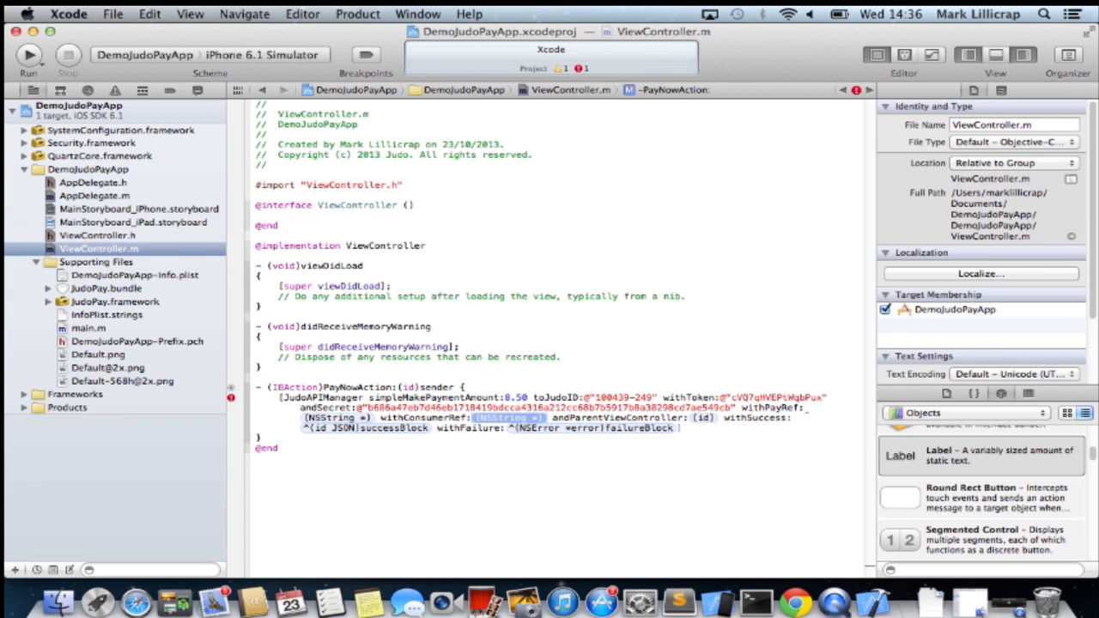
{"action": "left_click", "coordinate": [335, 418]}
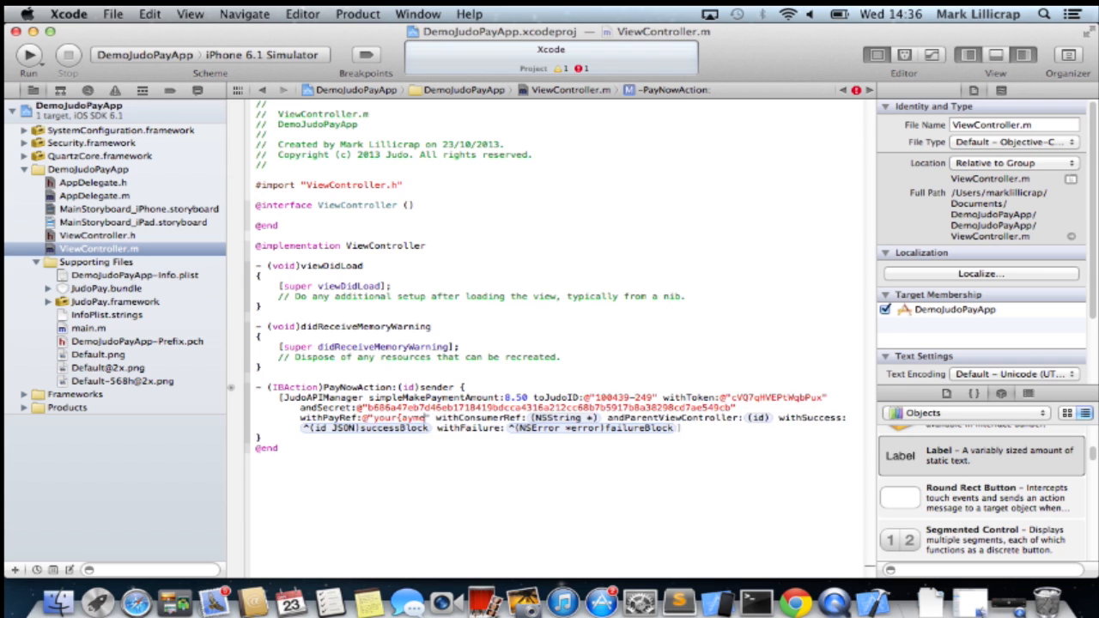
{"action": "double_click", "coordinate": [575, 418]}
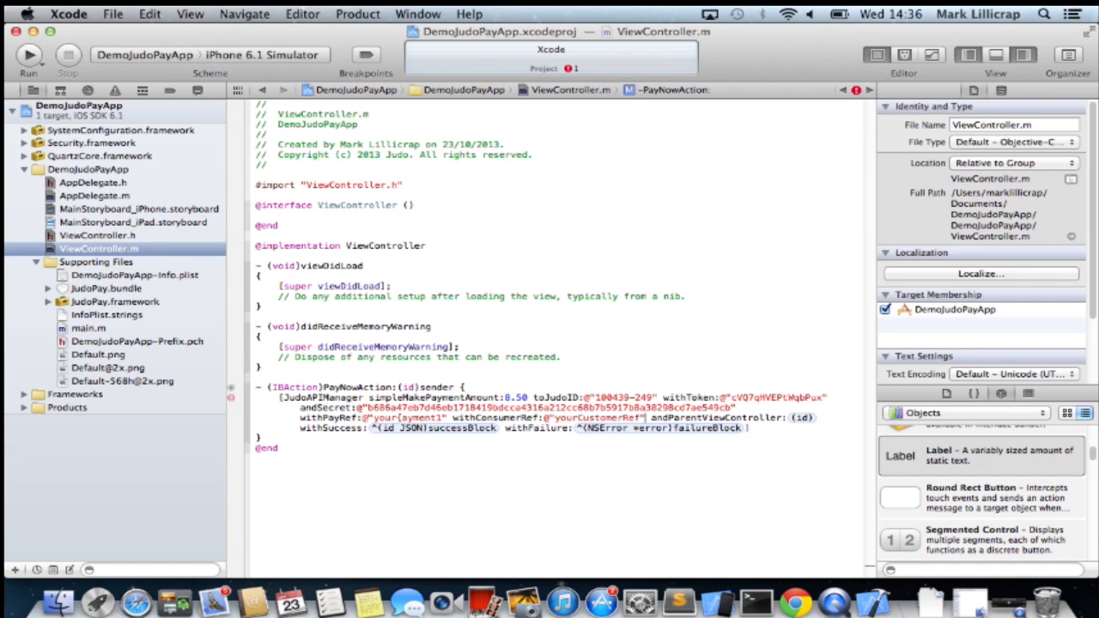
Pass self as parent controller, NSLog the JSON on success and the error on failure.
{"action": "type", "text": "self"}
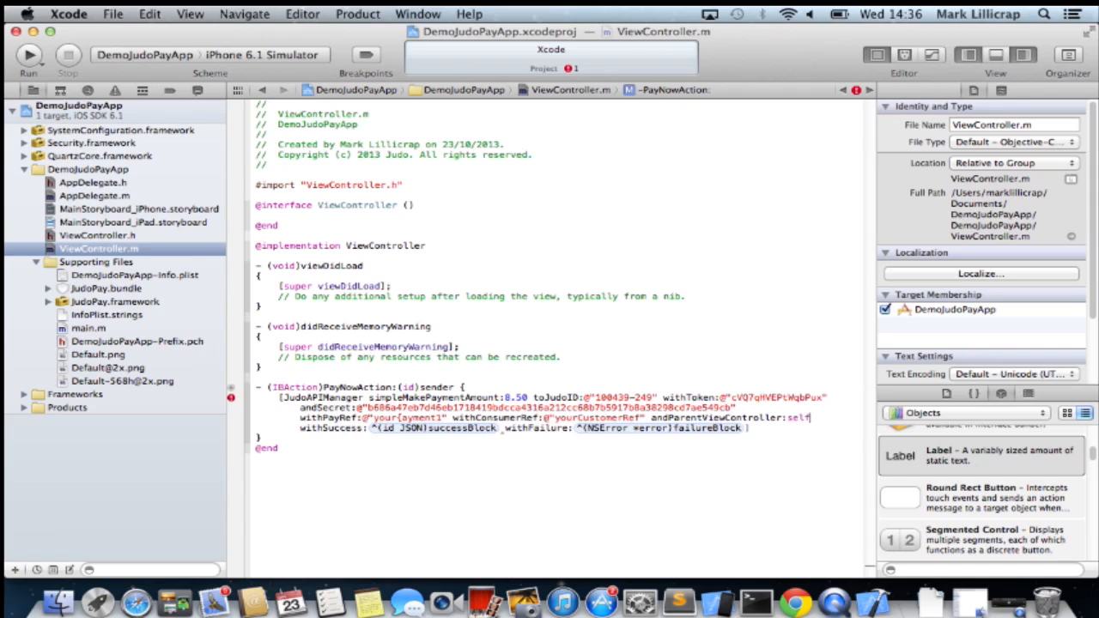
{"action": "double_click", "coordinate": [433, 428]}
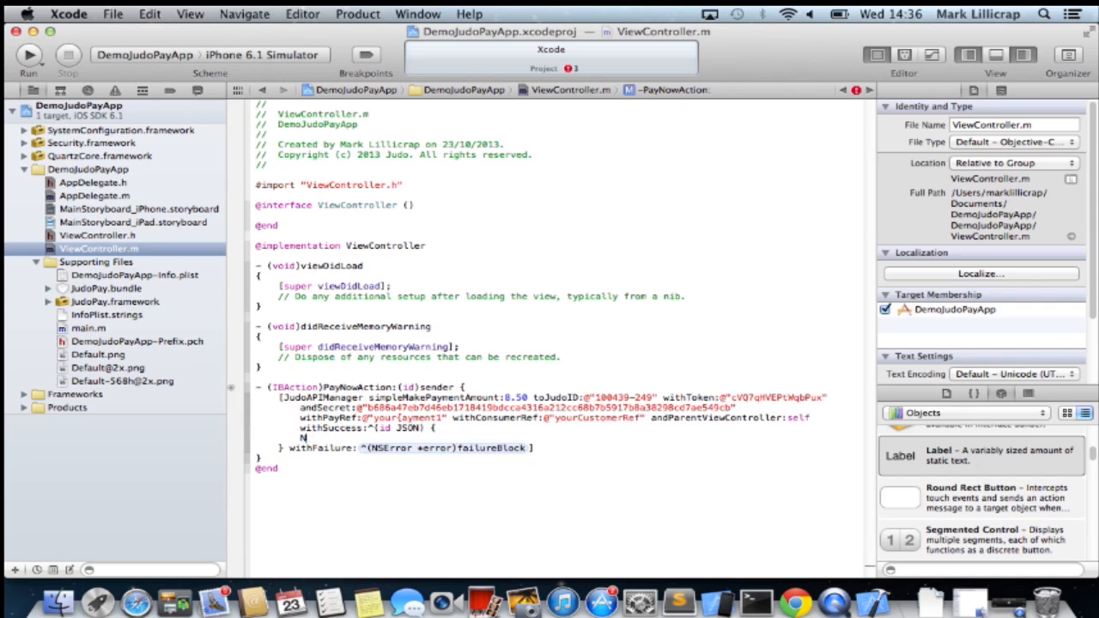
{"action": "type", "text": "NSLog(@\""}
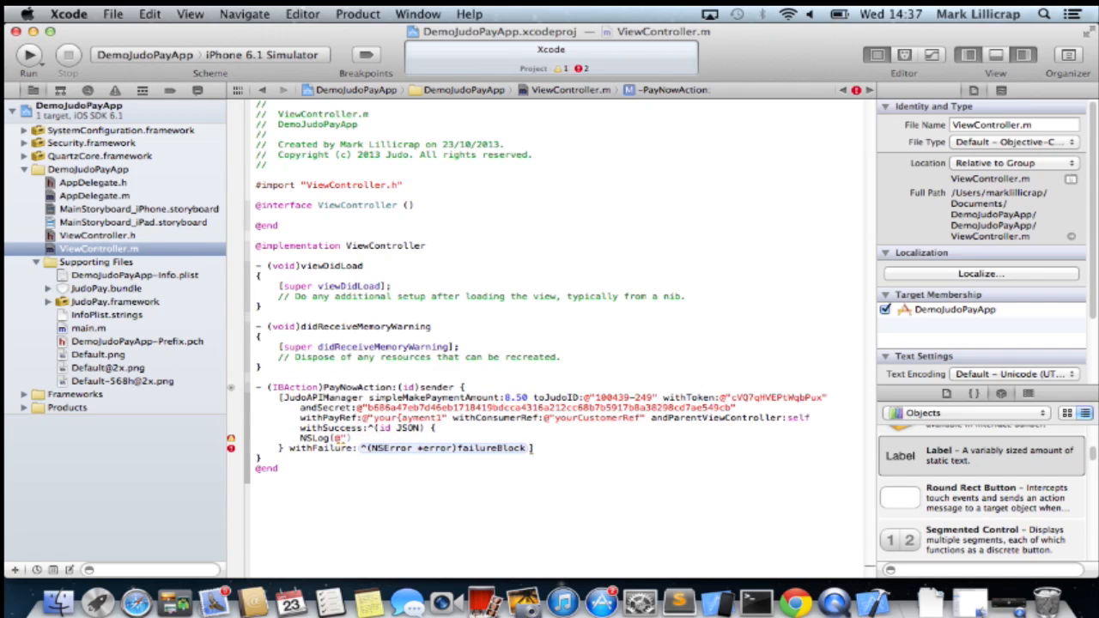
{"action": "type", "text": "Success: %@"}
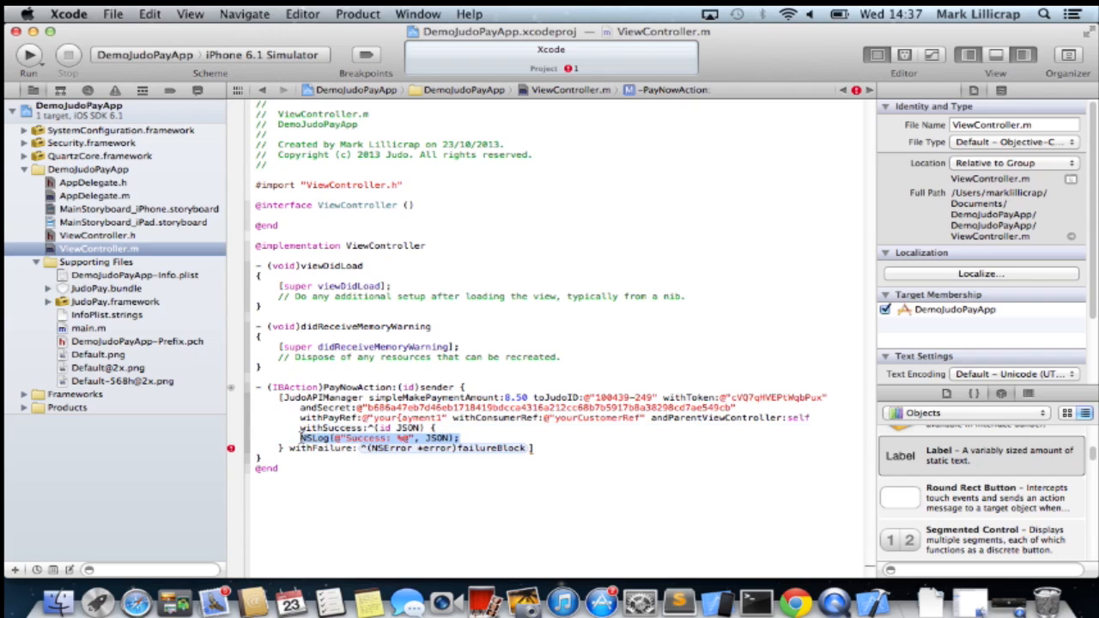
{"action": "mouse_move", "coordinate": [457, 456]}
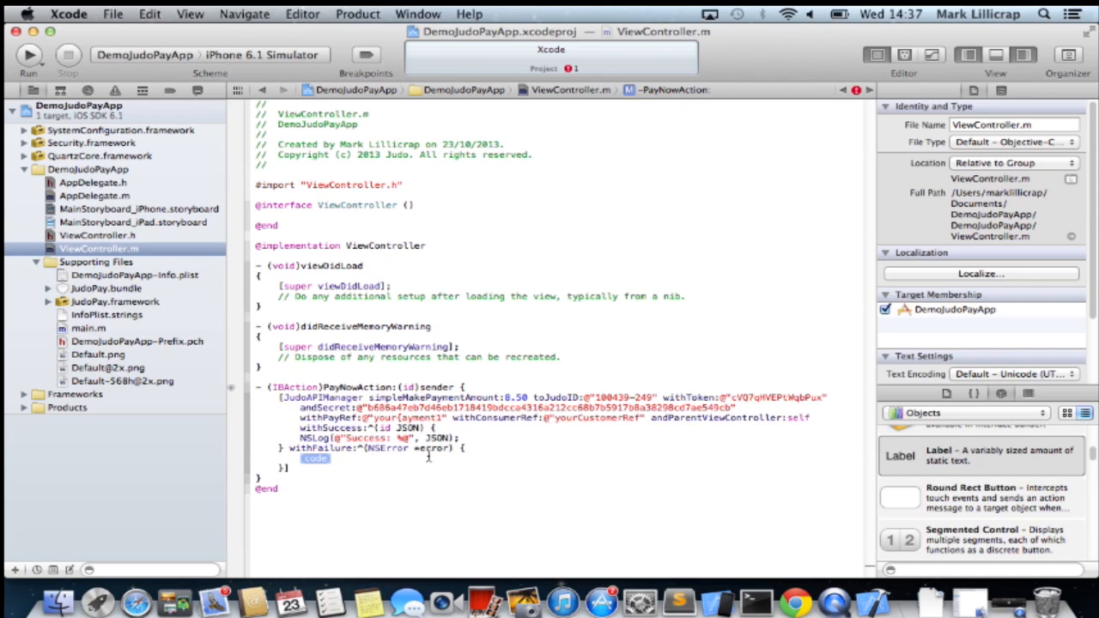
{"action": "left_click", "coordinate": [1044, 13]}
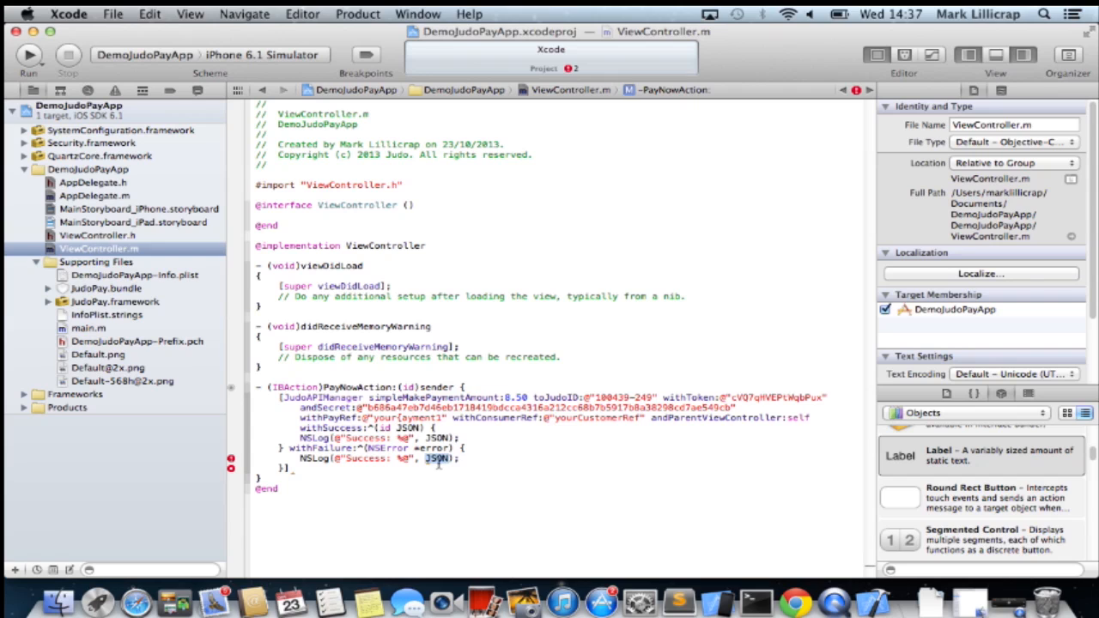
{"action": "type", "text": "error"}
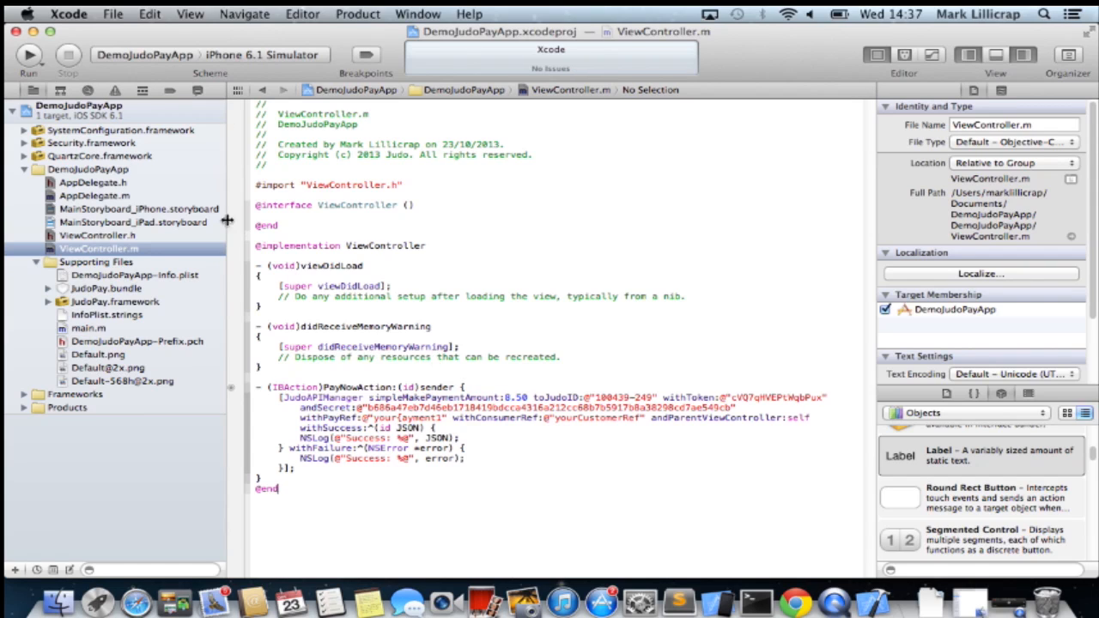
Run DemoJudoPayApp in iOS Simulator and tap Pay Now to reach the card number screen.
{"action": "left_click", "coordinate": [28, 55]}
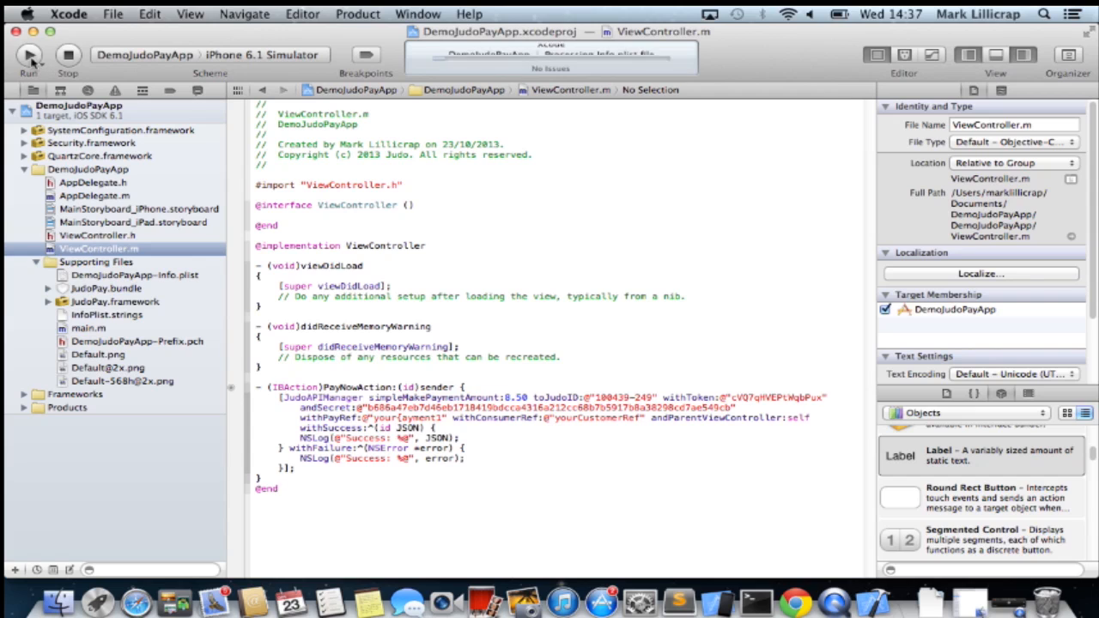
{"action": "left_click", "coordinate": [28, 55]}
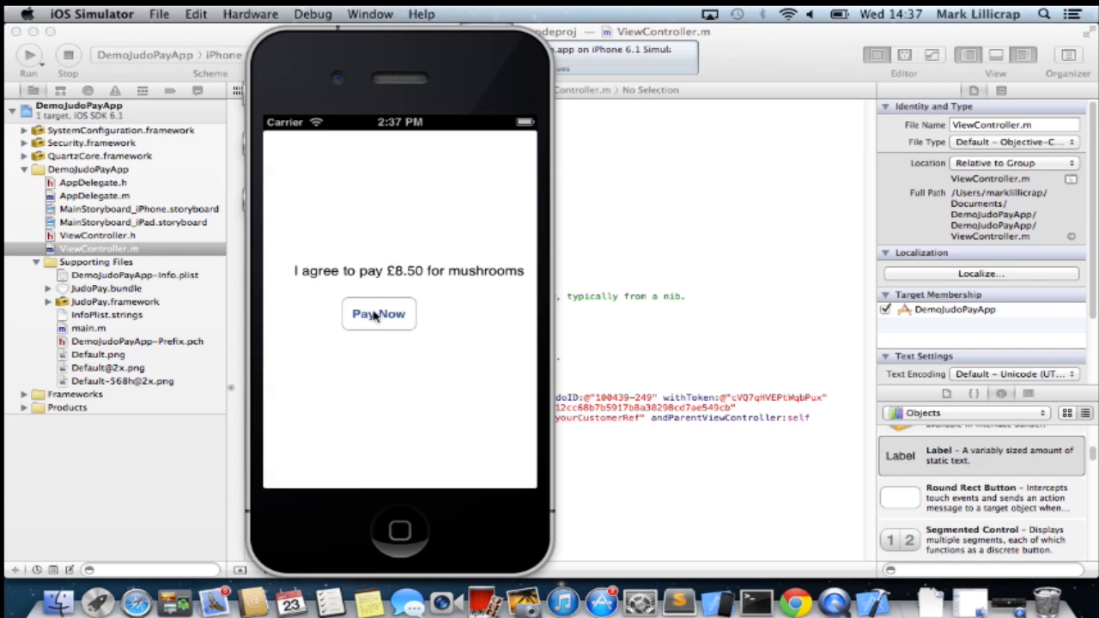
{"action": "left_click", "coordinate": [377, 313]}
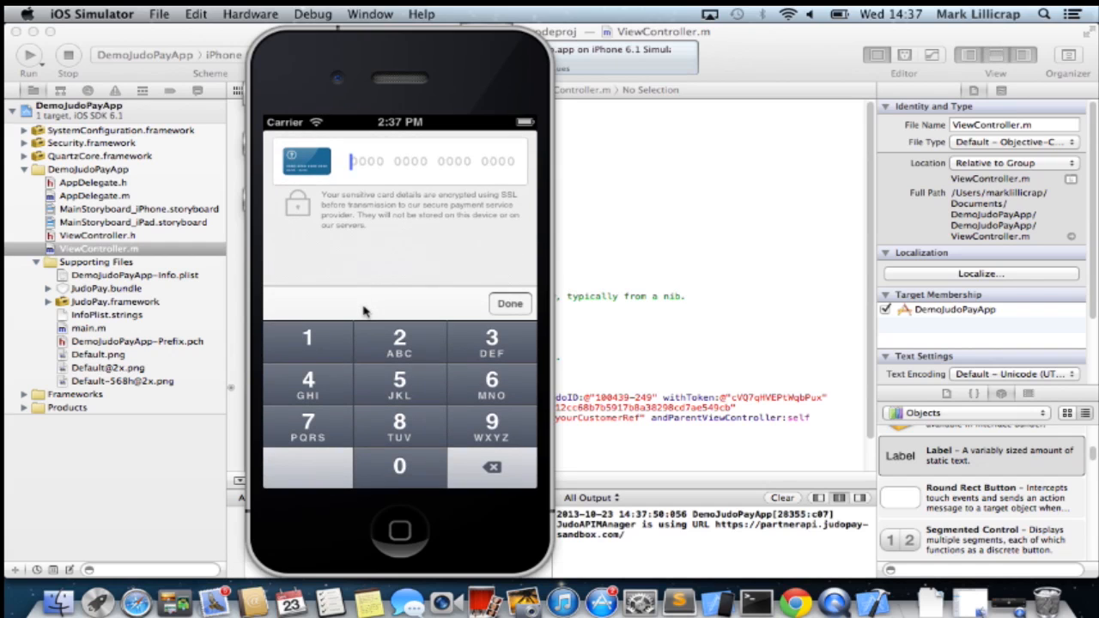
{"action": "mouse_move", "coordinate": [901, 511]}
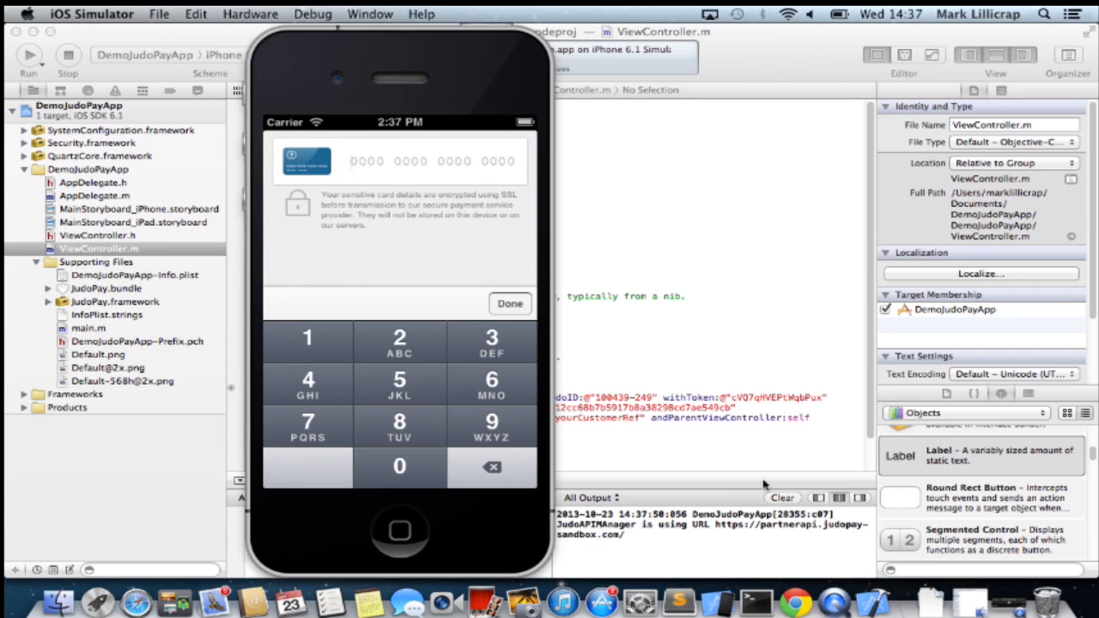
{"action": "mouse_move", "coordinate": [779, 567]}
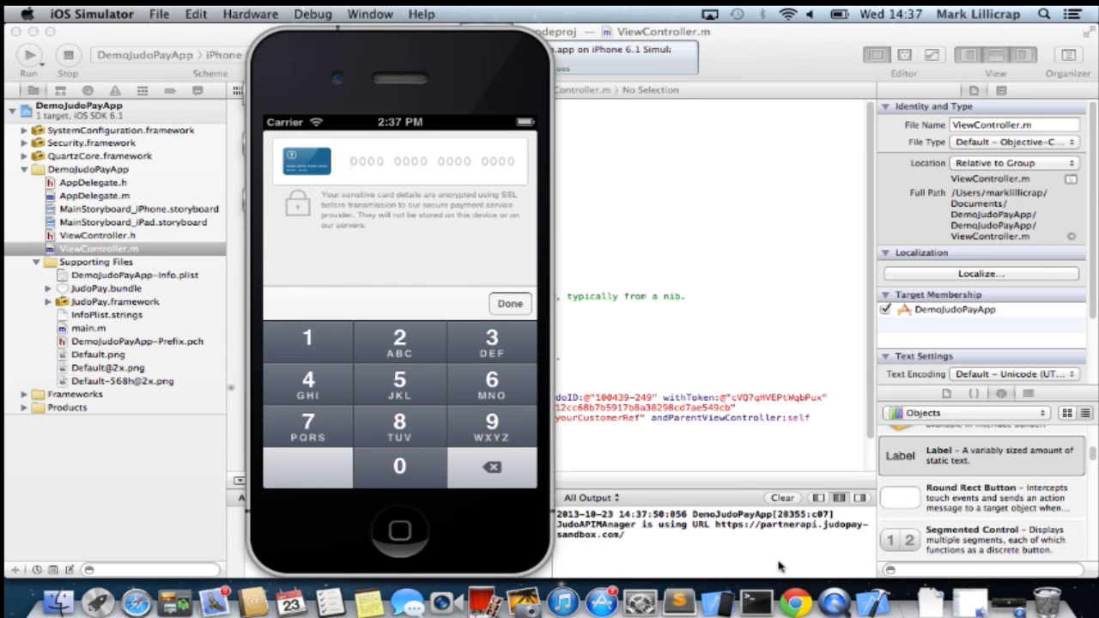
{"action": "mouse_move", "coordinate": [799, 605]}
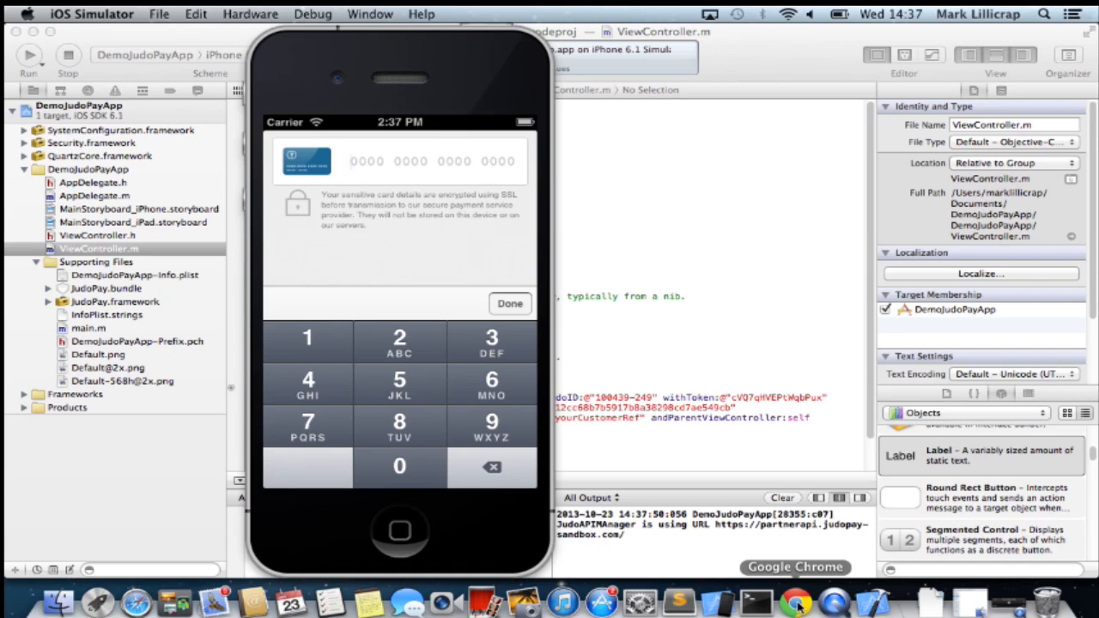
In Chrome, open the portal's Tools page and scroll to the sandbox test card tables.
{"action": "left_click", "coordinate": [796, 603]}
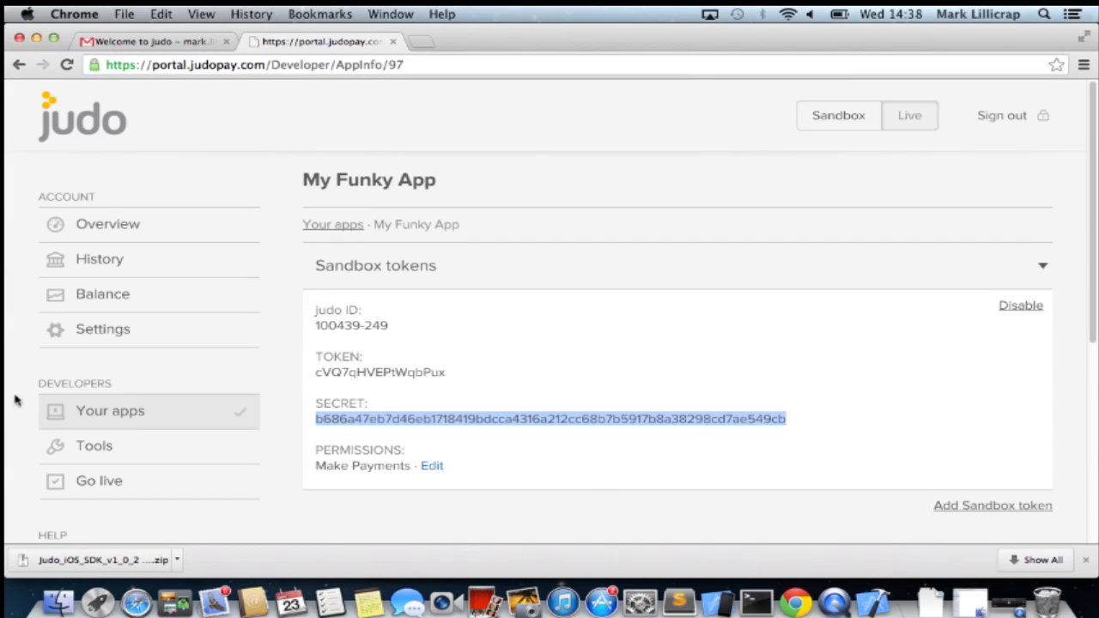
{"action": "left_click", "coordinate": [93, 446]}
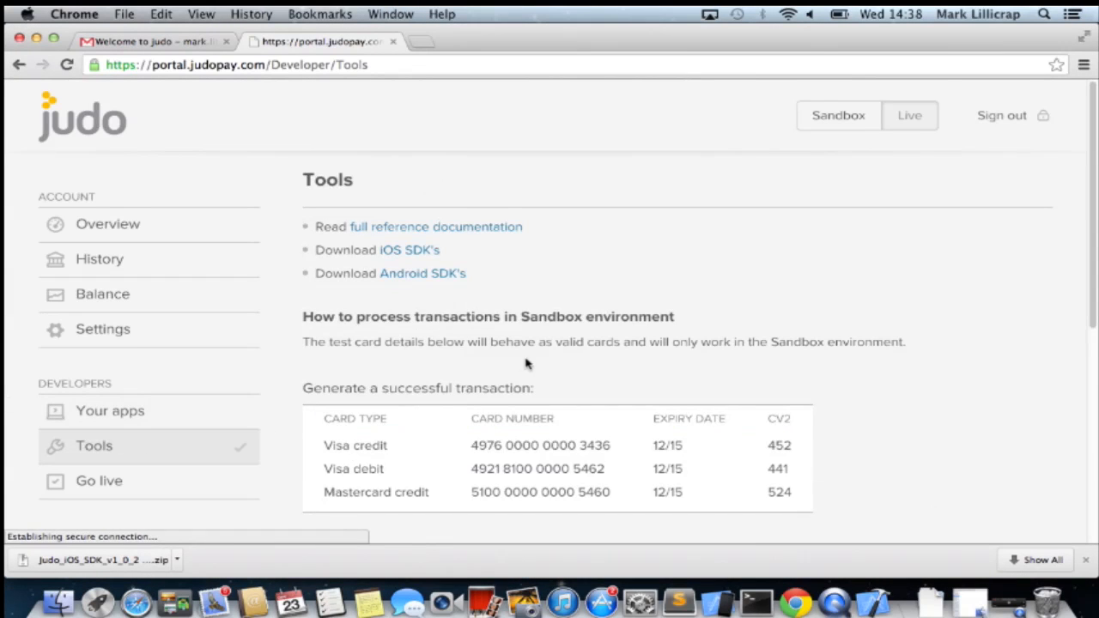
{"action": "mouse_move", "coordinate": [1071, 283]}
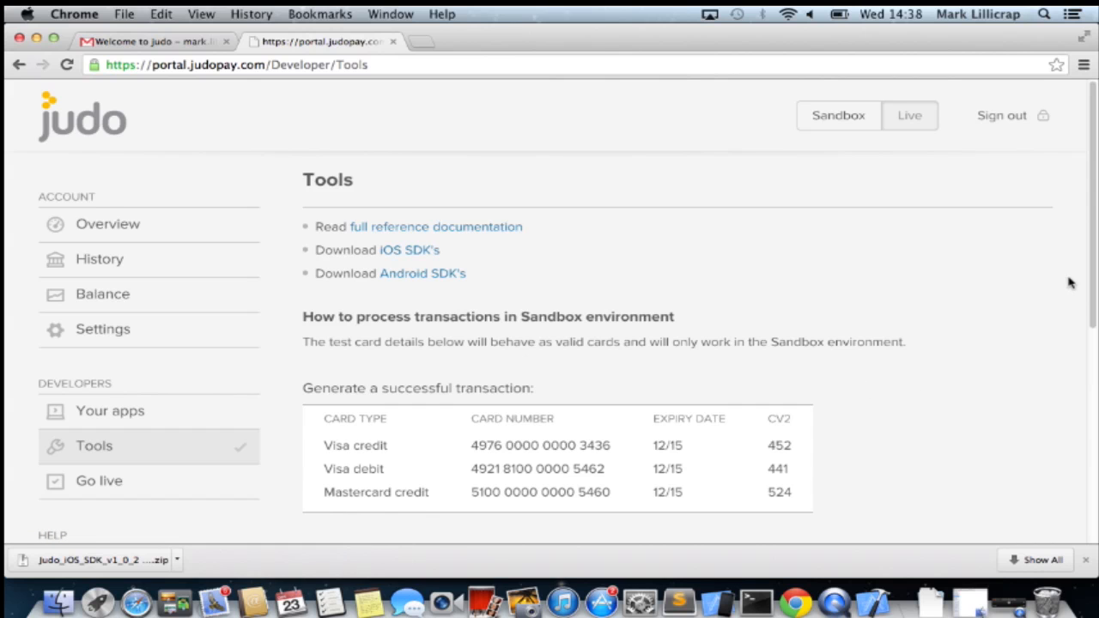
{"action": "scroll", "scroll_direction": "down", "scroll_amount": 3}
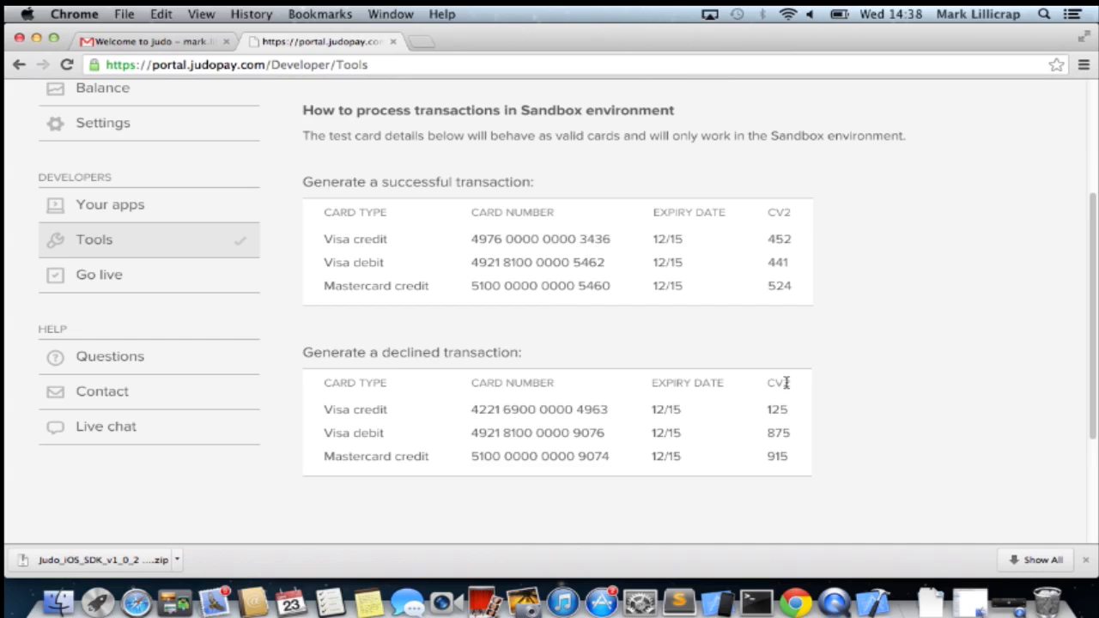
{"action": "mouse_move", "coordinate": [796, 601]}
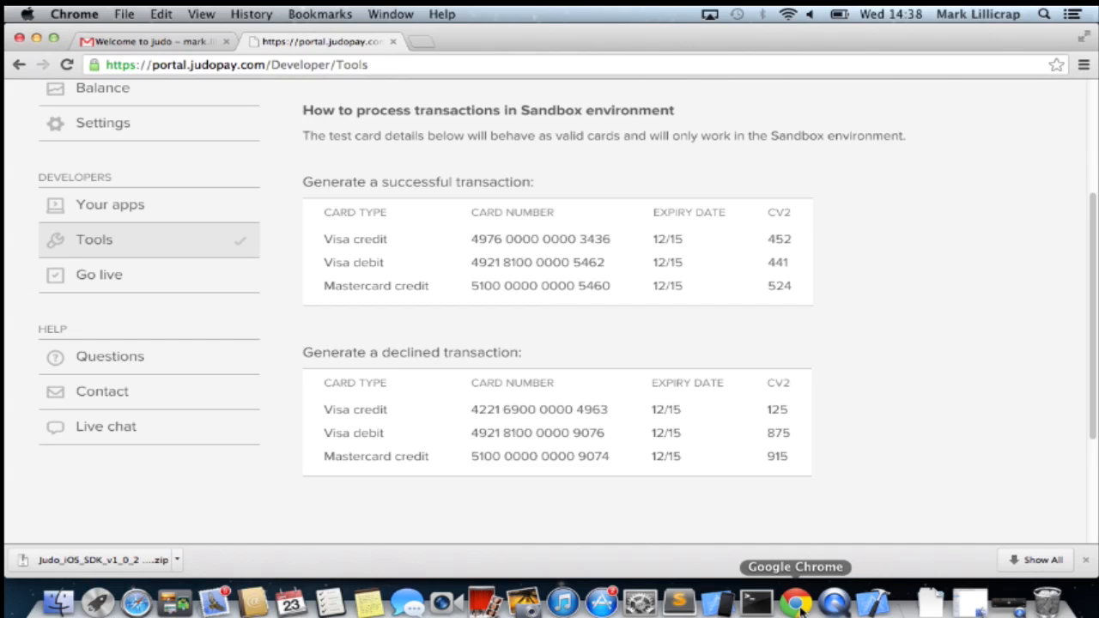
{"action": "right_click", "coordinate": [795, 602]}
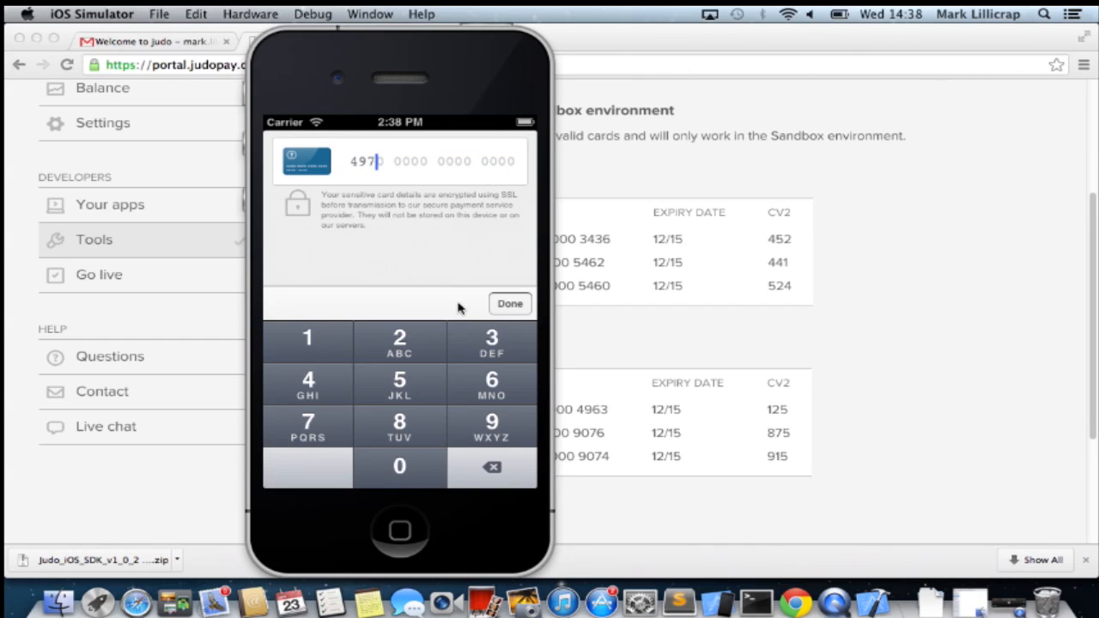
{"action": "left_click", "coordinate": [491, 384]}
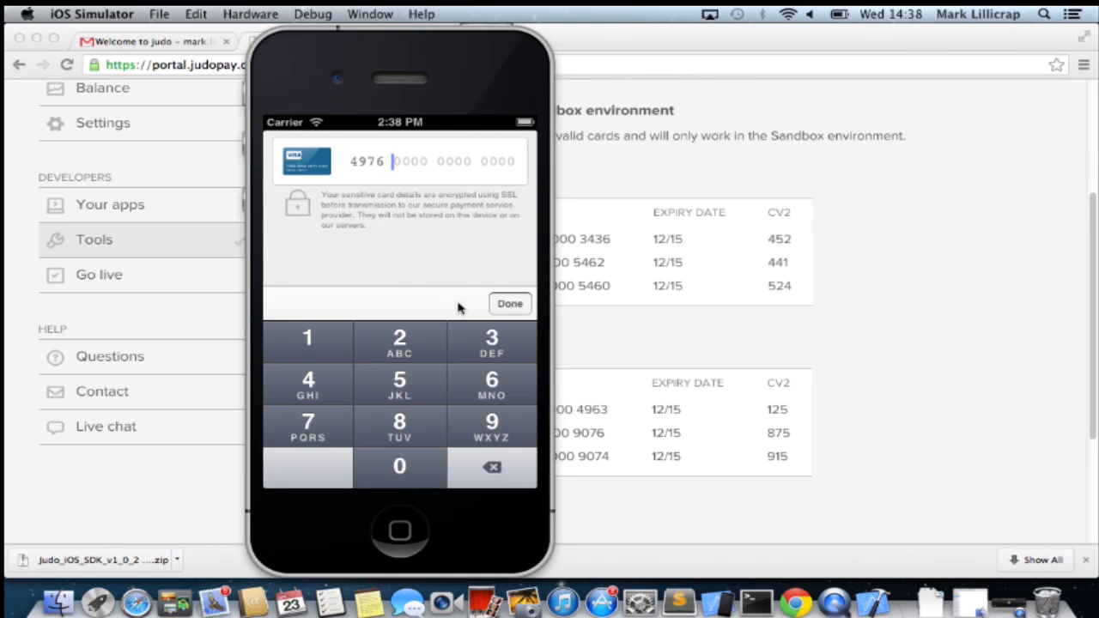
{"action": "left_click", "coordinate": [399, 467]}
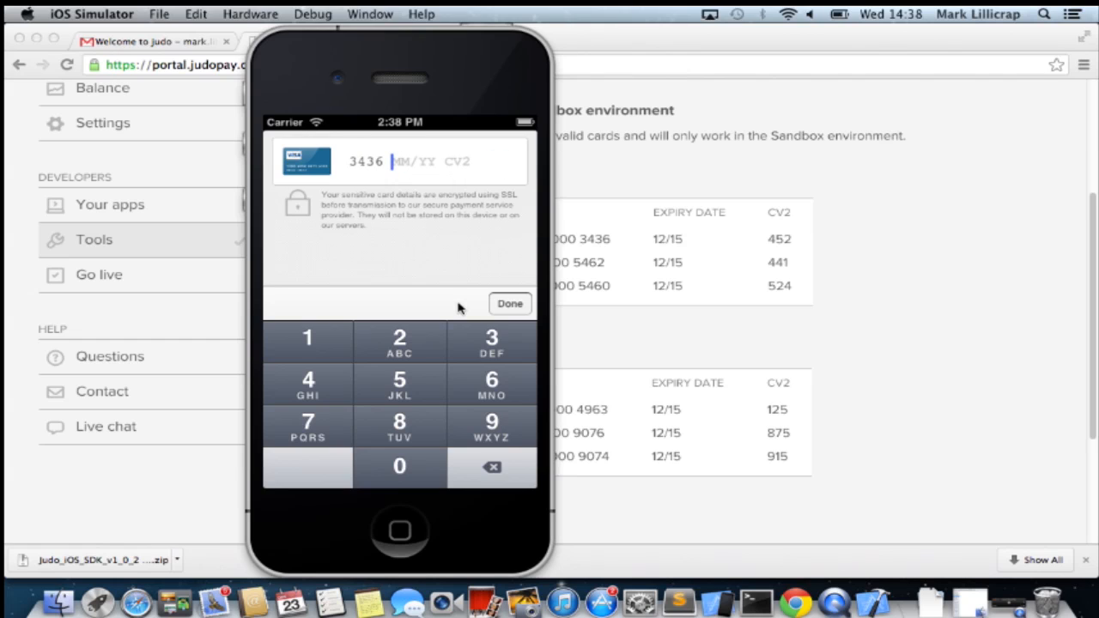
{"action": "type", "text": "12/15 452"}
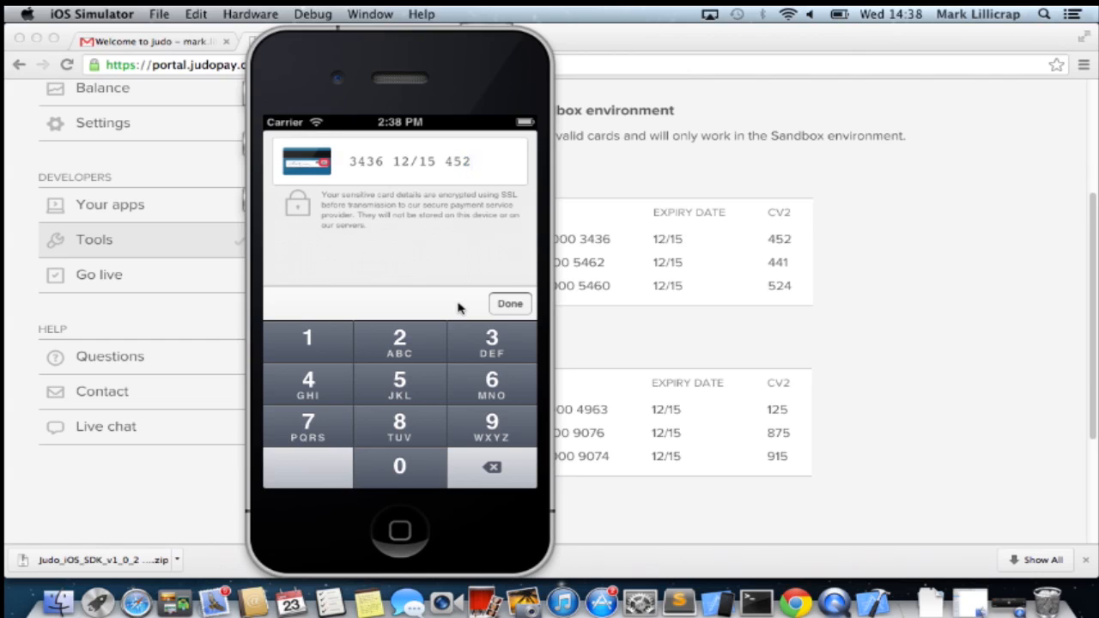
{"action": "left_click", "coordinate": [509, 303]}
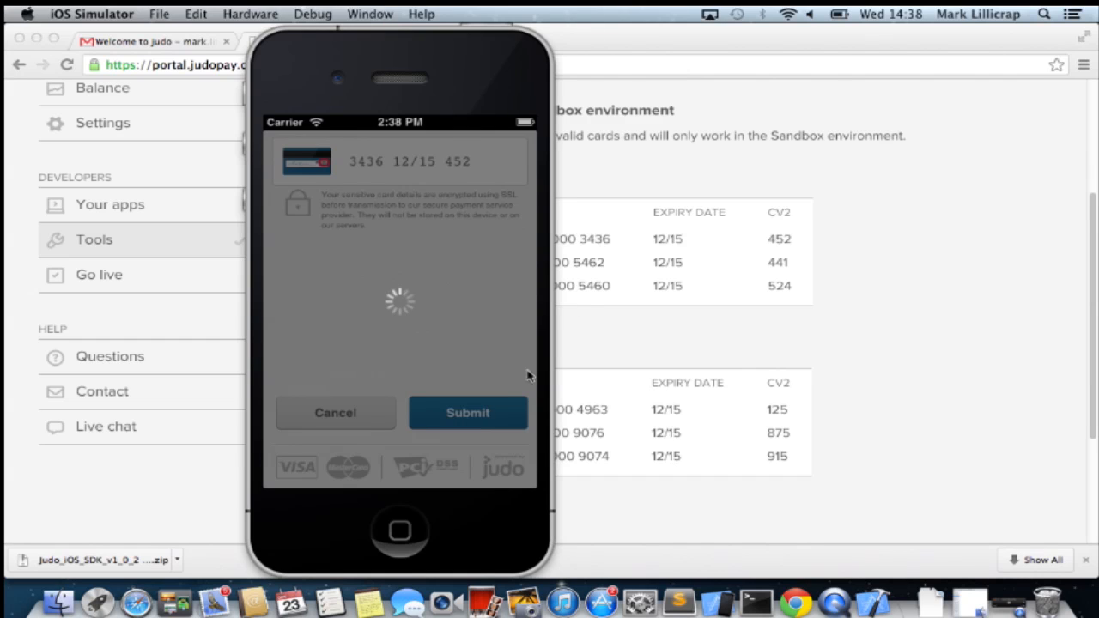
{"action": "left_click", "coordinate": [468, 412]}
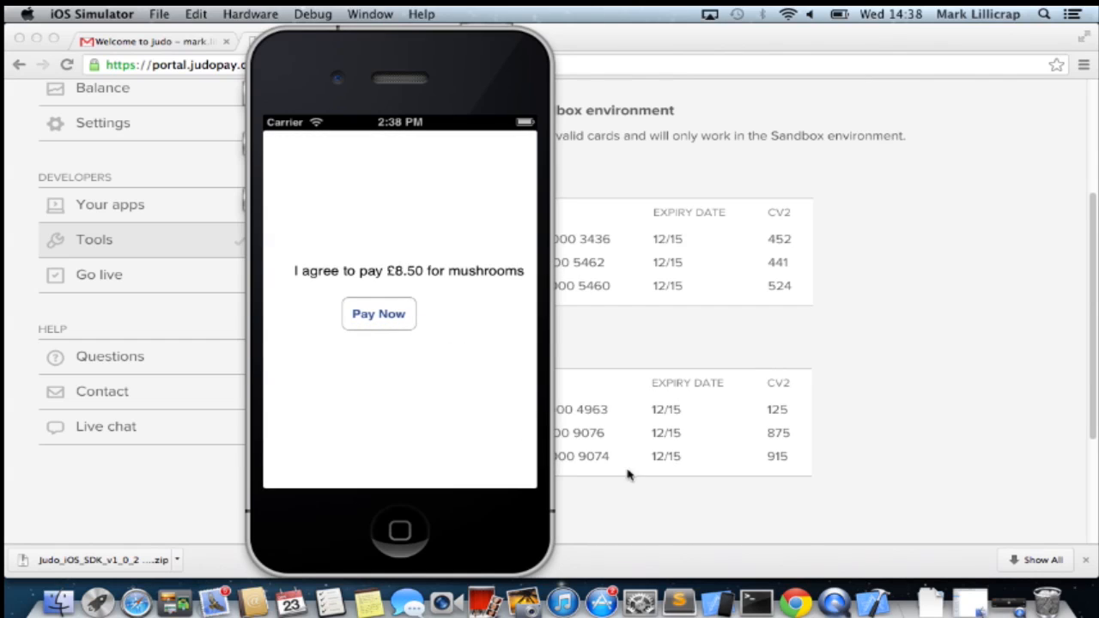
{"action": "mouse_move", "coordinate": [876, 601]}
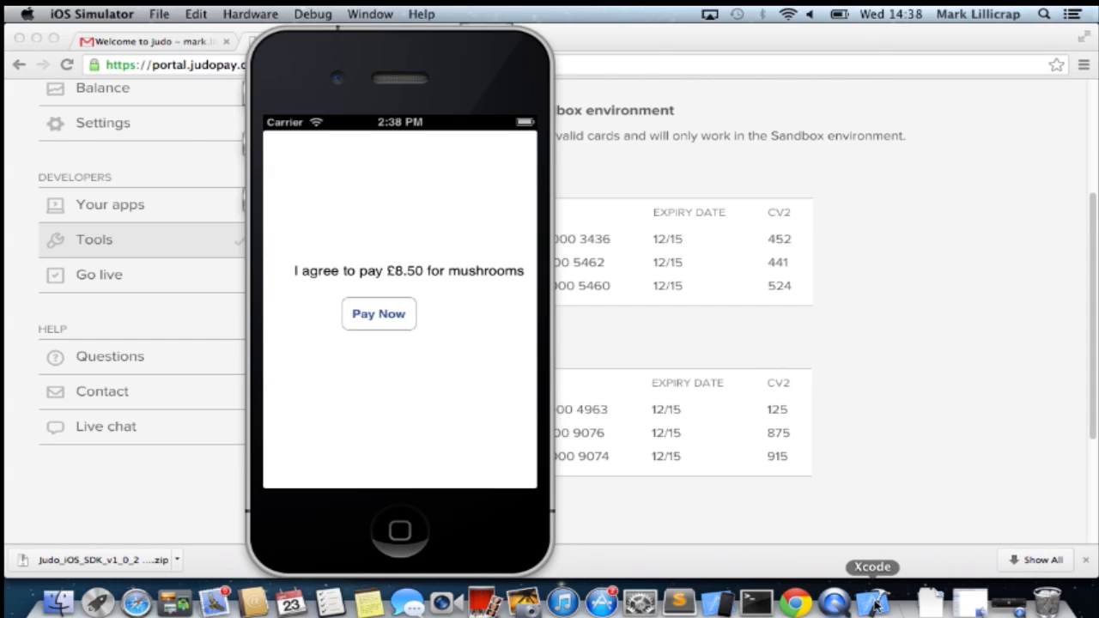